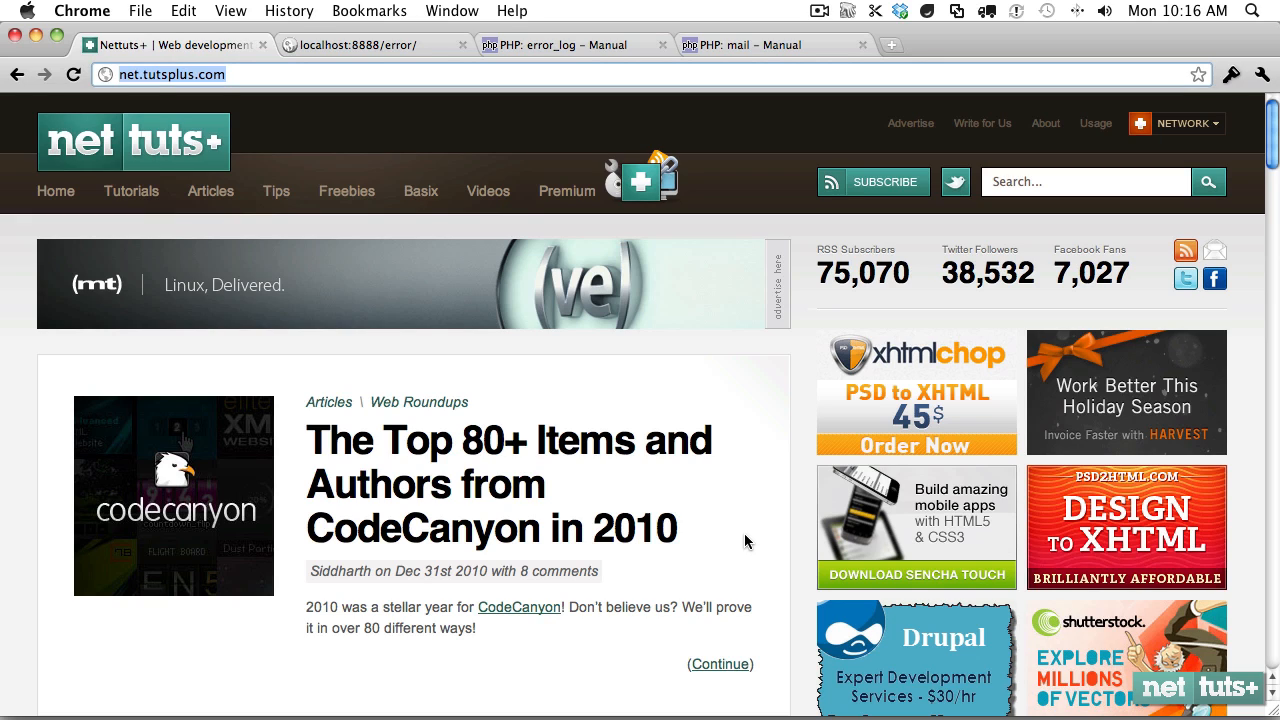
mouse_move(35, 25)
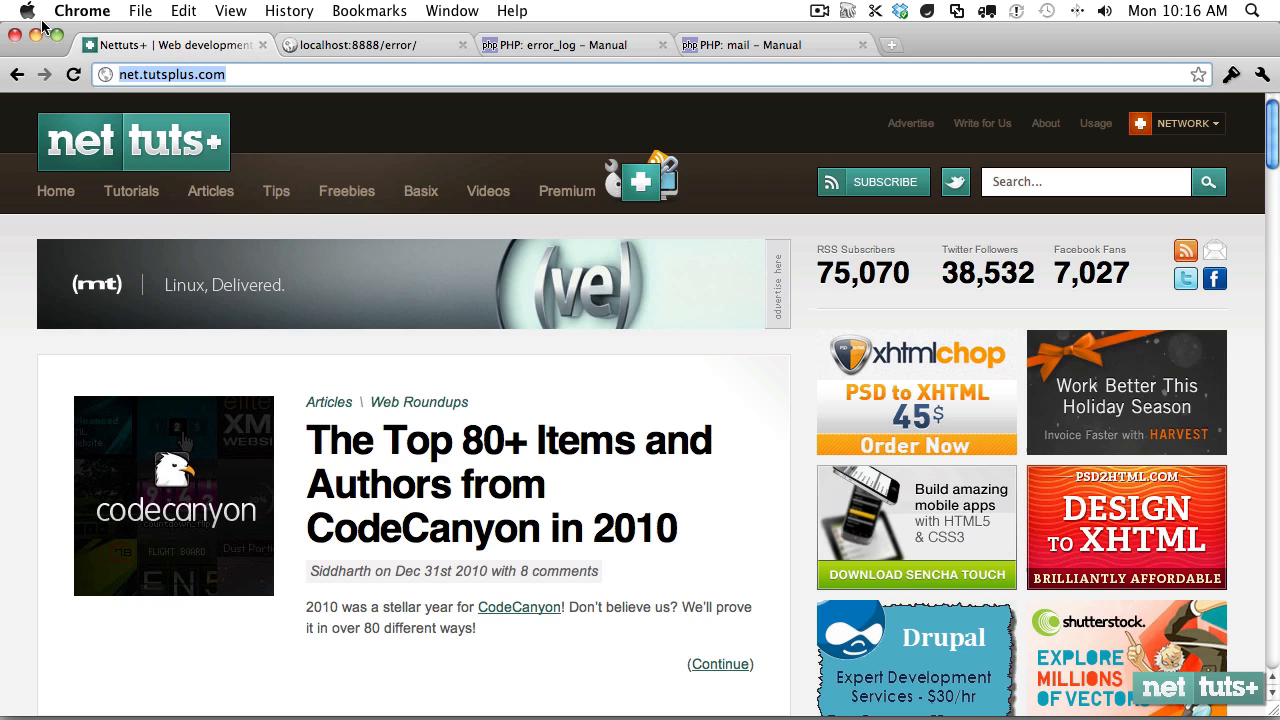
Find error_log's message_type list and mark the type 1 email description
left_click(560, 44)
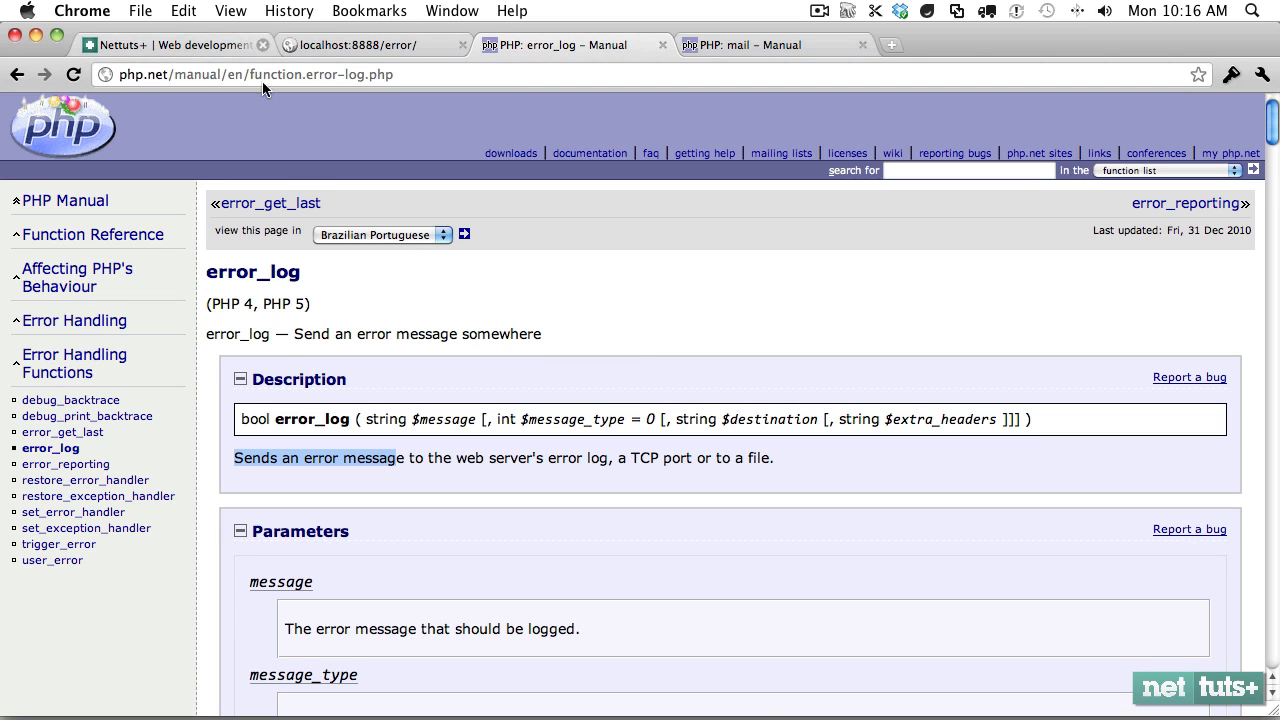
mouse_move(420, 472)
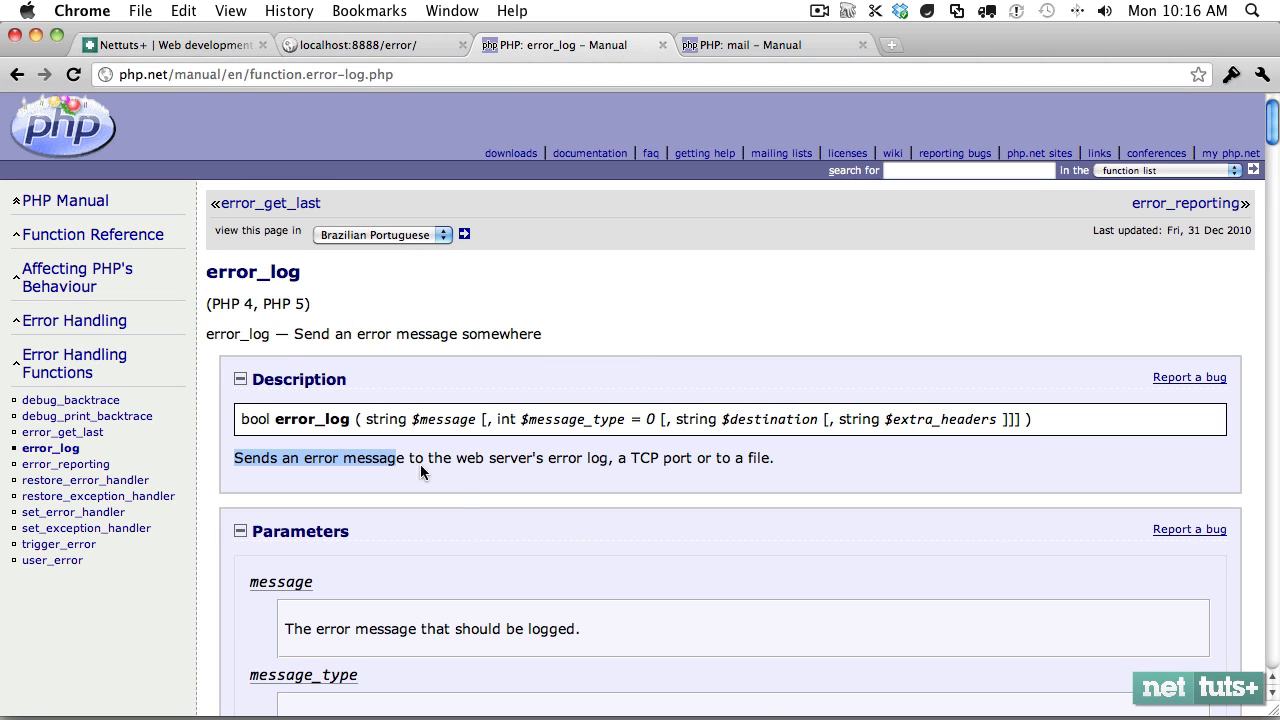
mouse_move(487, 466)
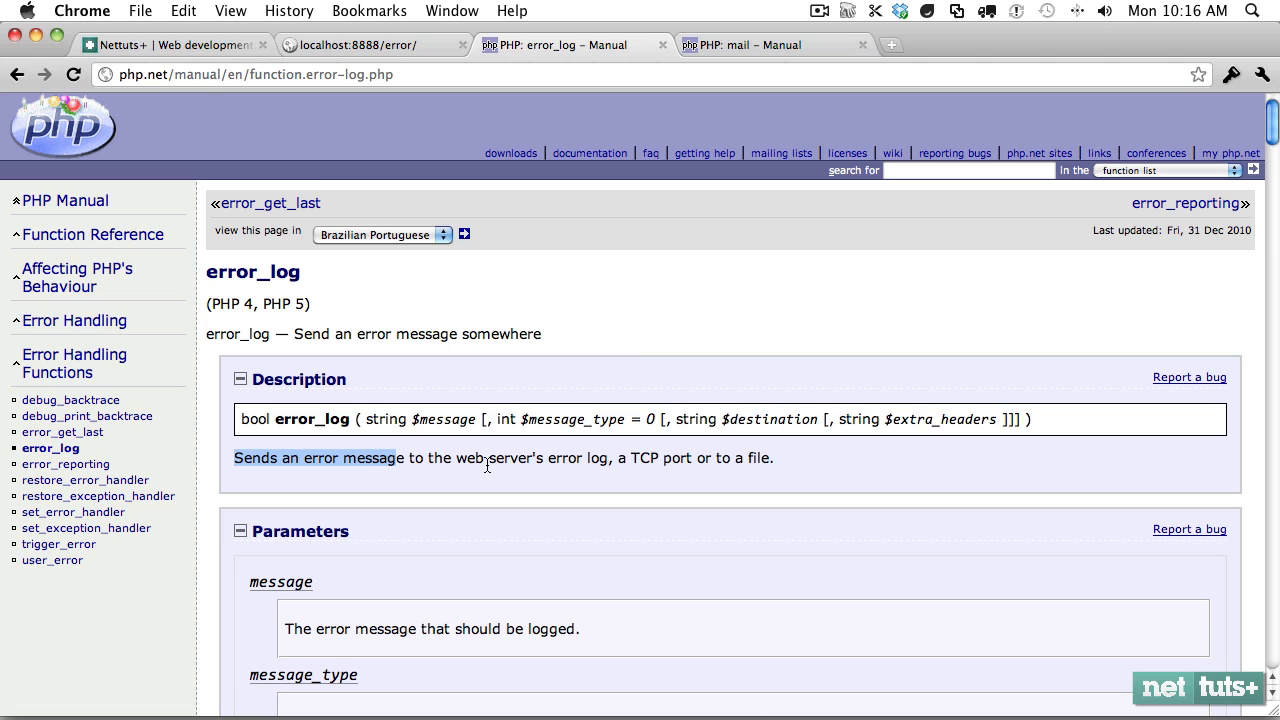
scroll("down", 3)
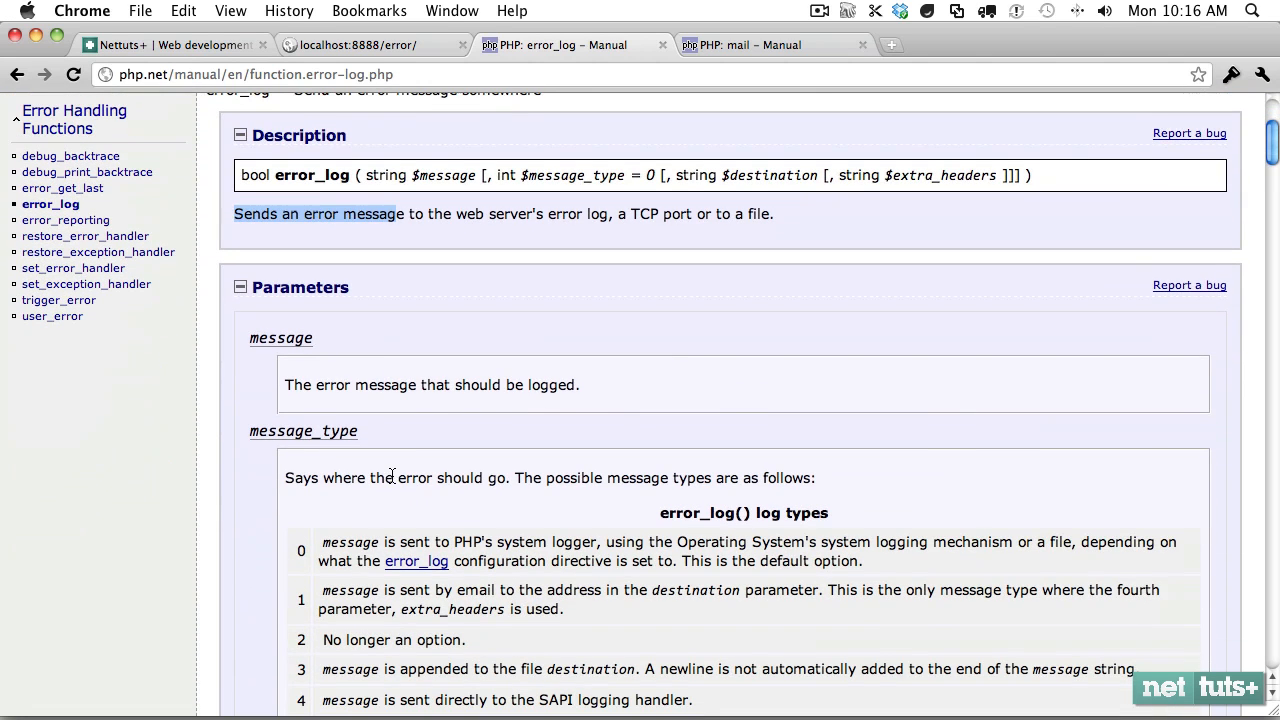
scroll("down", 3)
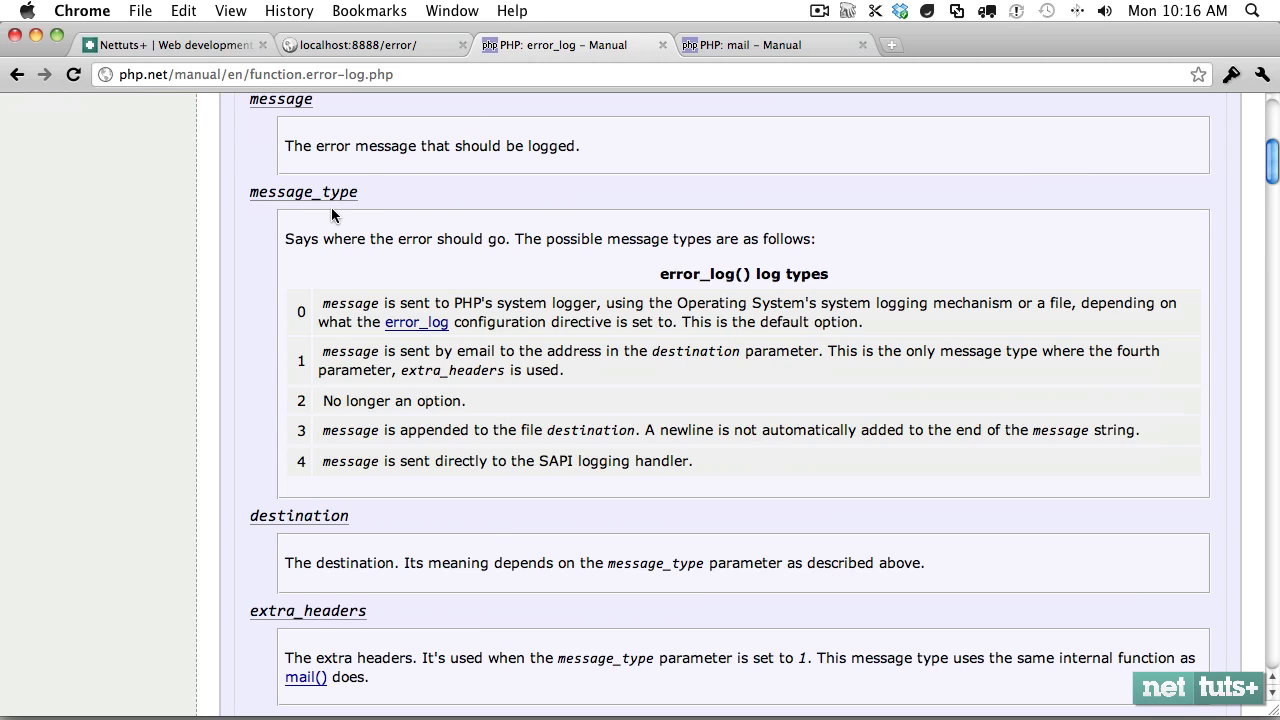
mouse_move(584, 324)
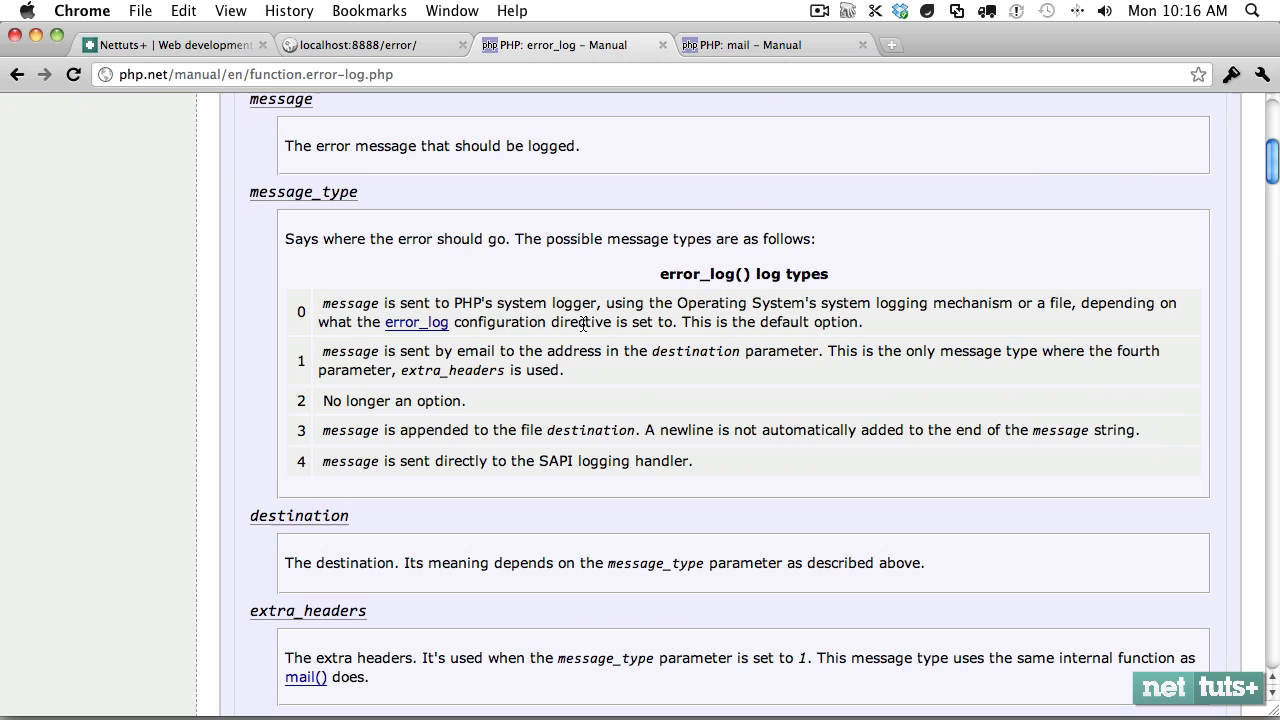
left_click_drag(320, 303, 860, 322)
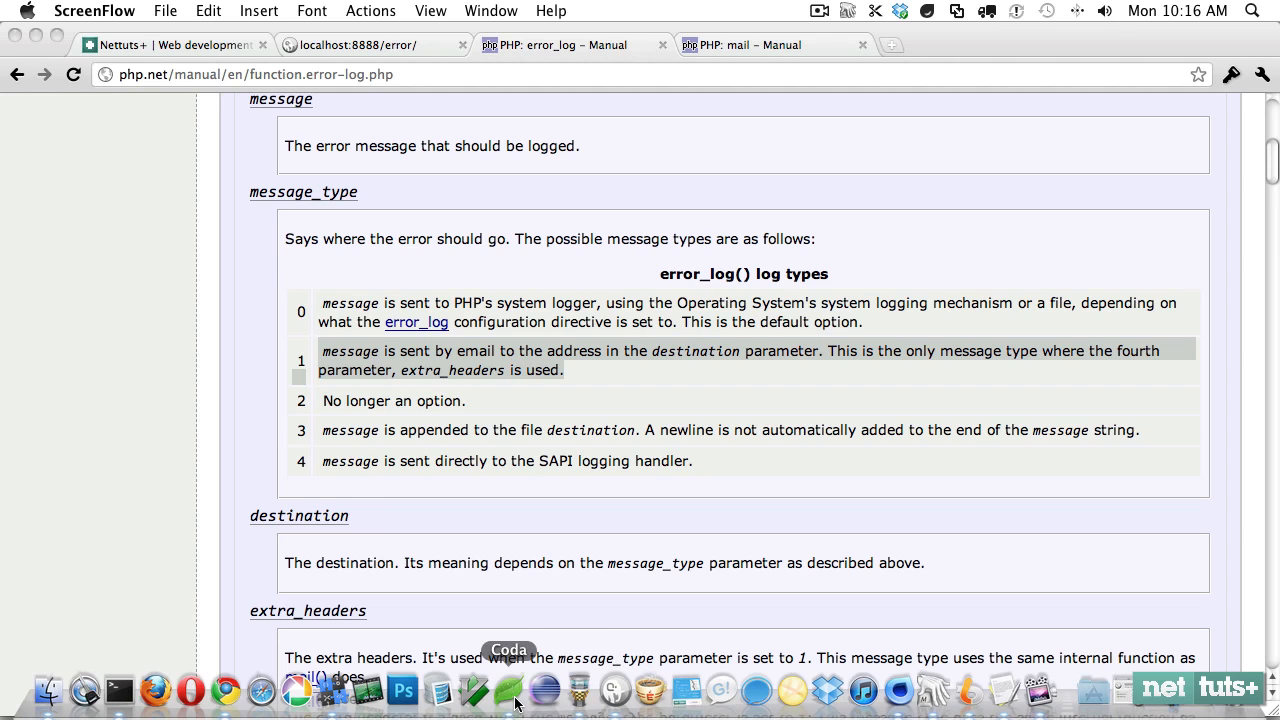
Register the handler with set_error_handler('nettuts_error_handler'); in index.php
left_click(507, 690)
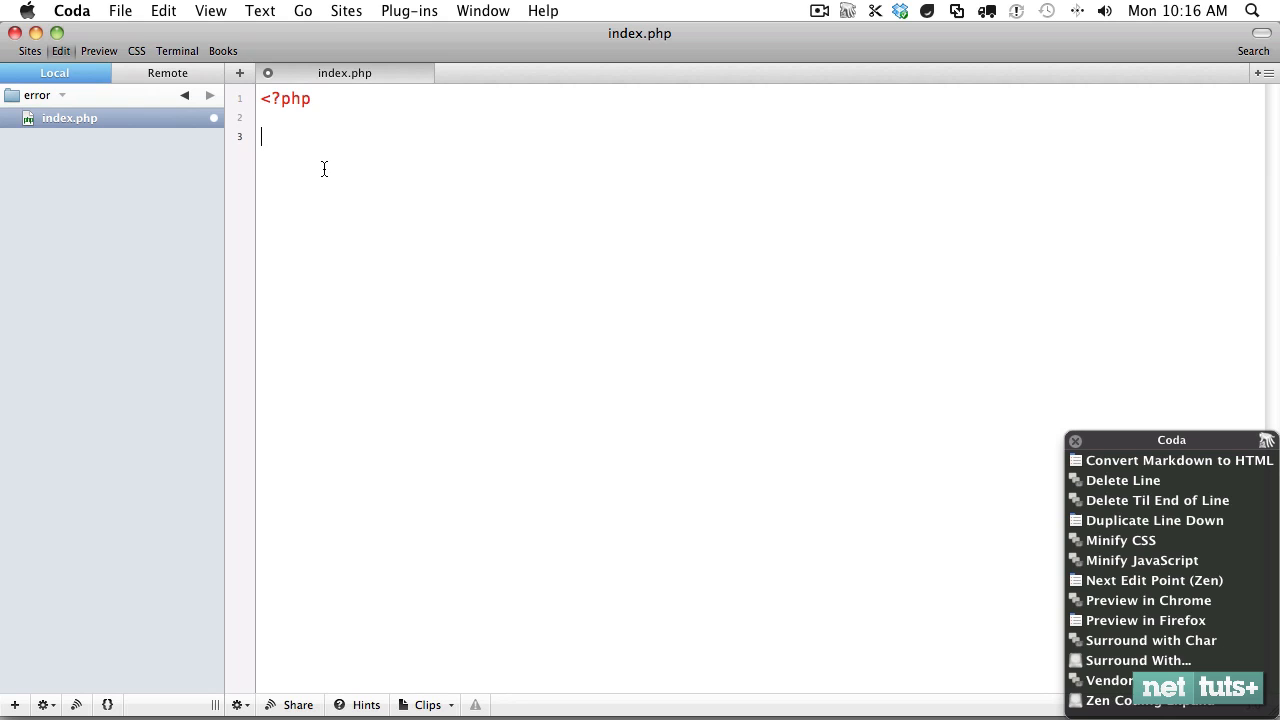
type("set_error-")
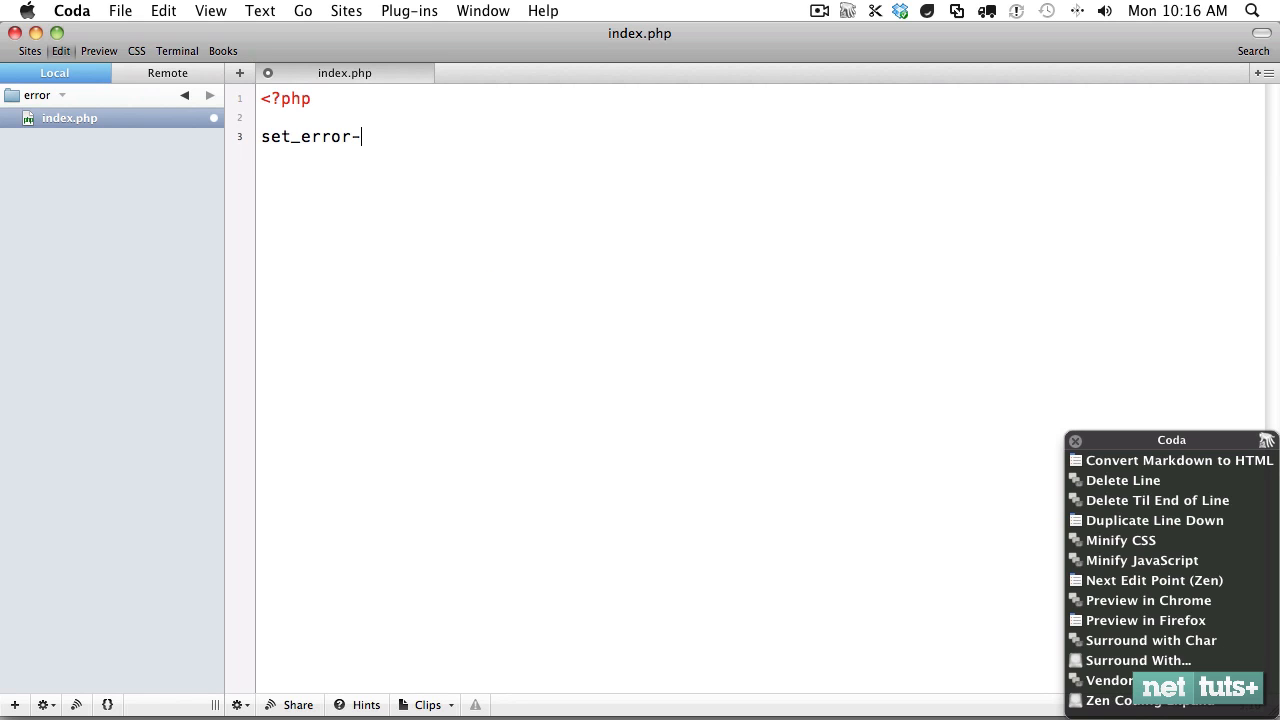
type("handler")
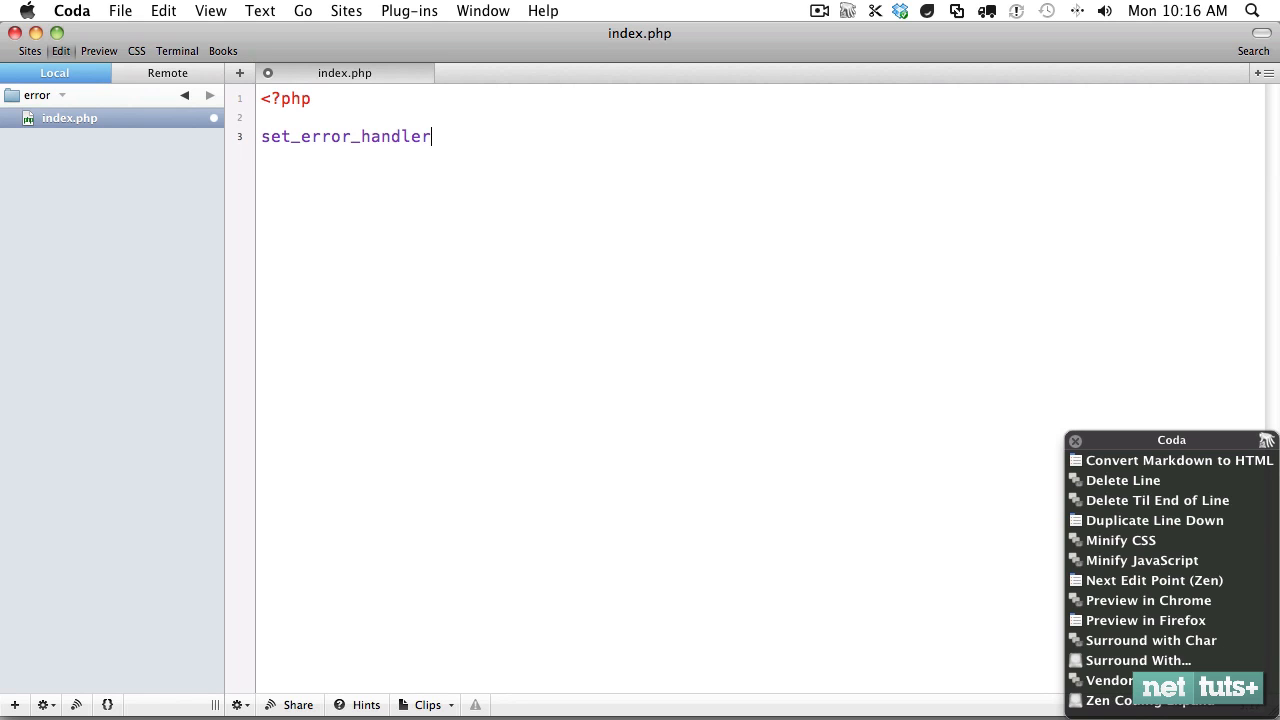
type("();")
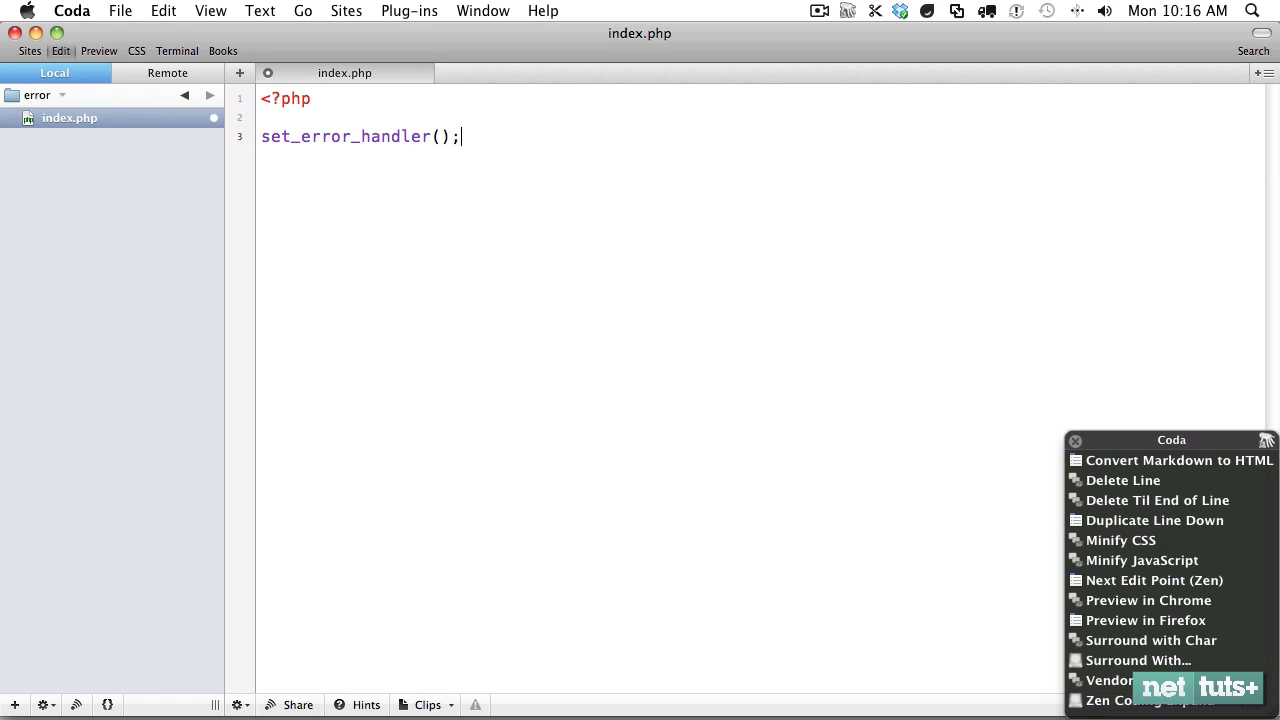
left_click(1076, 441)
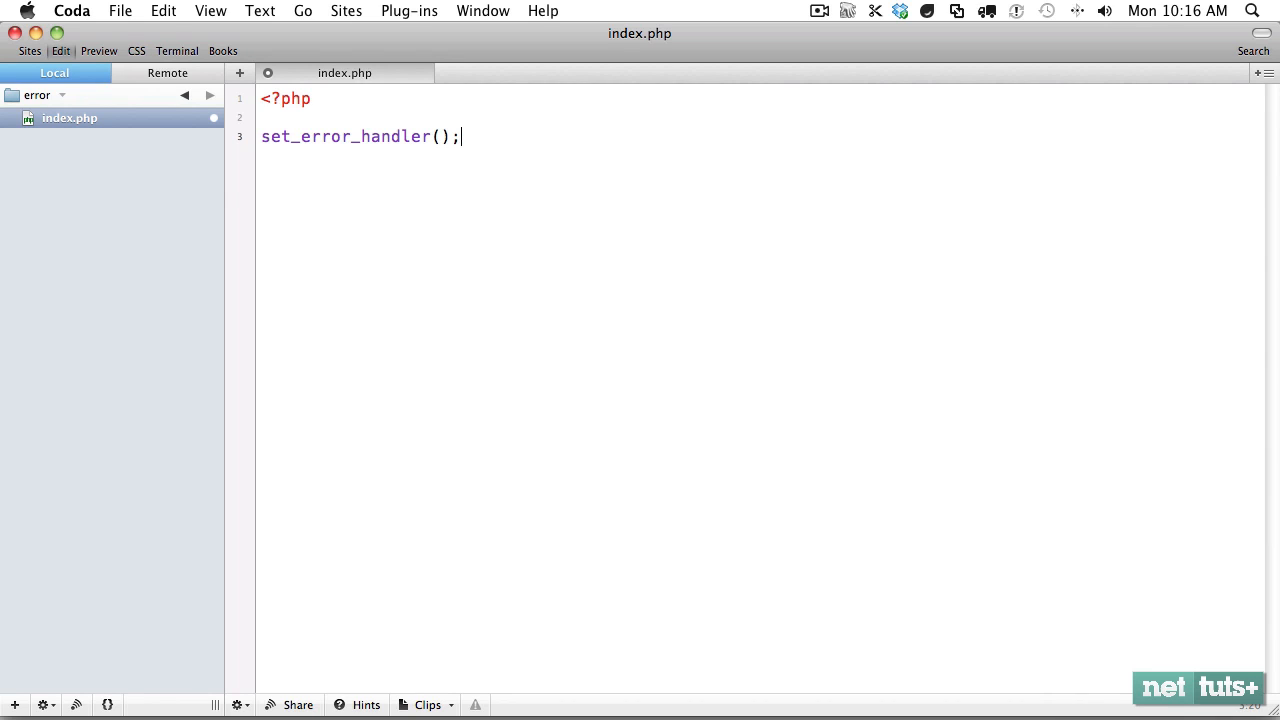
type("'ne")
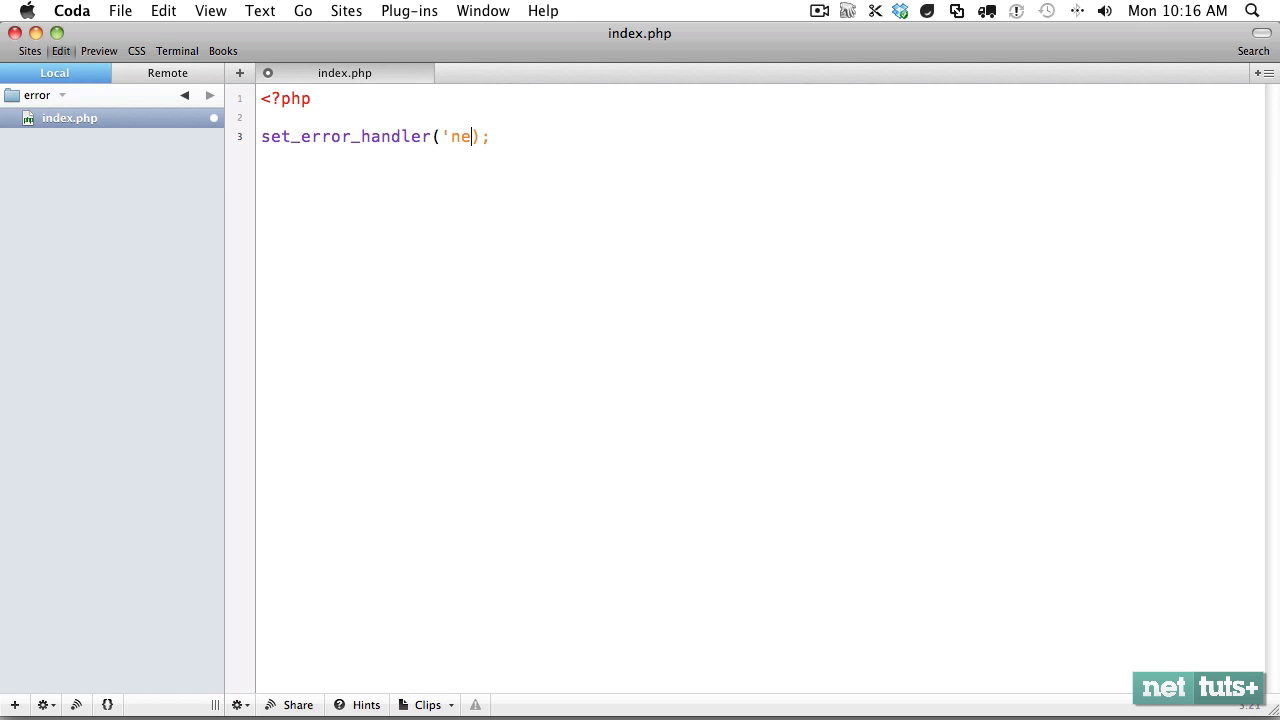
type("ttuts_error-")
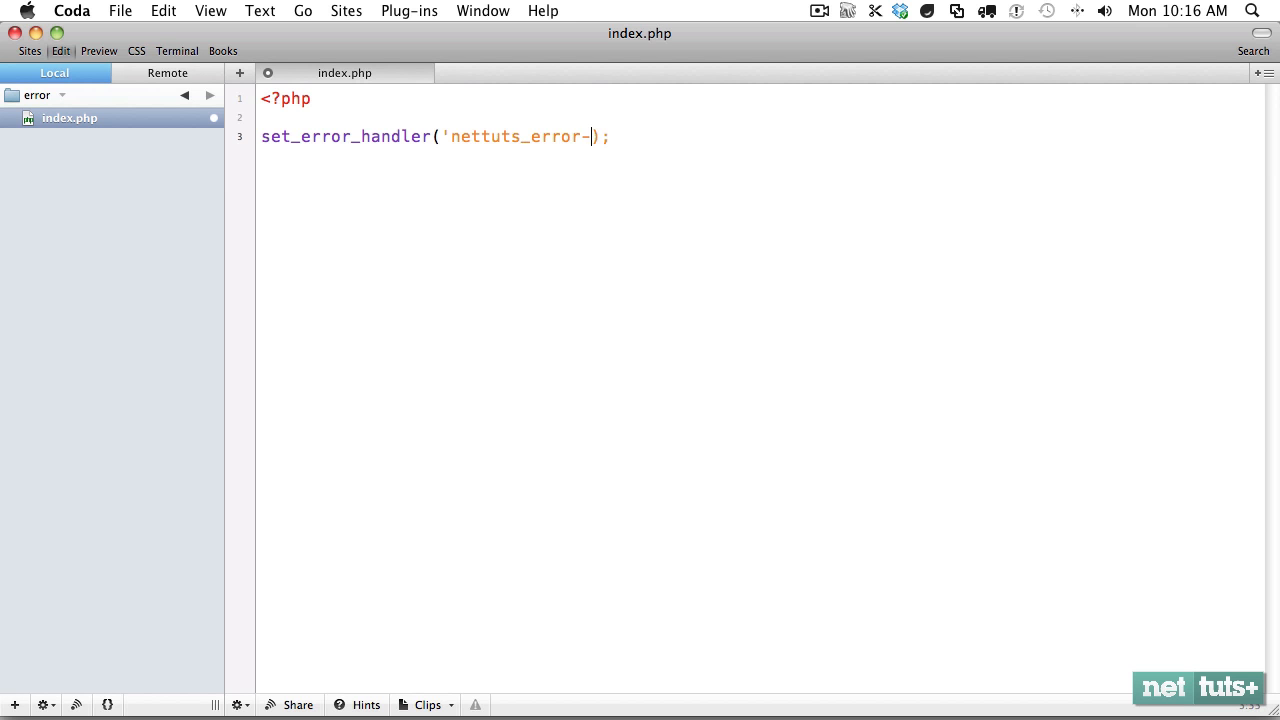
type("handker")
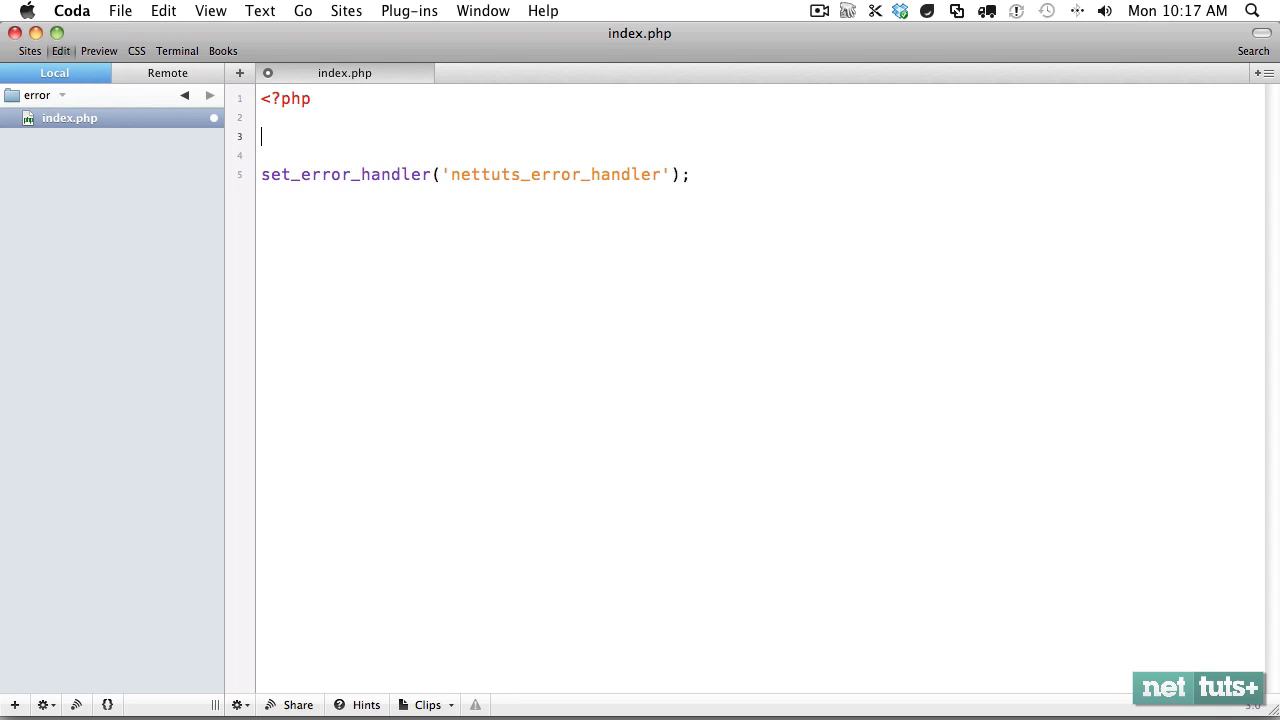
Define nettuts_error_handler() echoing 'WHOOPS!' and echo $somevarthatdoesnotexist
type("function nettuts_e")
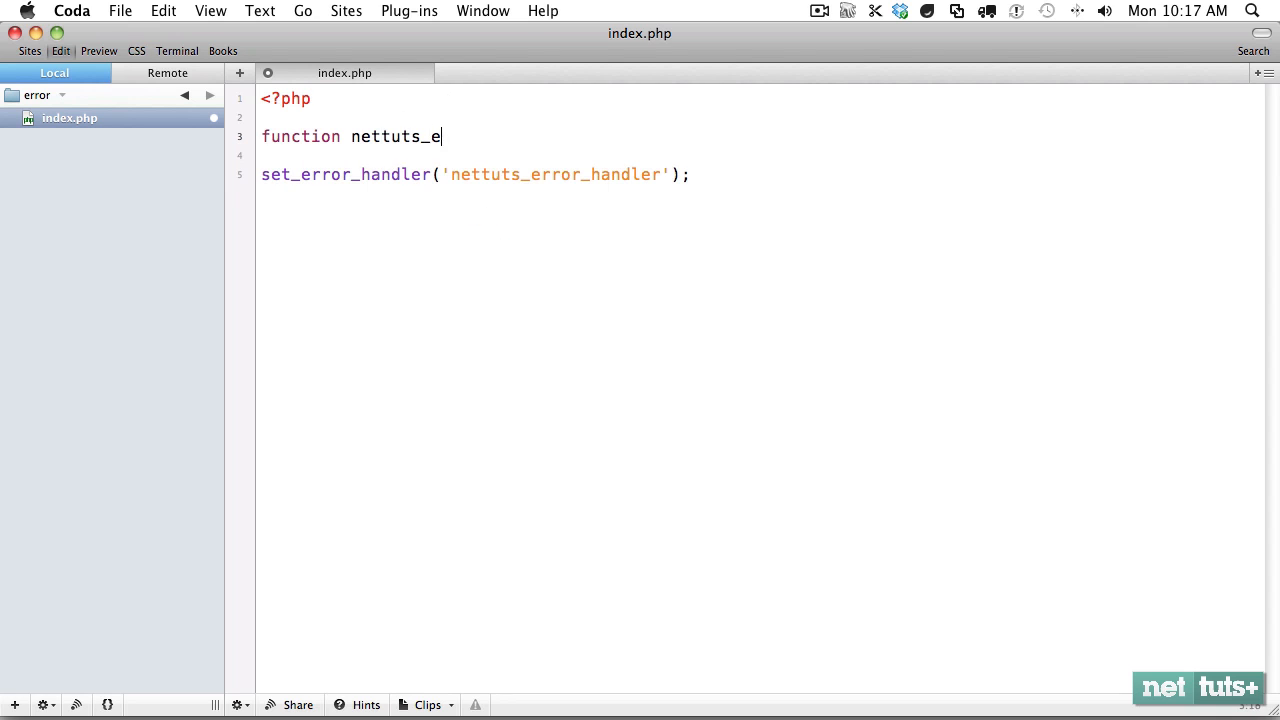
type("rror_handler()")
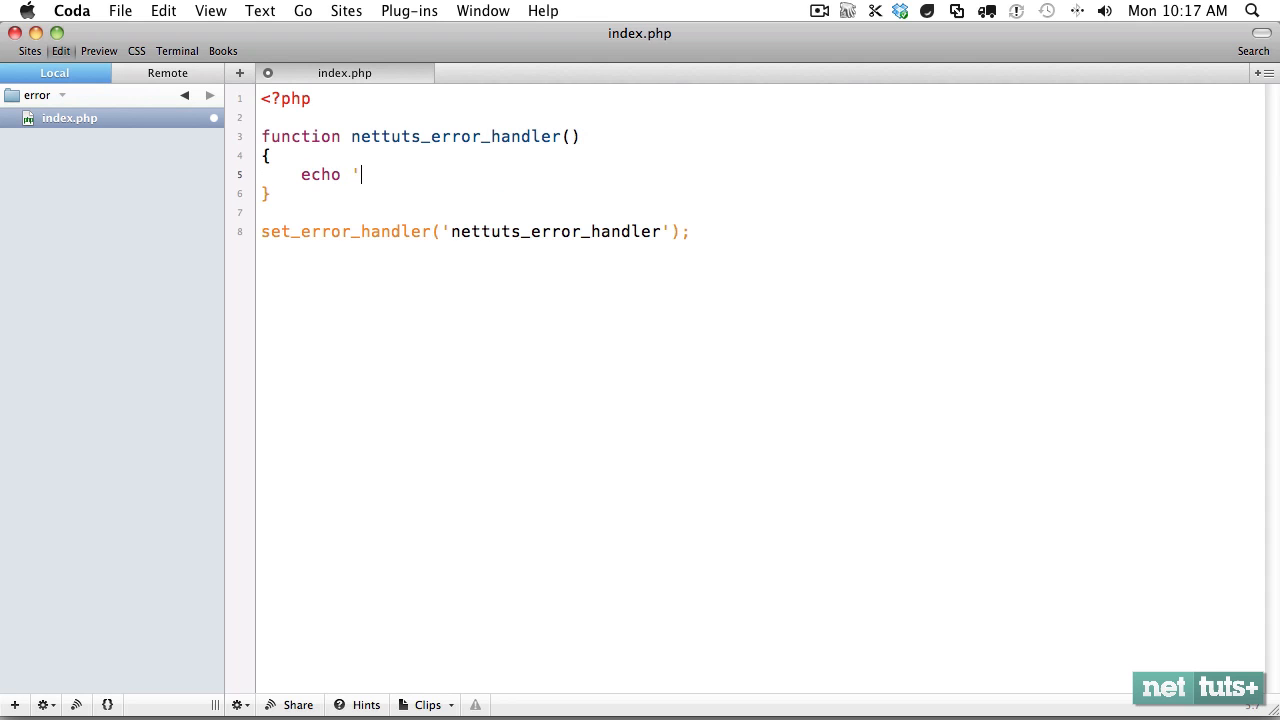
type("WHOOPS!")
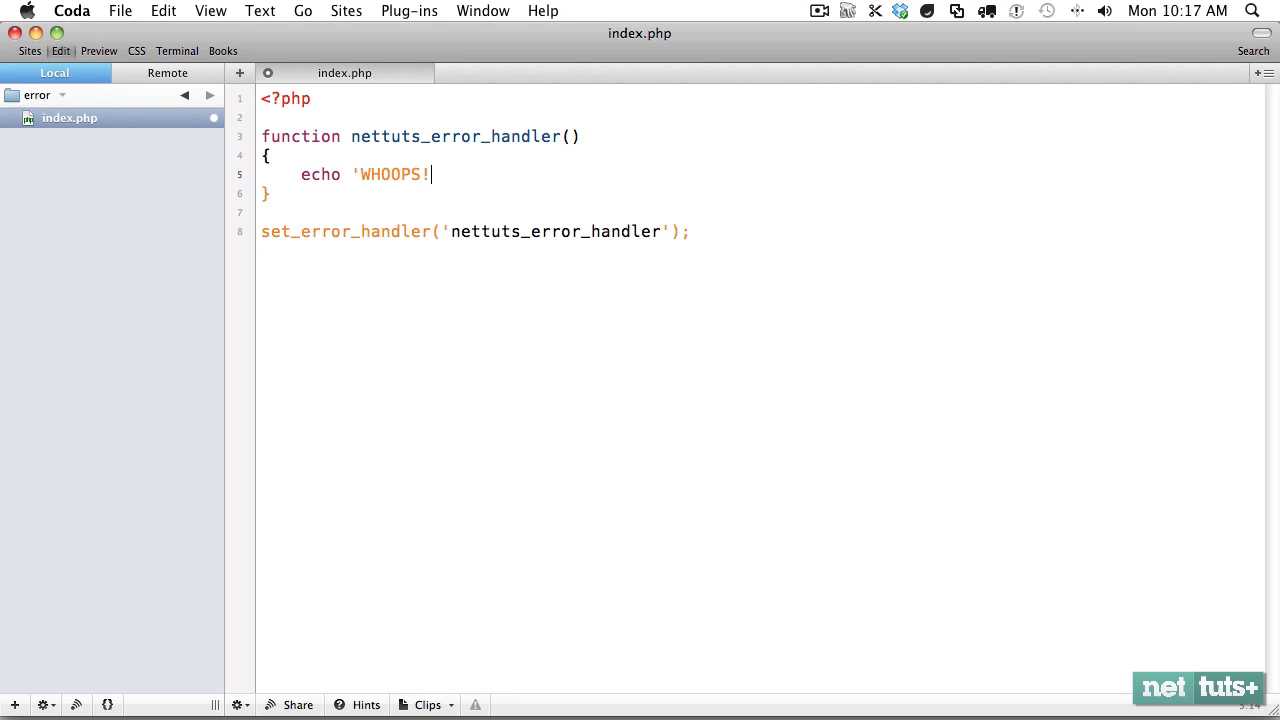
type(";")
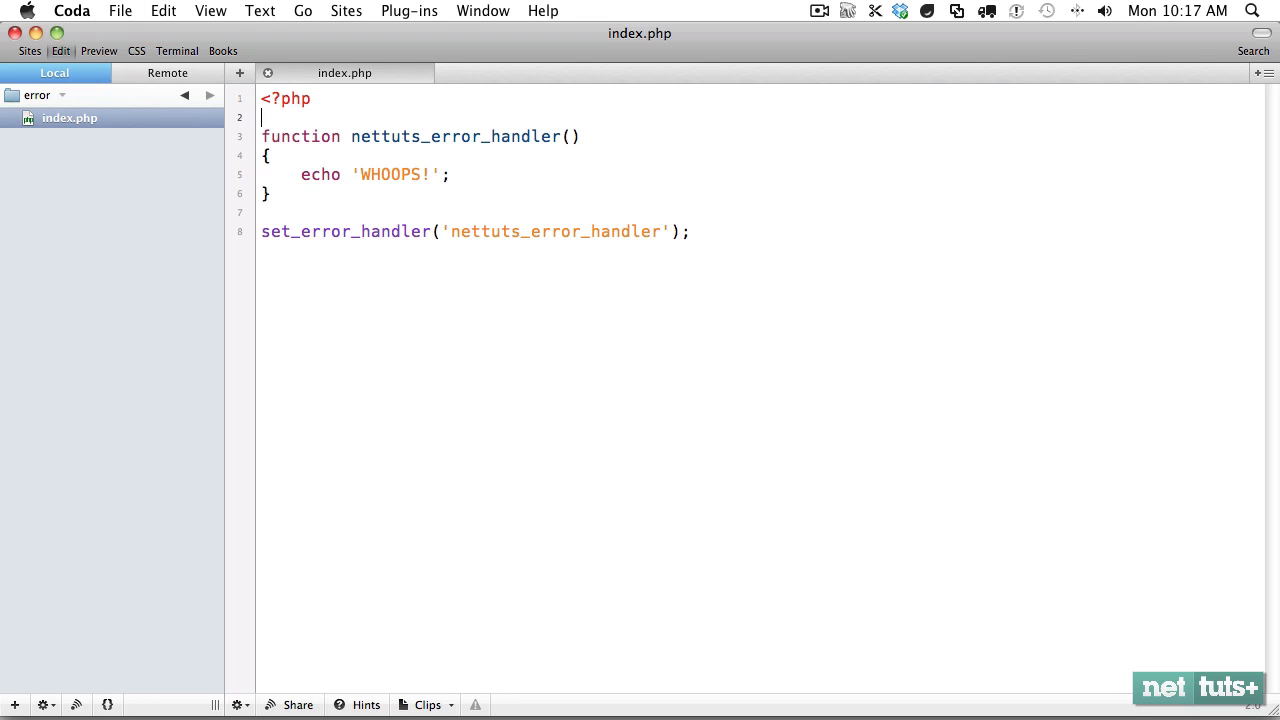
type("echo $")
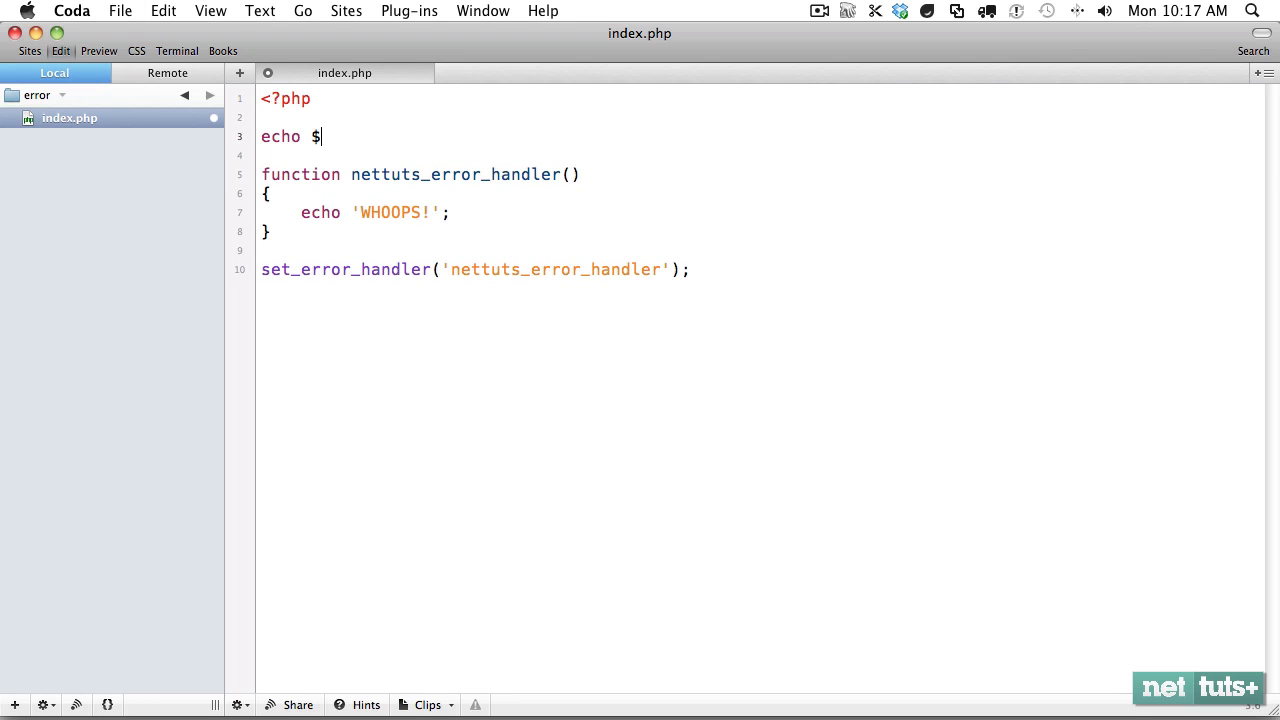
type("some")
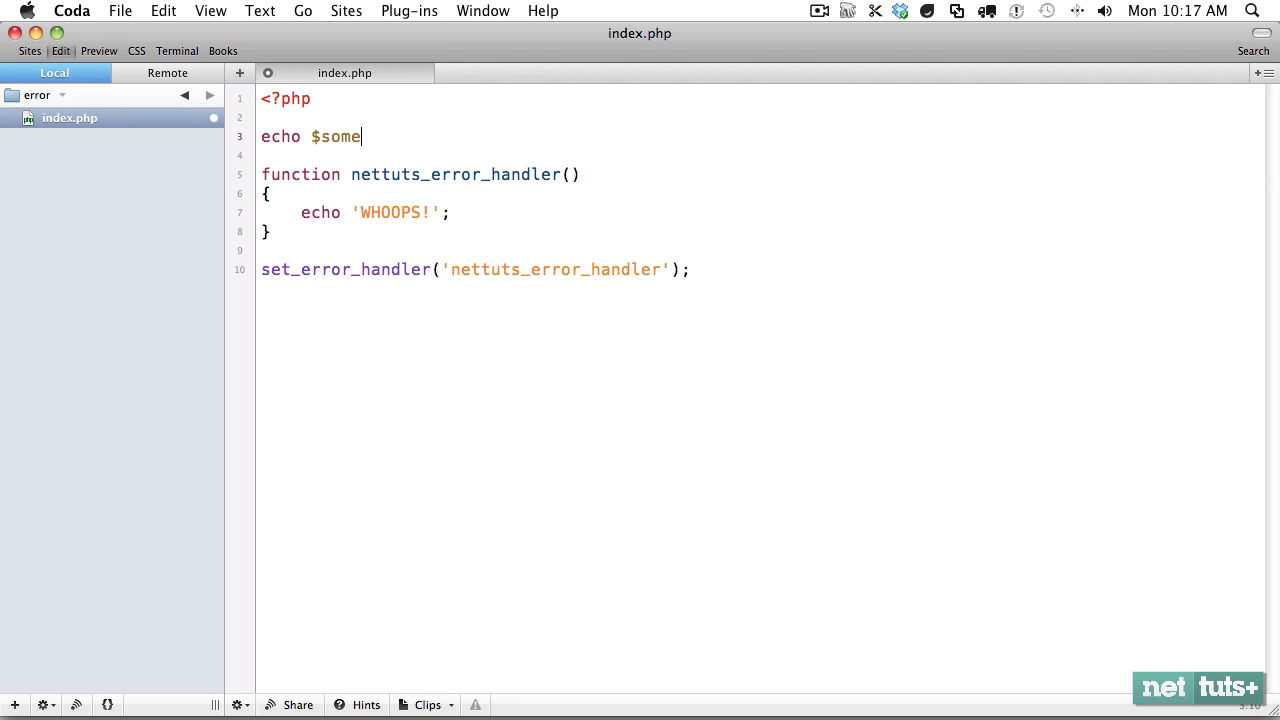
type("varthatdoesnotexist;")
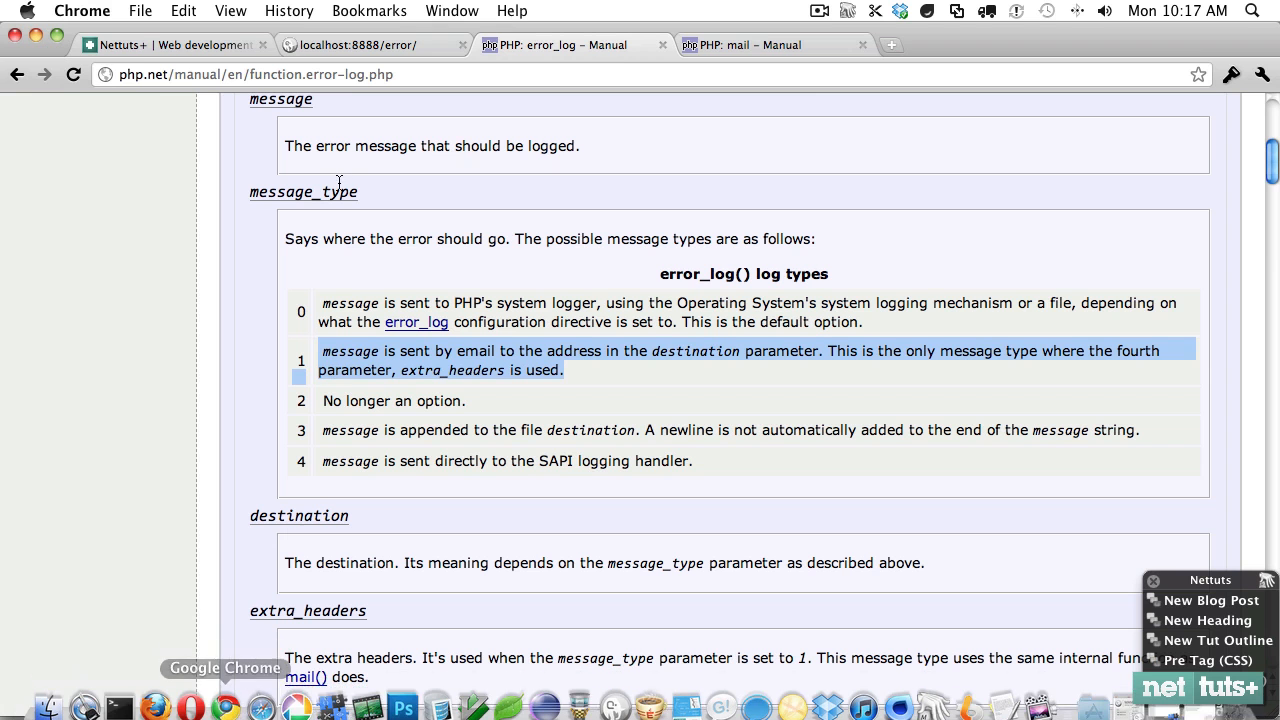
Return to index.php to move the undefined-variable echo below set_error_handler
left_click(370, 44)
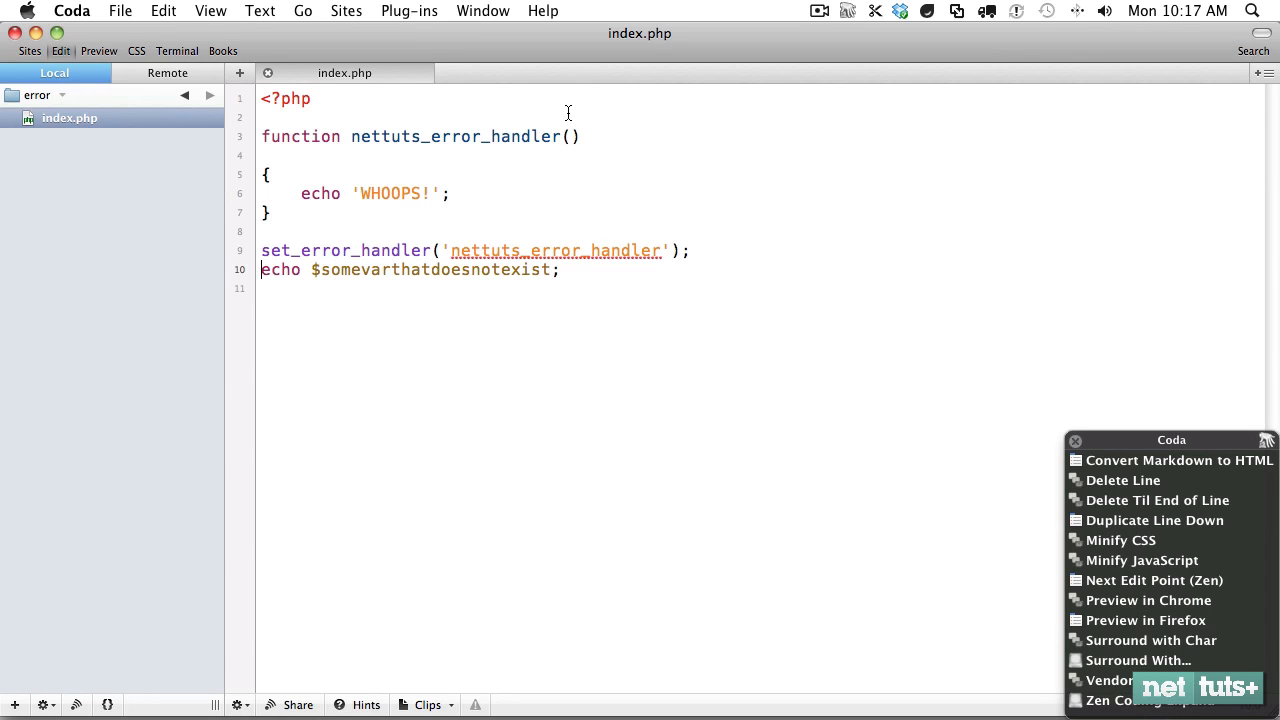
mouse_move(460, 210)
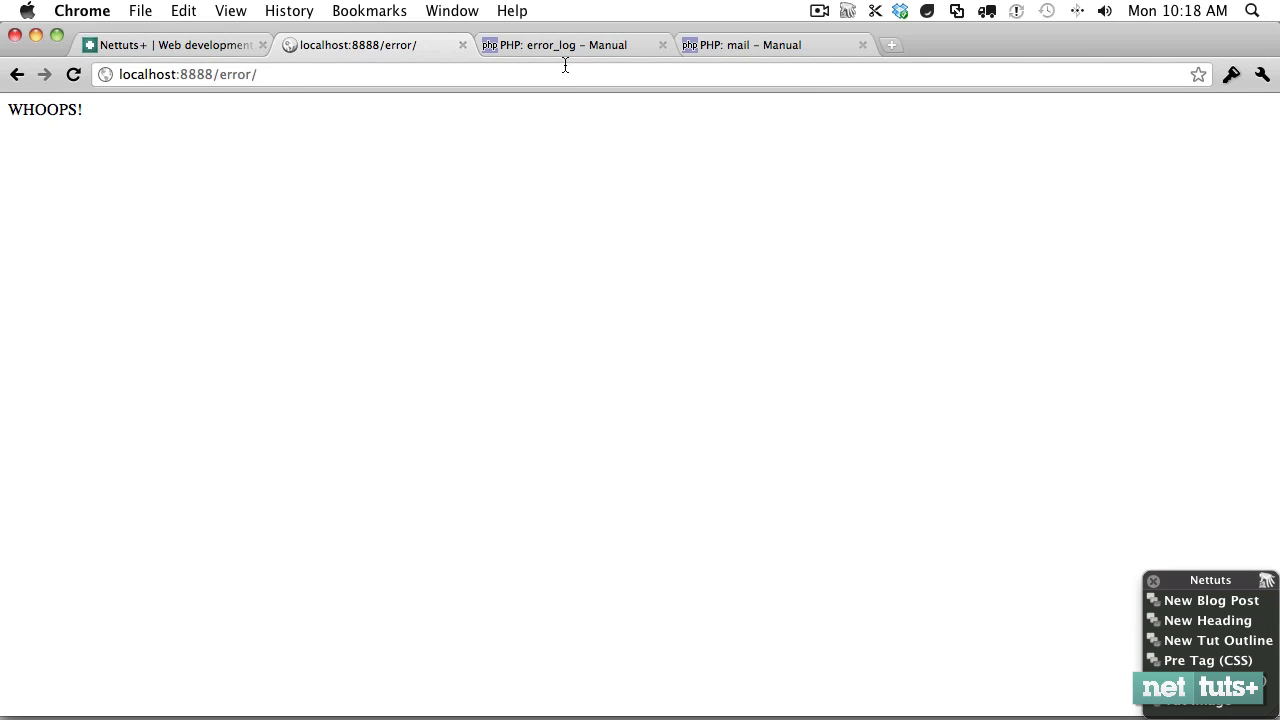
Look up set_error_handler on php.net and read the errno…errcontext handler parameters
left_click(570, 44)
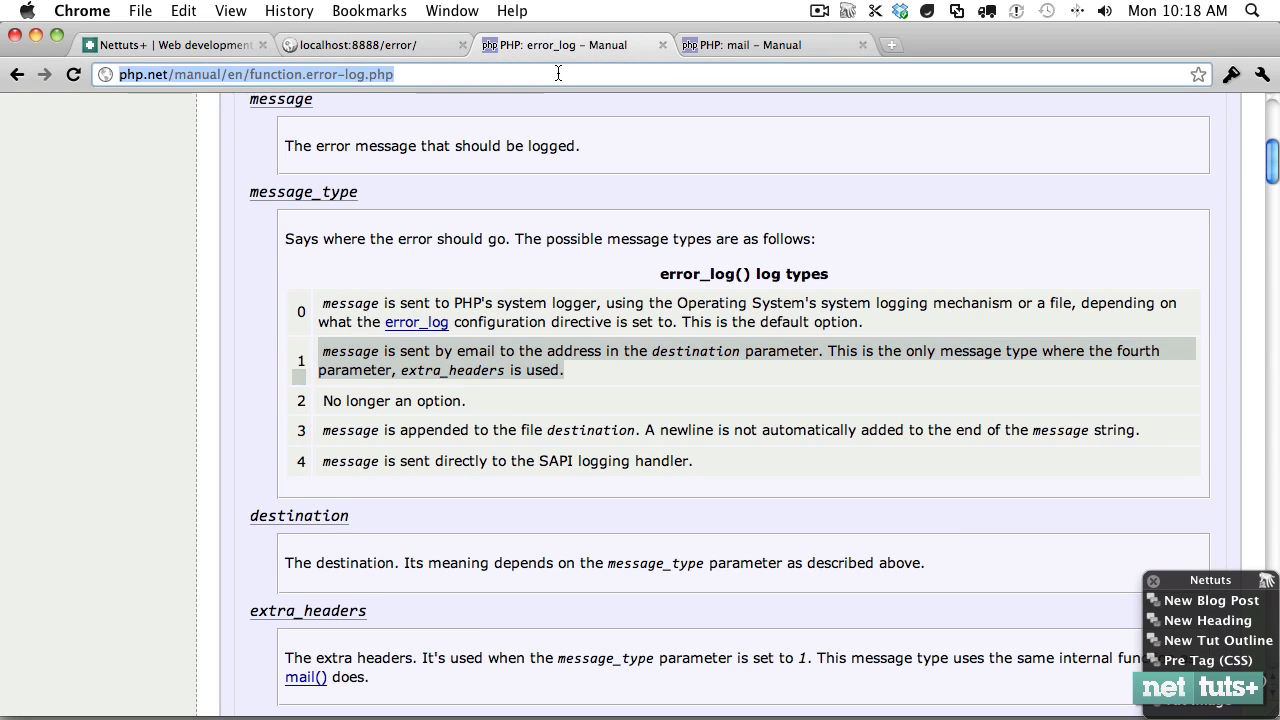
type("php set")
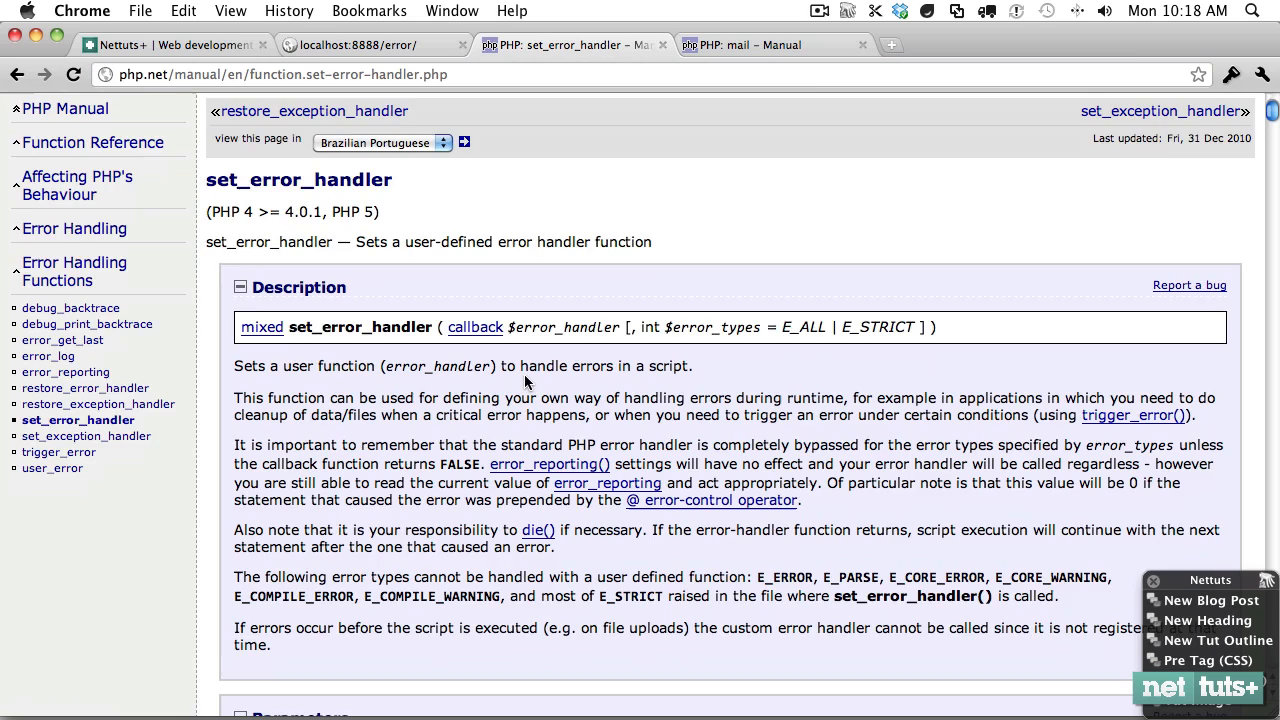
scroll("down", 3)
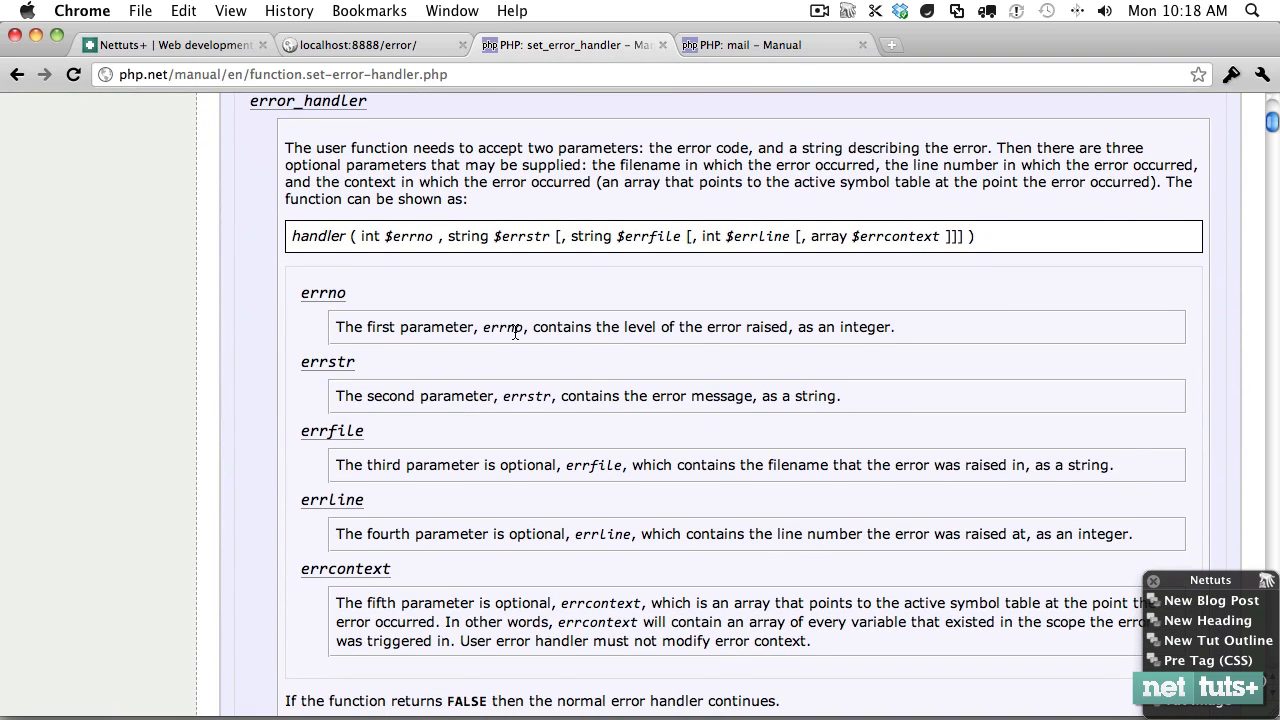
double_click(504, 327)
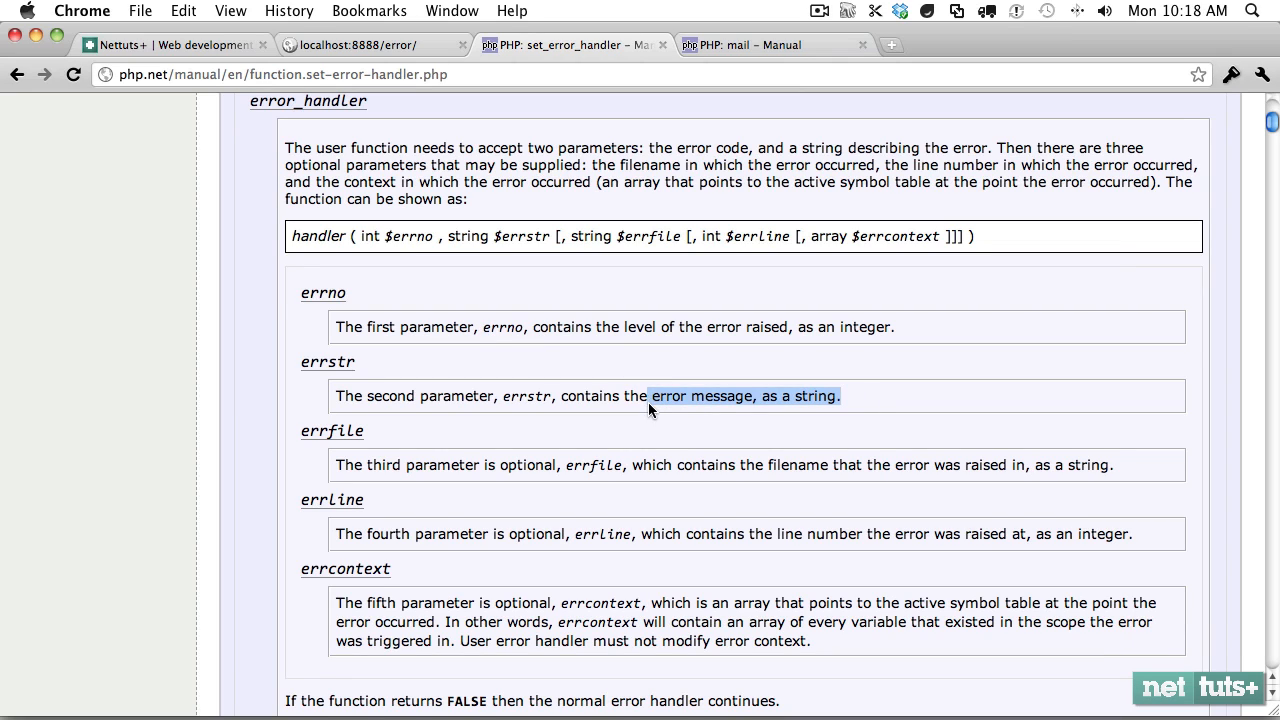
scroll("down", 3)
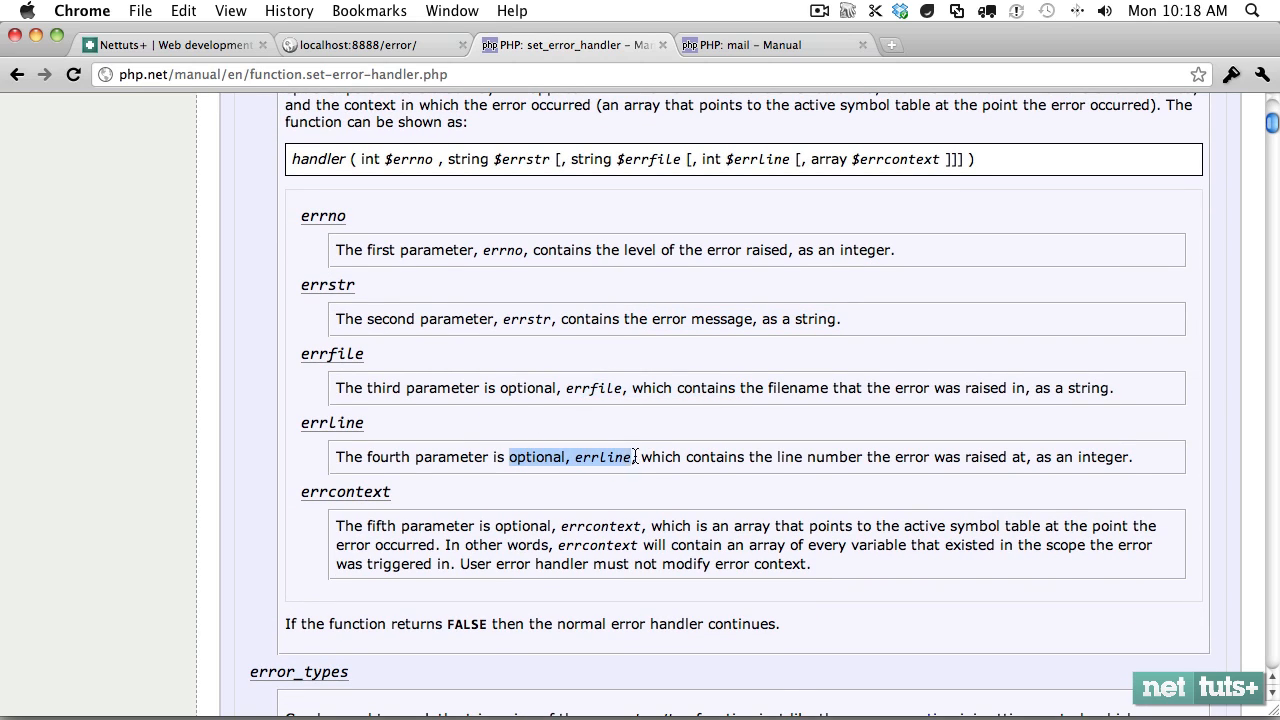
scroll("down", 3)
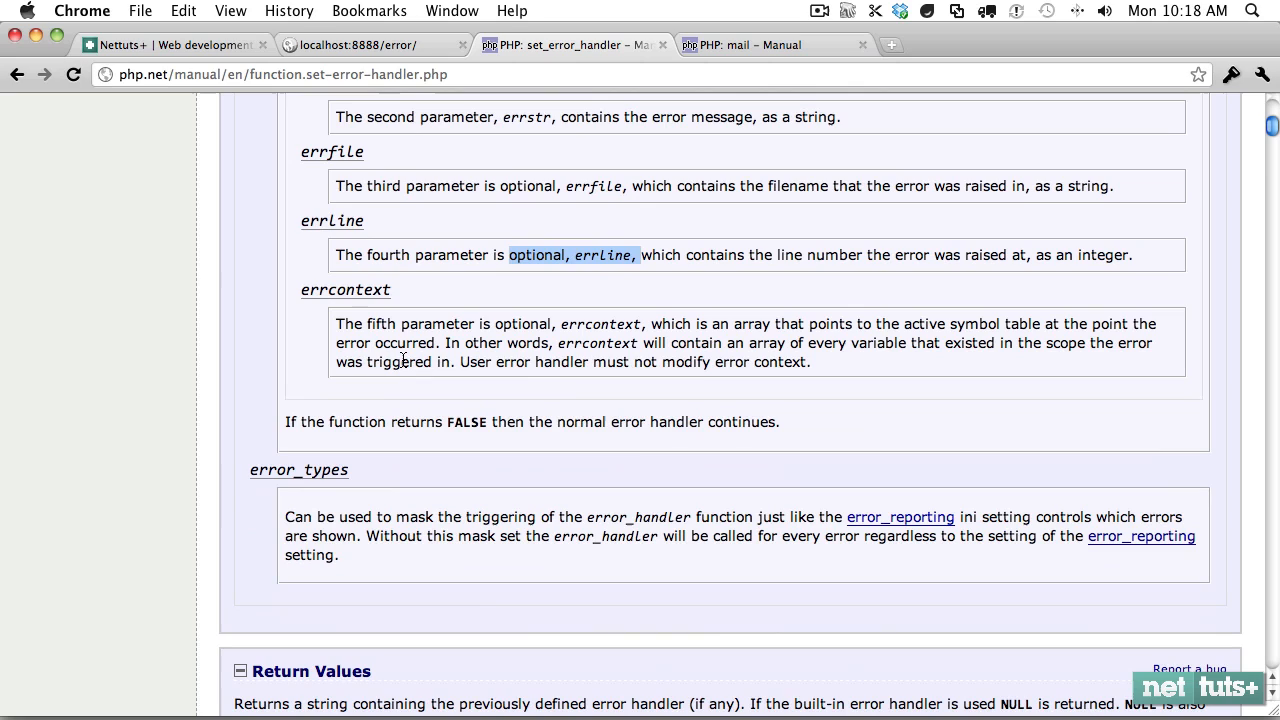
mouse_move(622, 344)
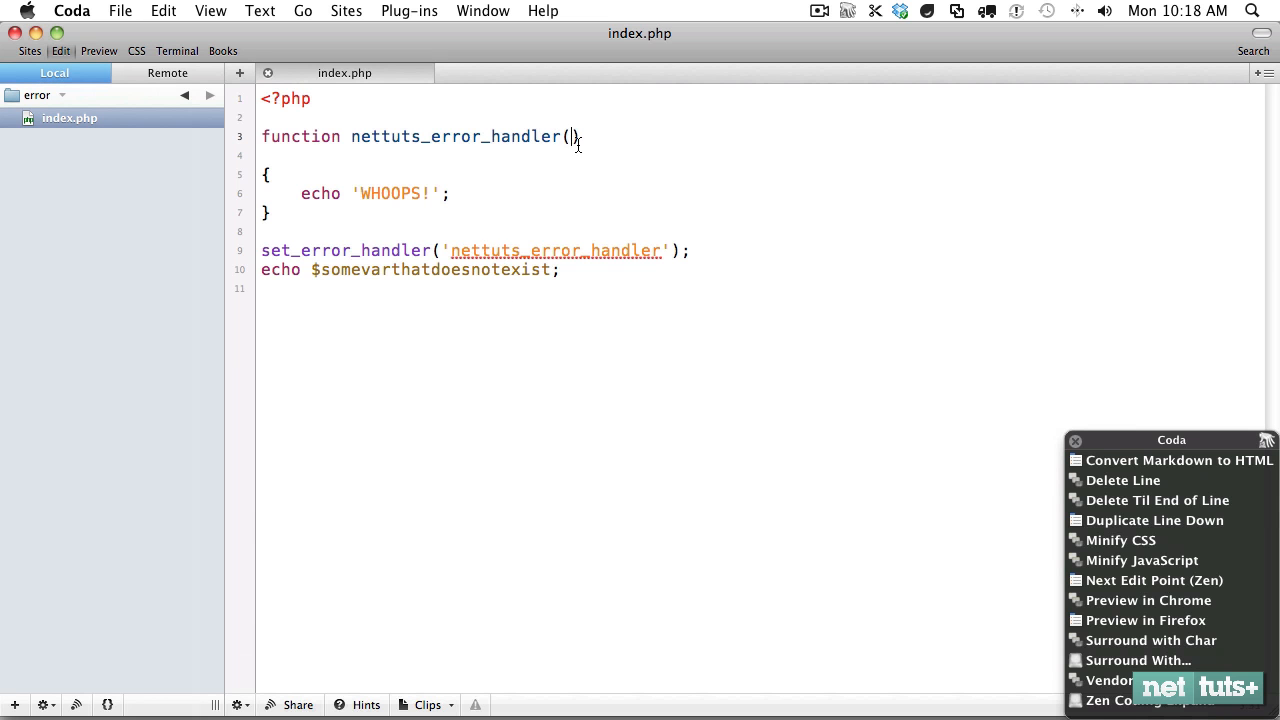
Give nettuts_error_handler the parameters $number, $message, $file, $line, $vars
type("$number,")
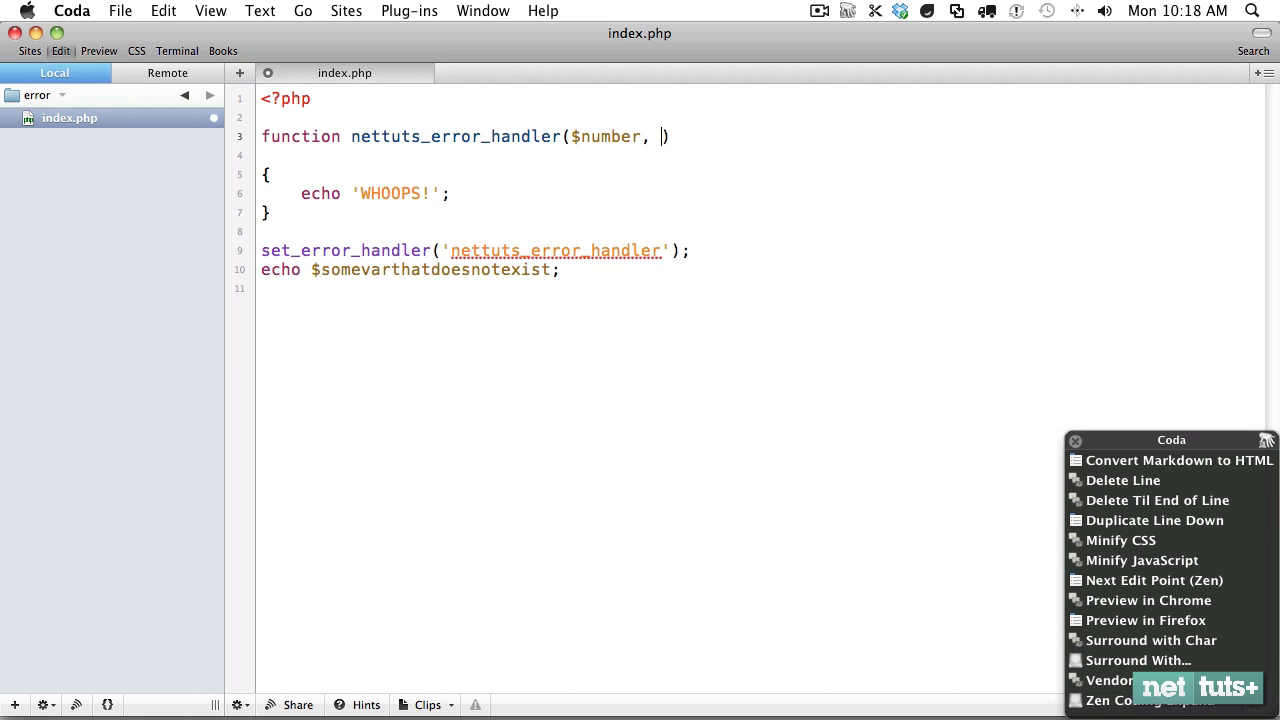
type("$mes")
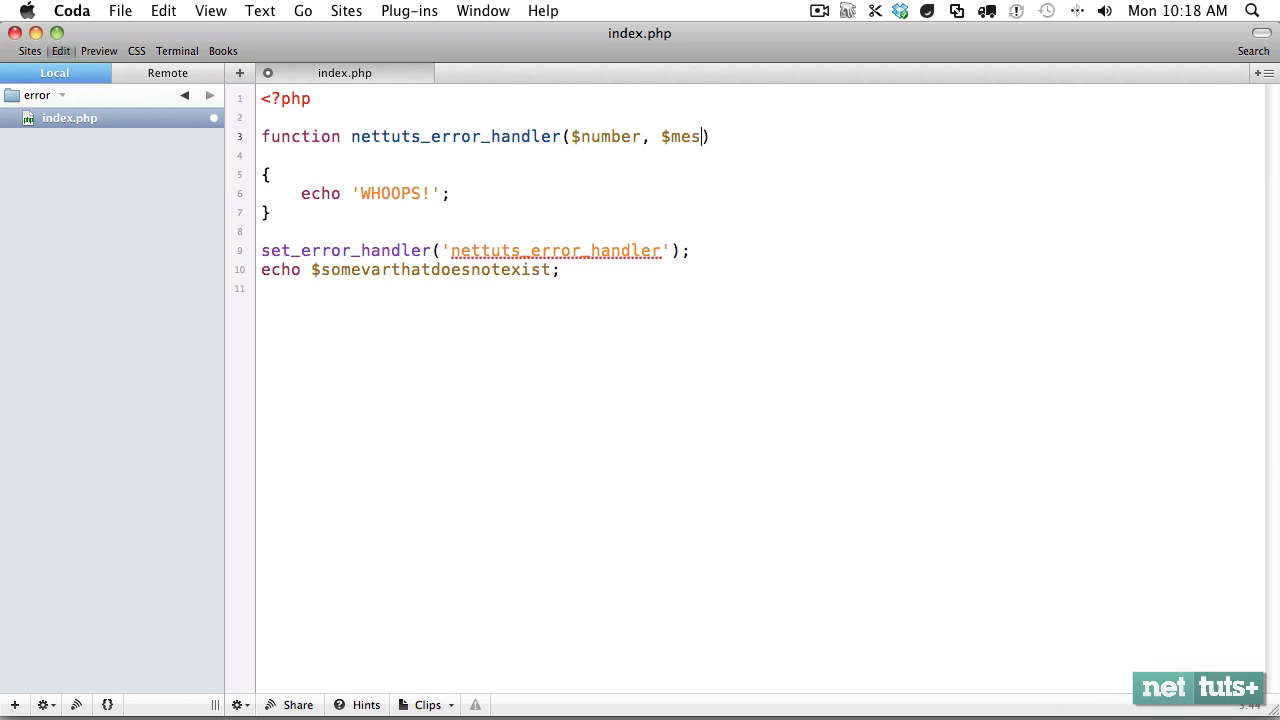
type("sage, $fil")
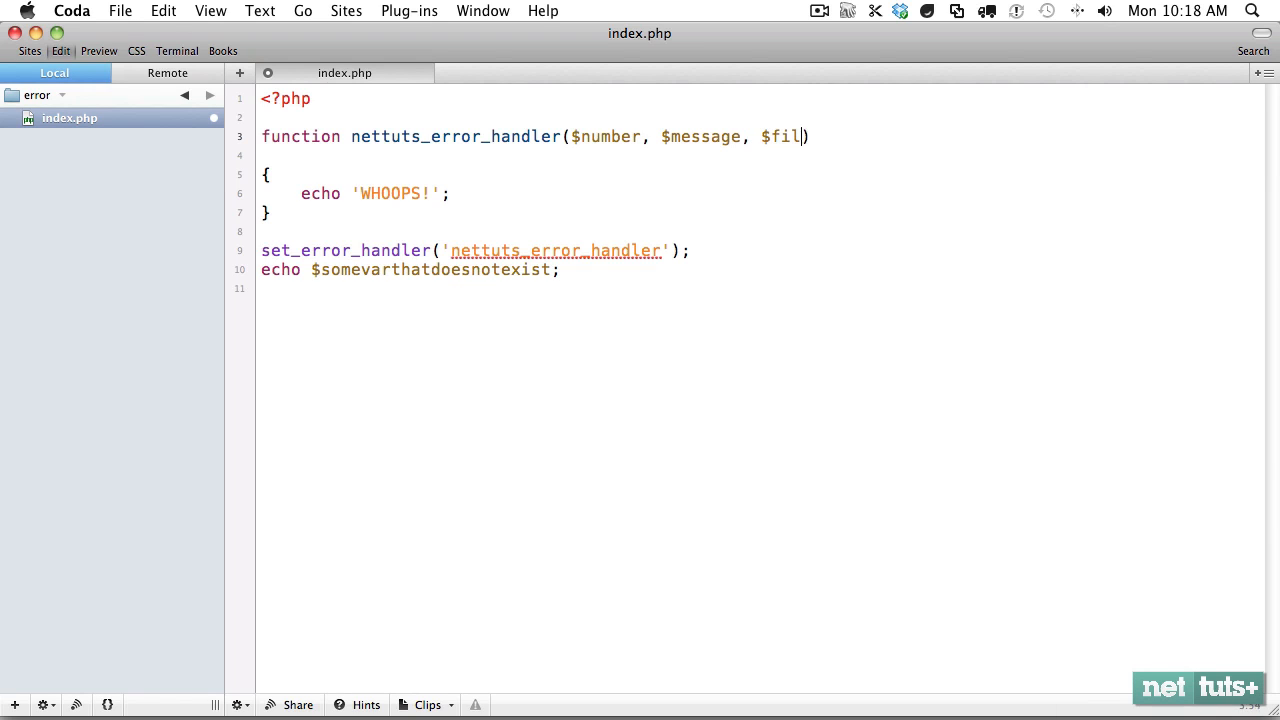
type("e, $line,")
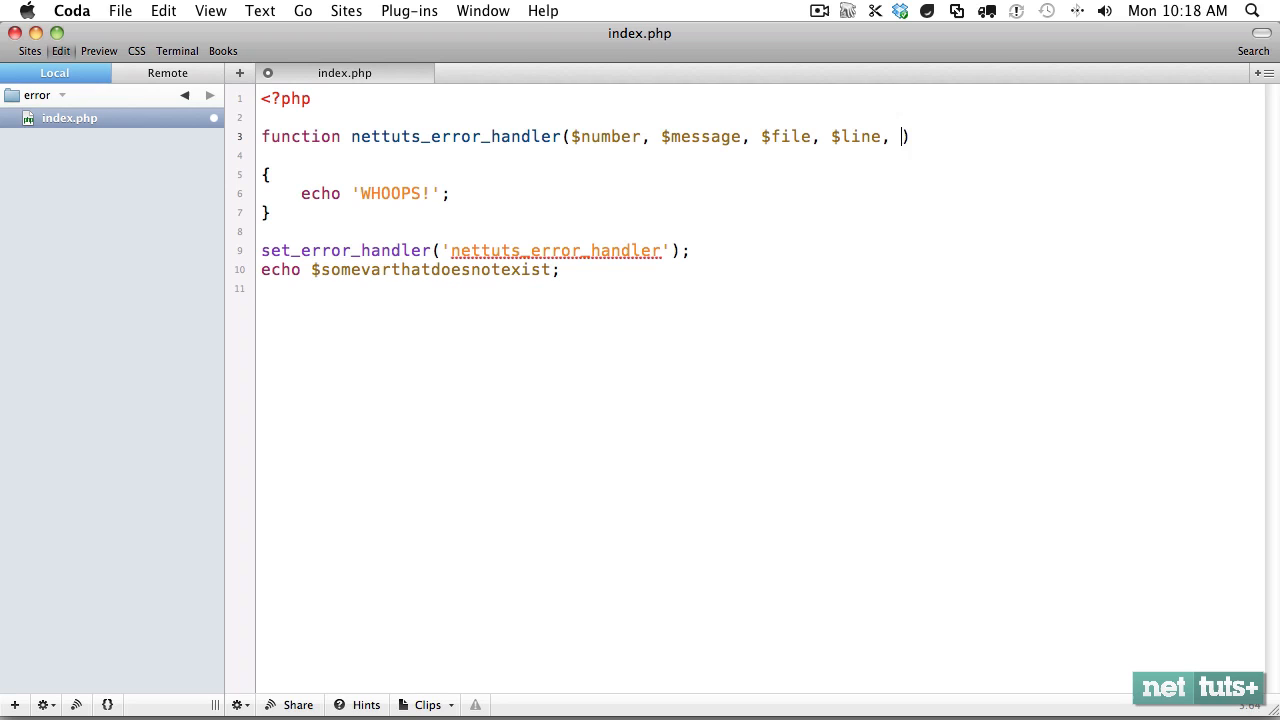
type("$vars")
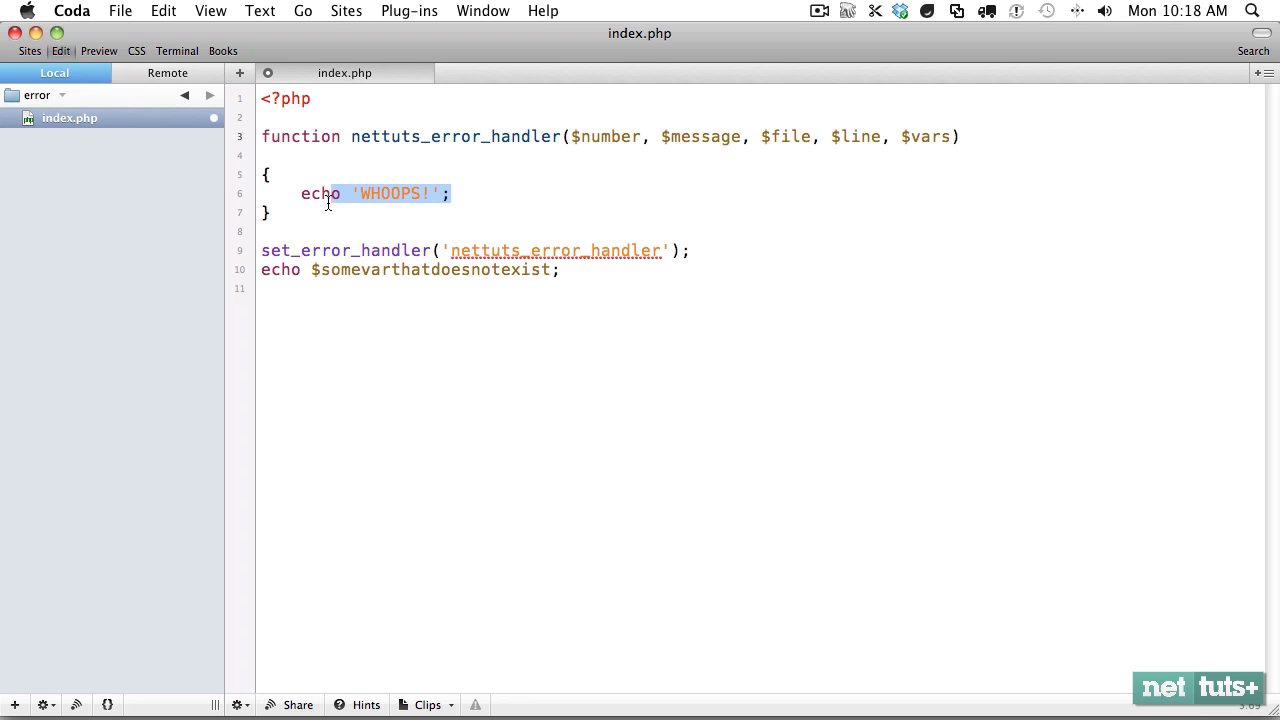
Assign $email an HTML paragraph reporting the error on line $line in $file, then $message
type("$")
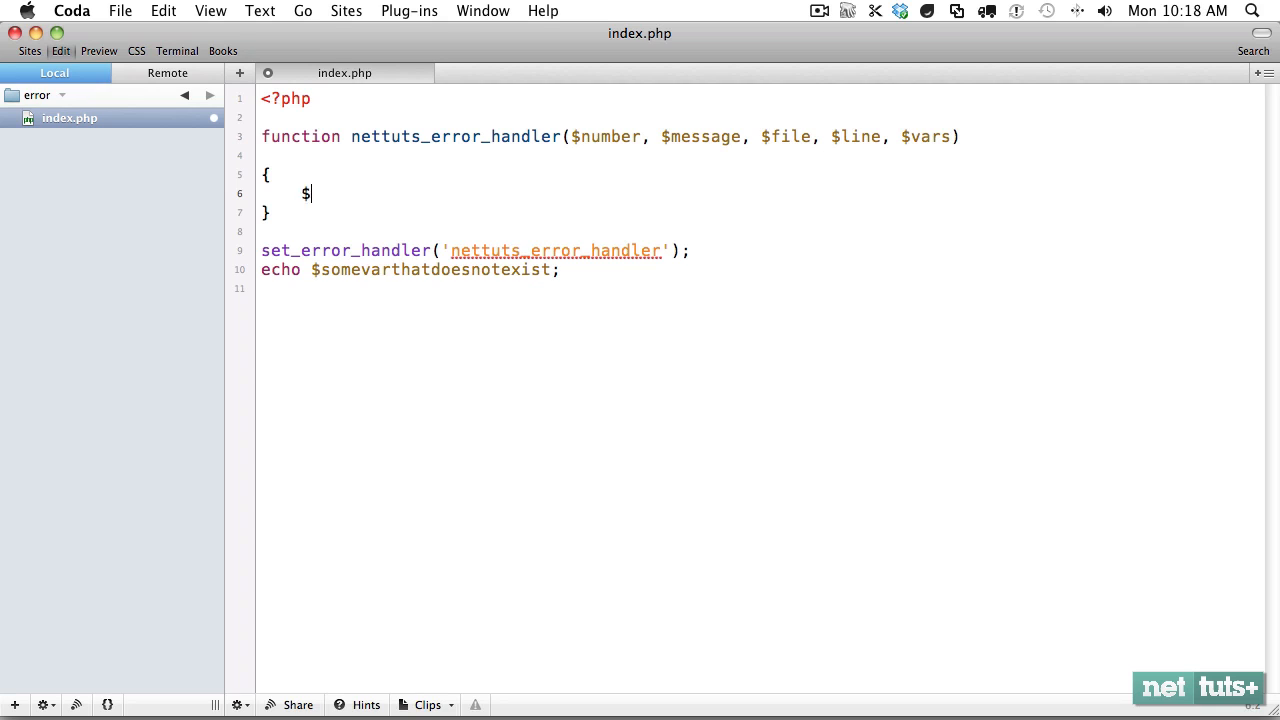
type("email =")
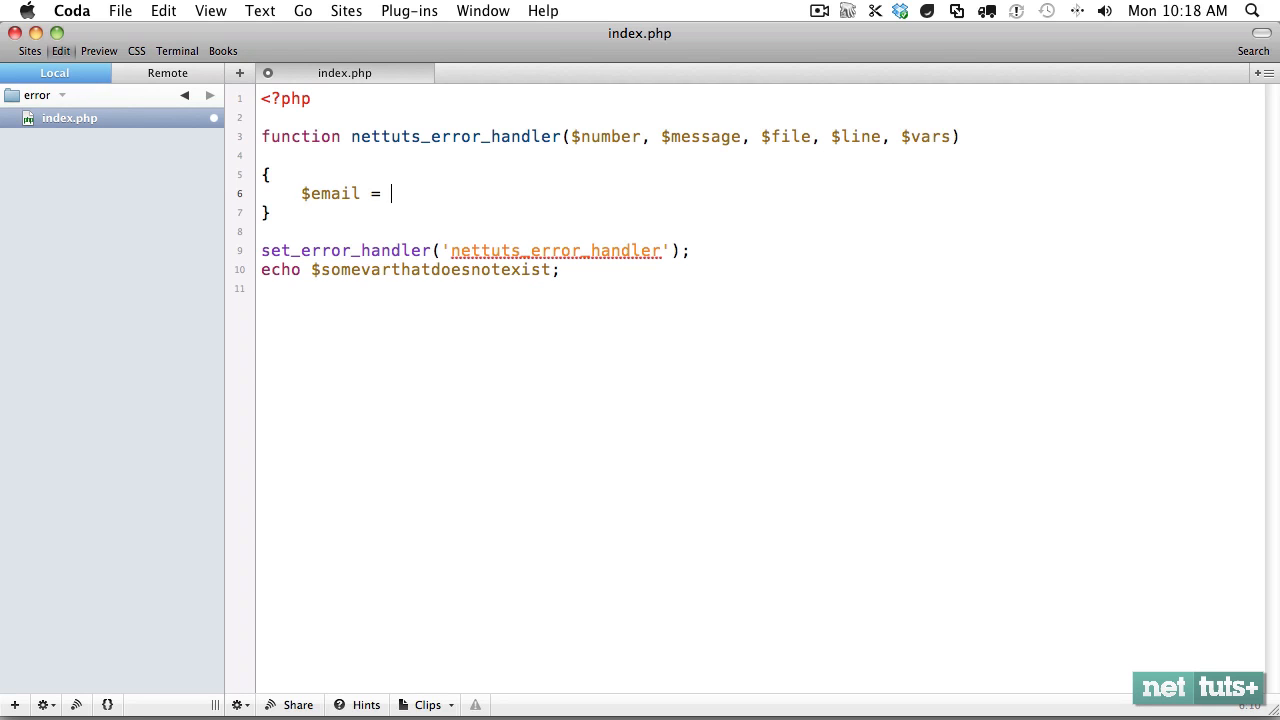
type("\"<p>An error ($number")
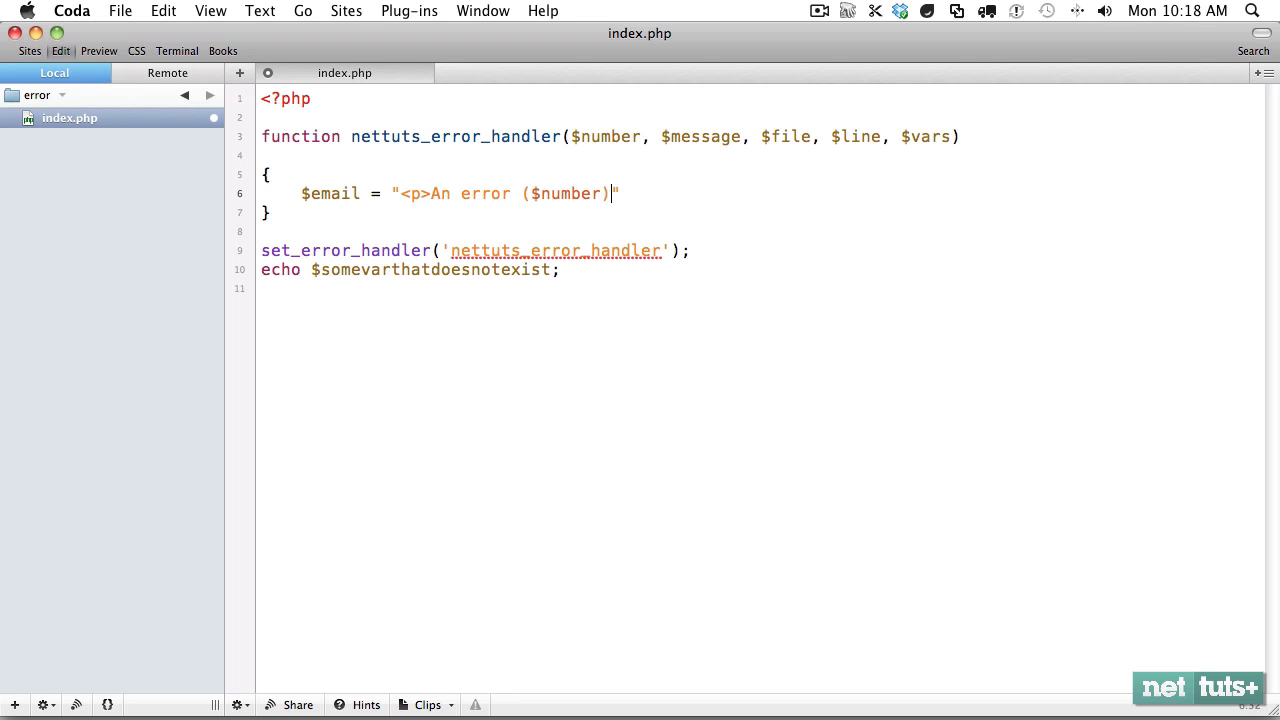
type("occurred")
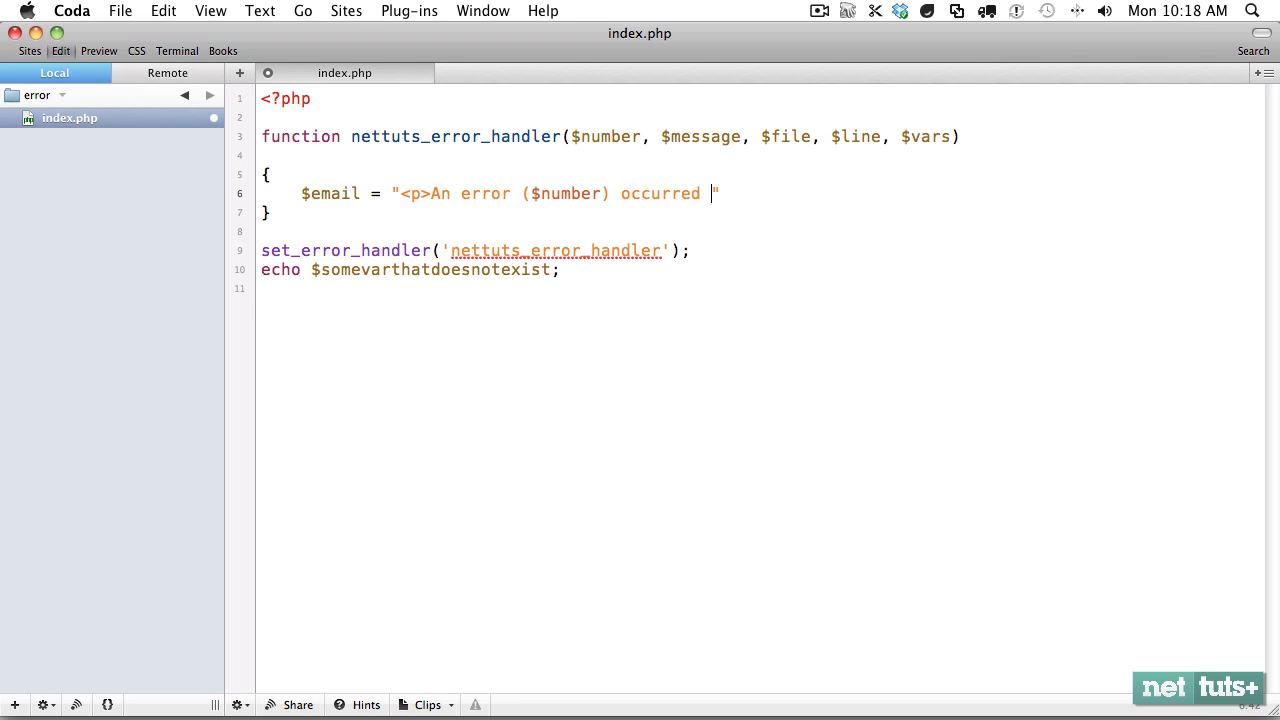
type("lin line $")
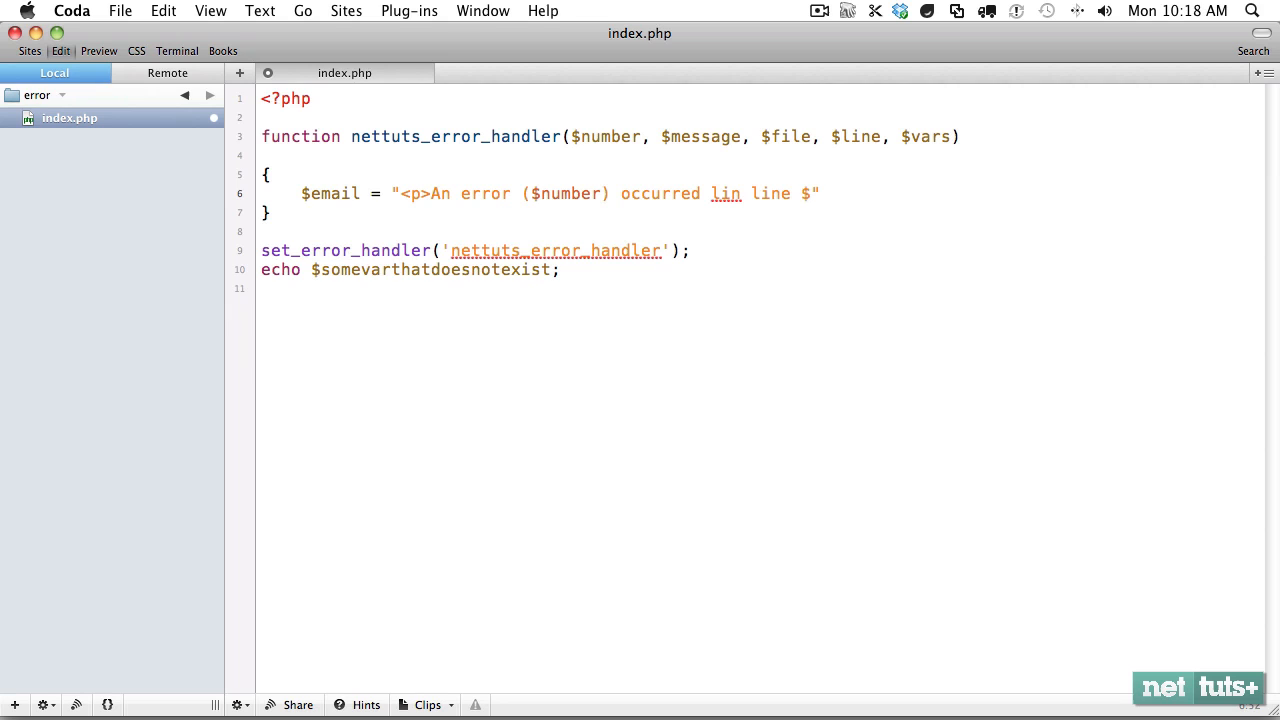
type("<strong>$li")
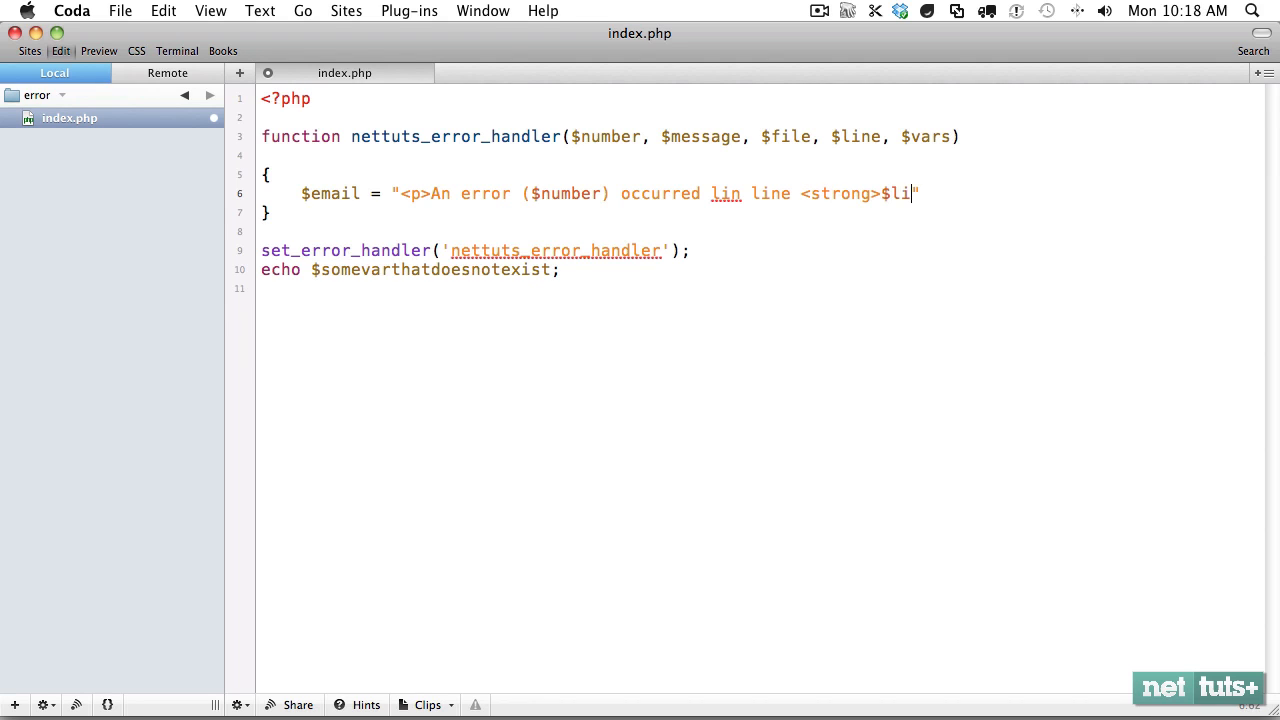
type("ne</strong> and in the file: $file")
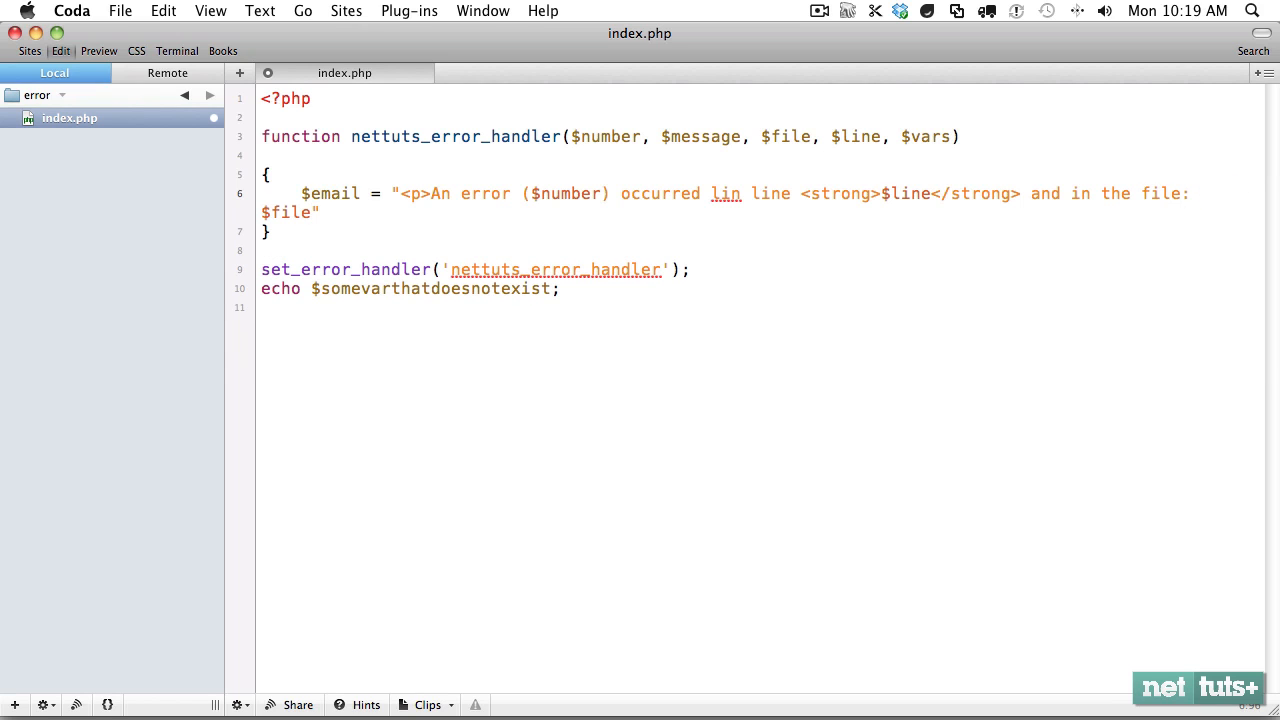
type(".</strong>")
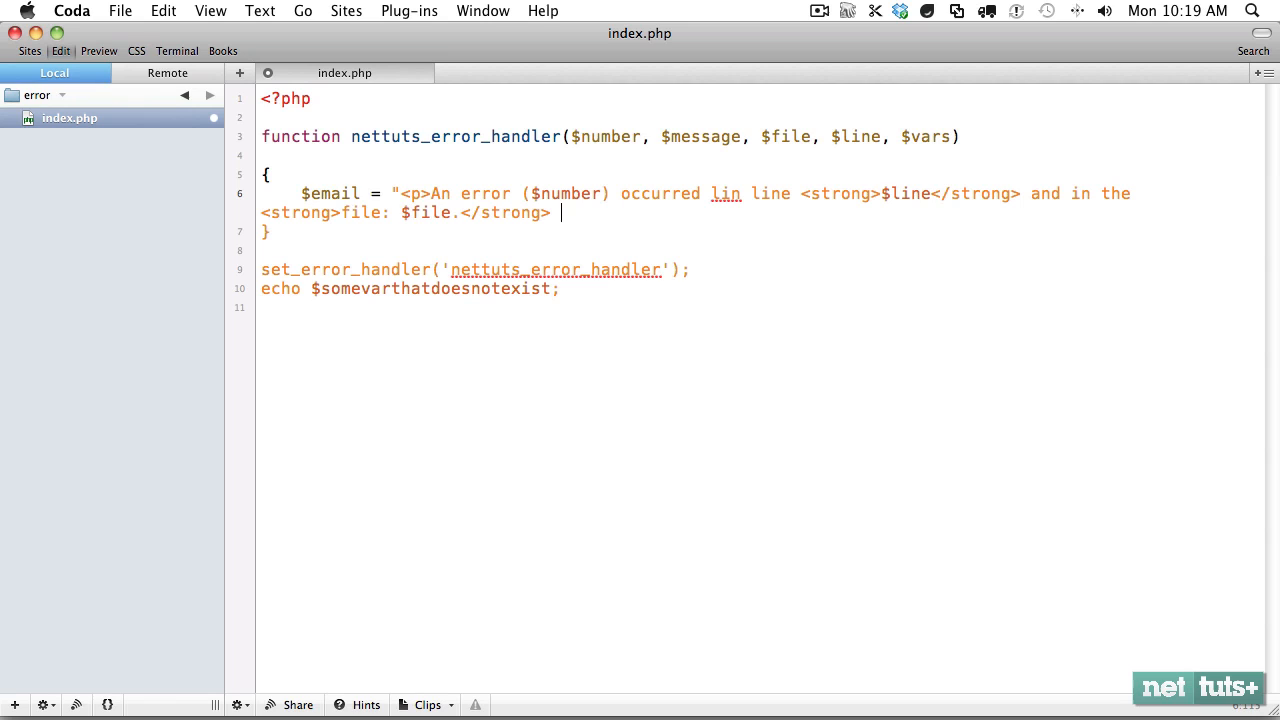
type("<p> $message")
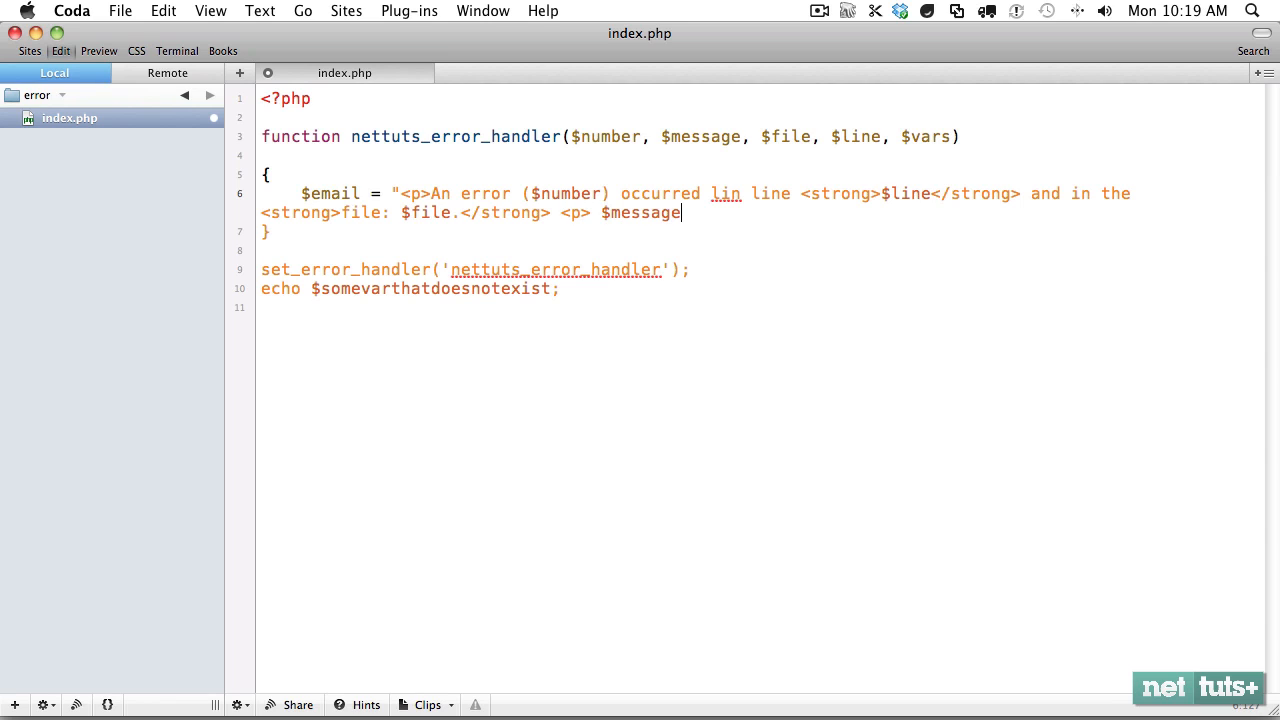
type("</p>")
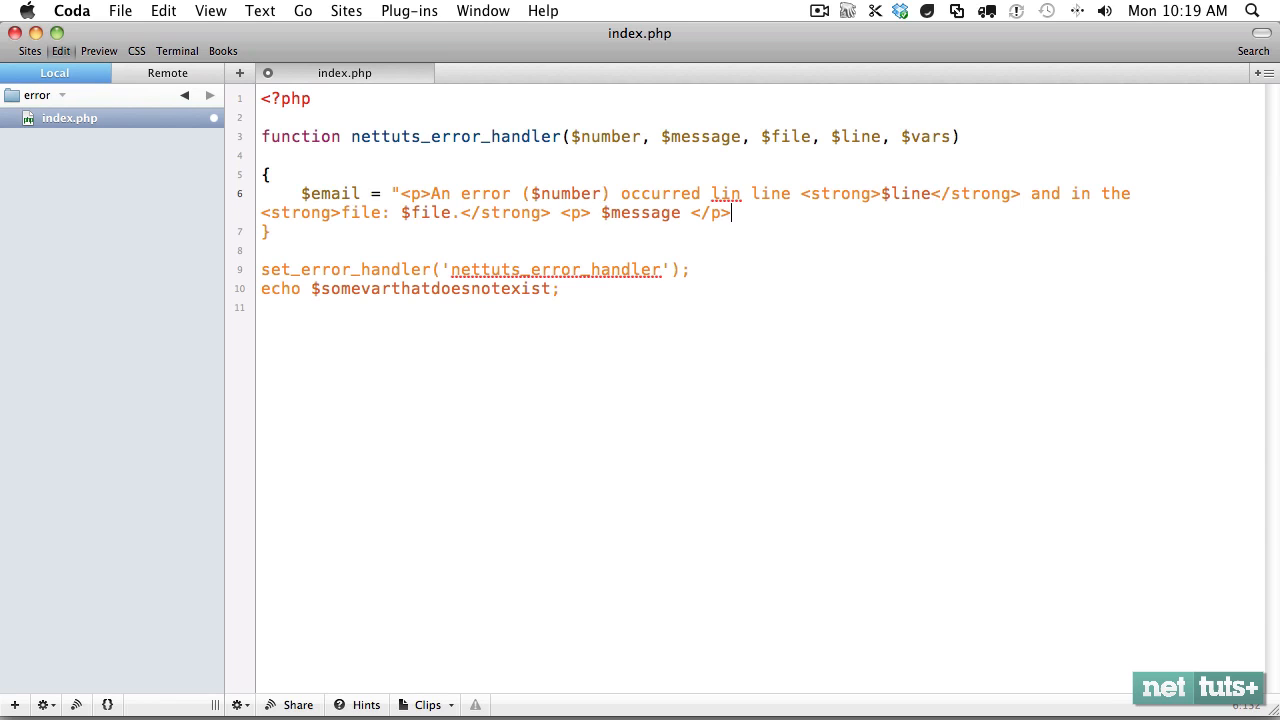
type(";")
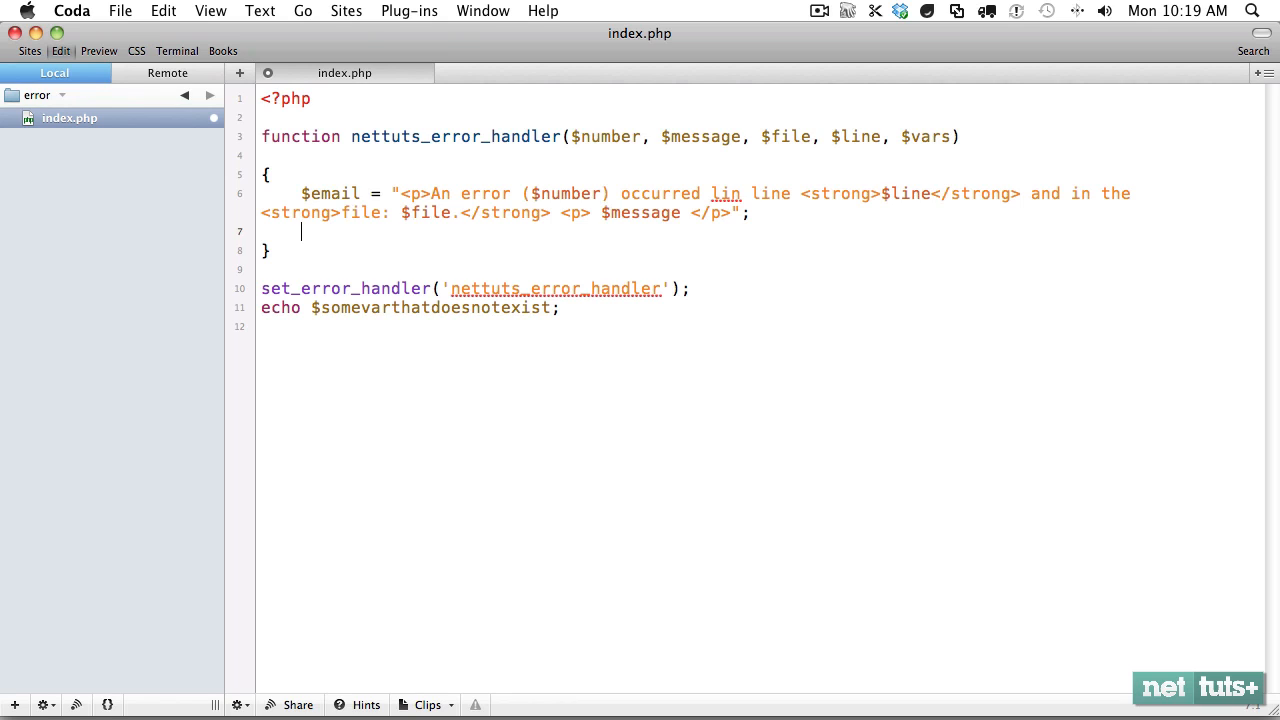
Append to $email a pre-wrapped print_r($vars, 1) dump of the variables
type("$email .")
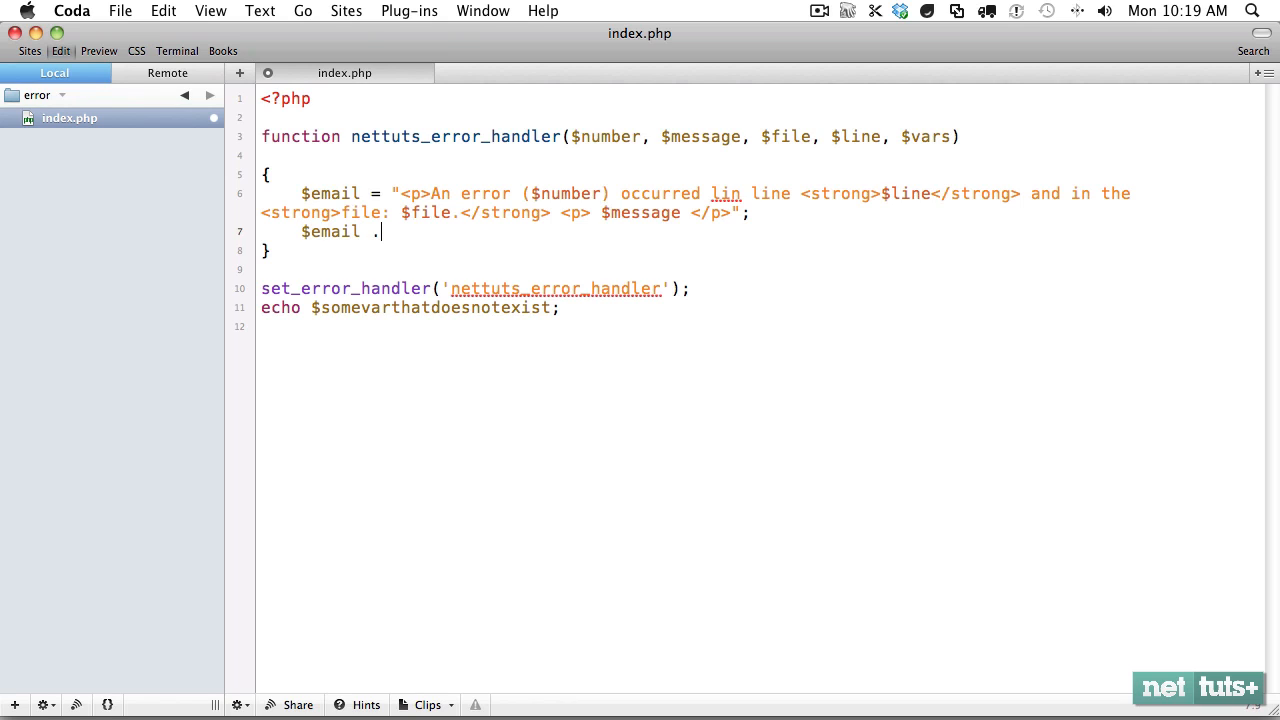
type("=")
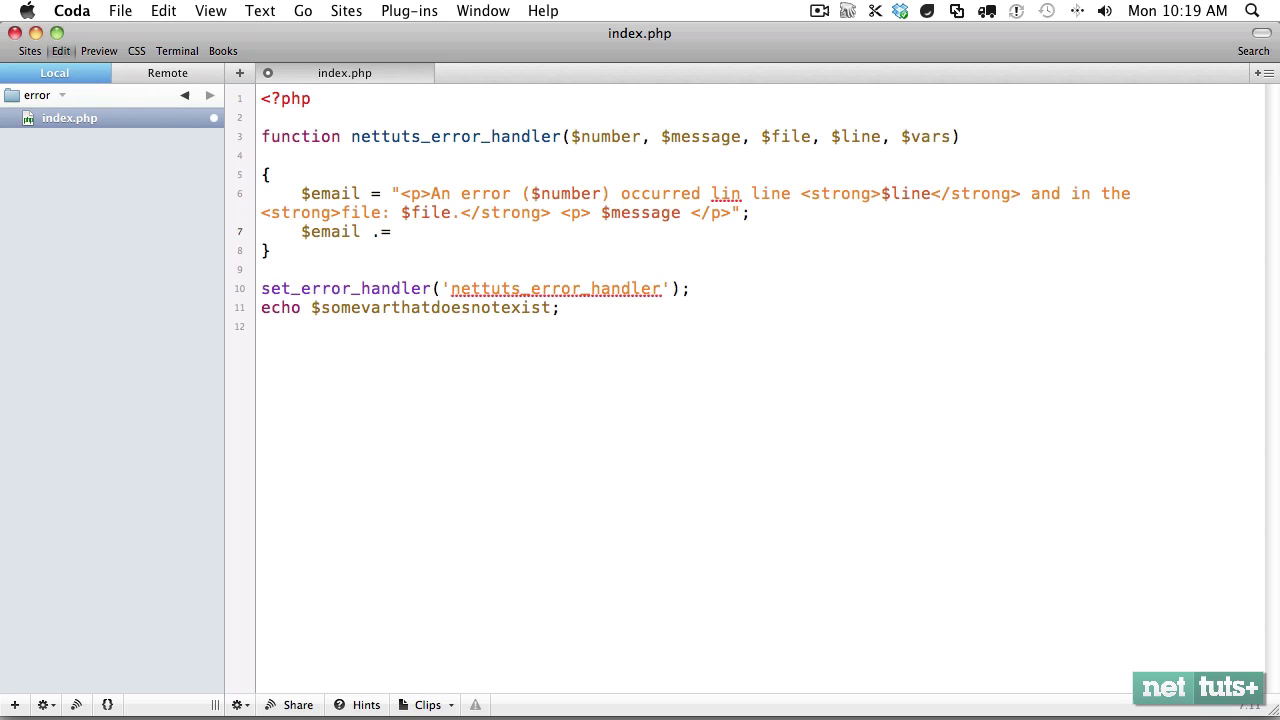
type("\"<pre.\"")
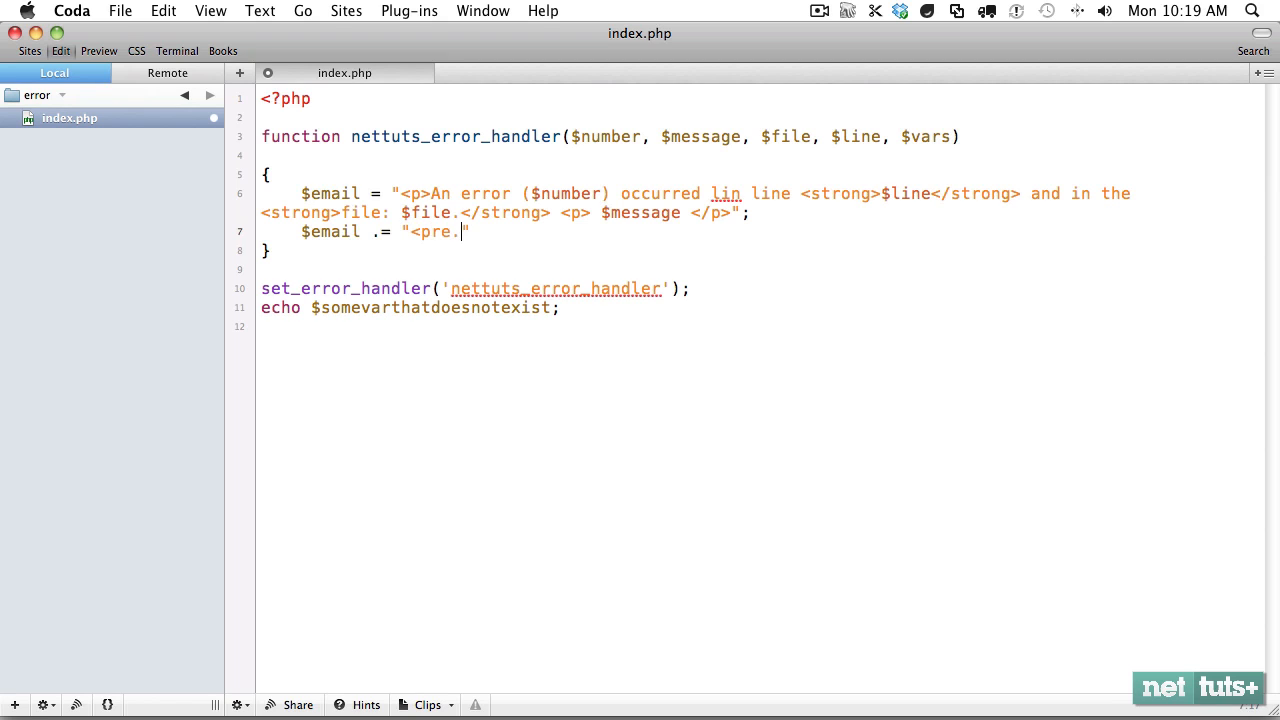
type(">")
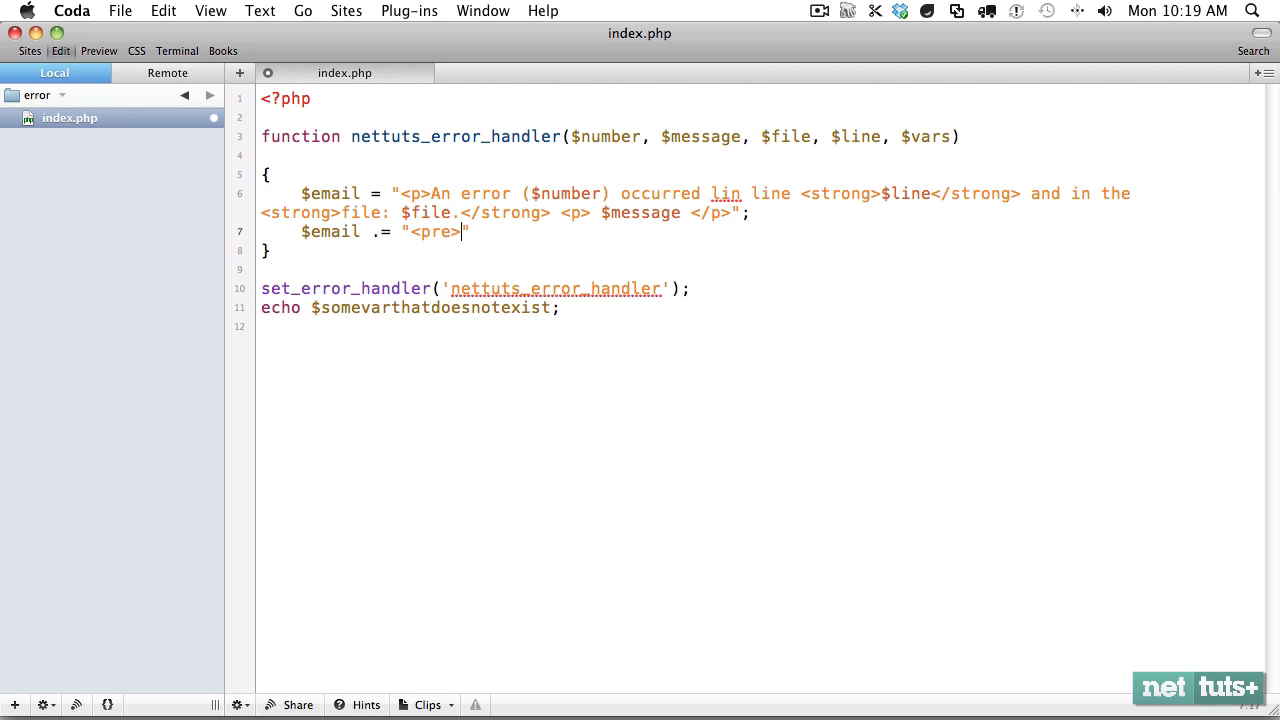
type(". print_r($")
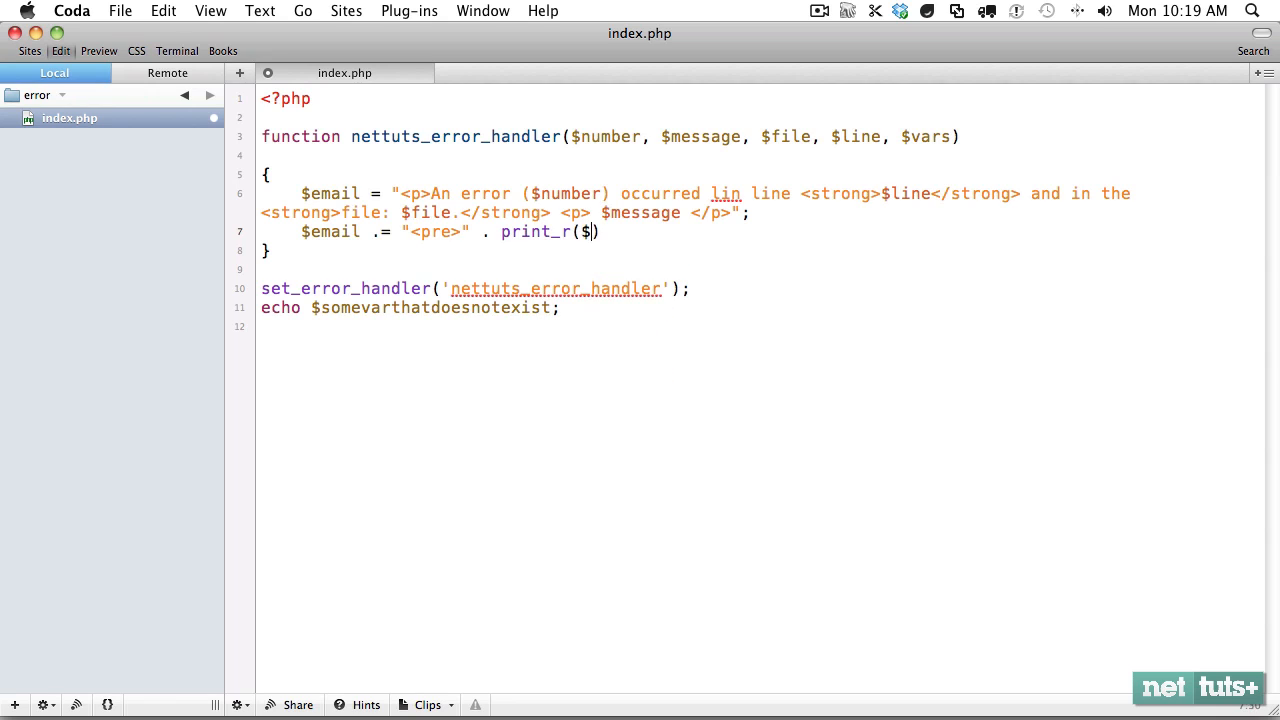
type("vars)")
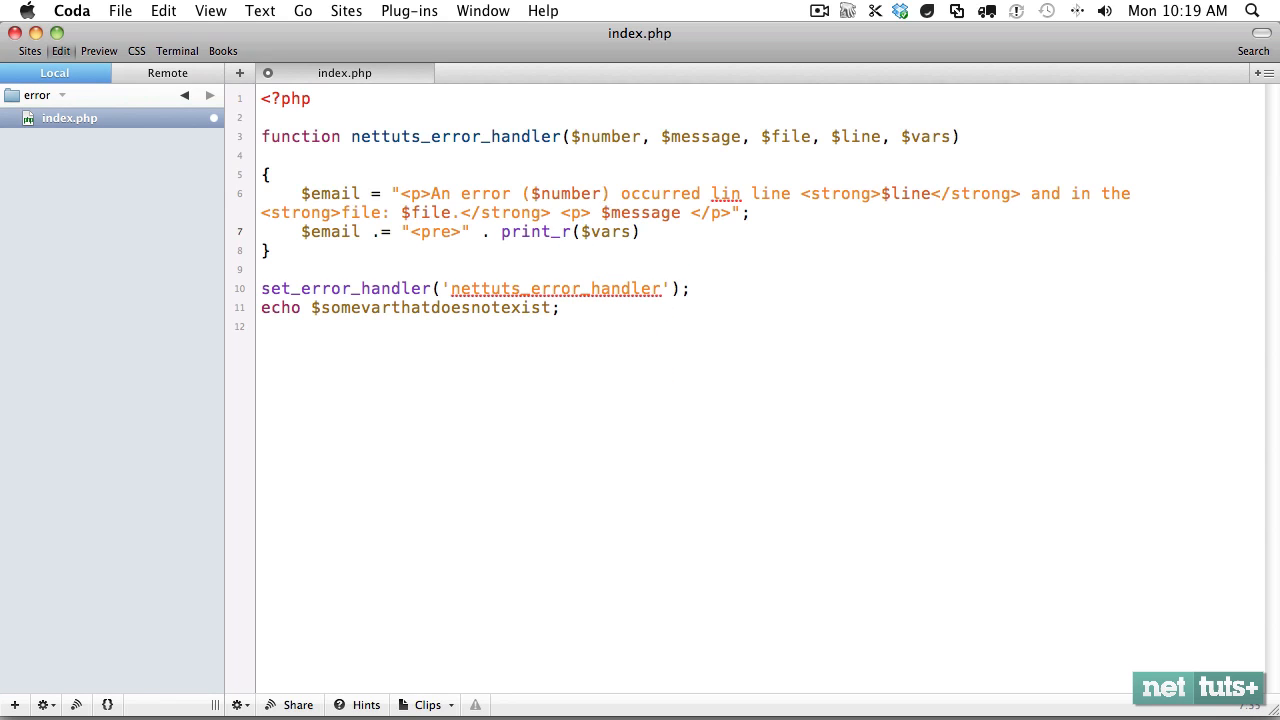
type(". \"</\"")
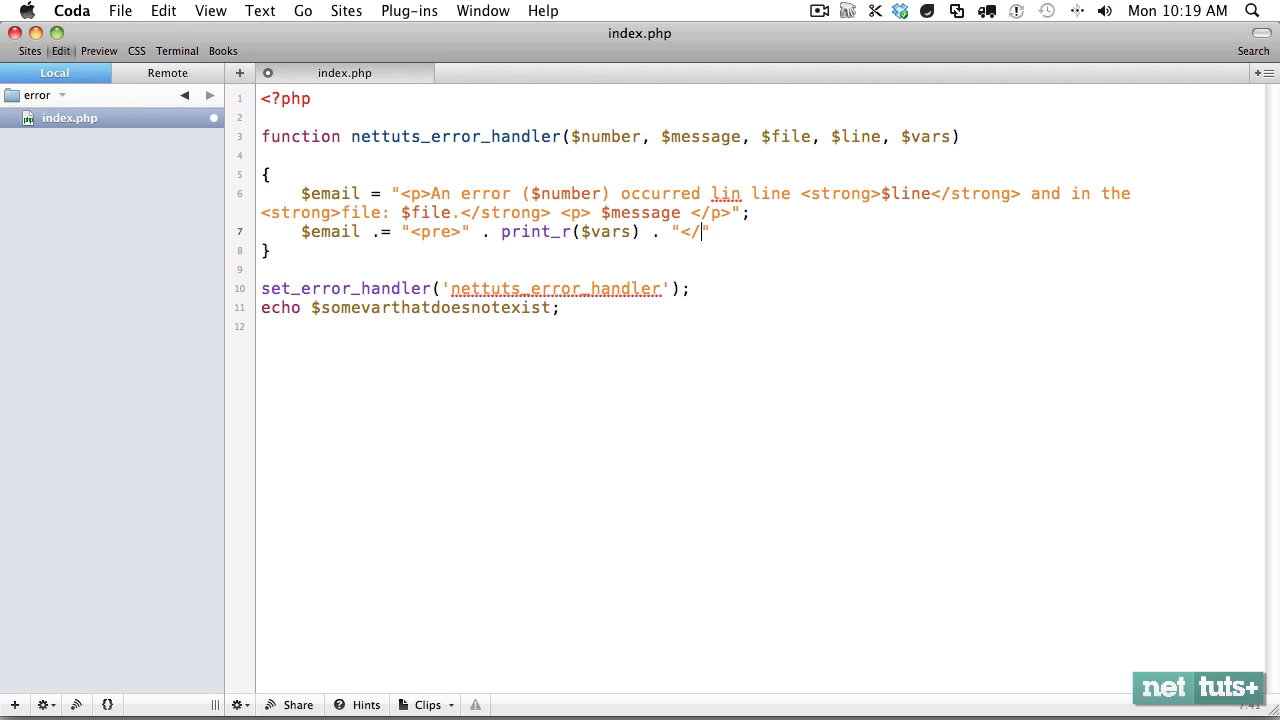
type("pre>\";")
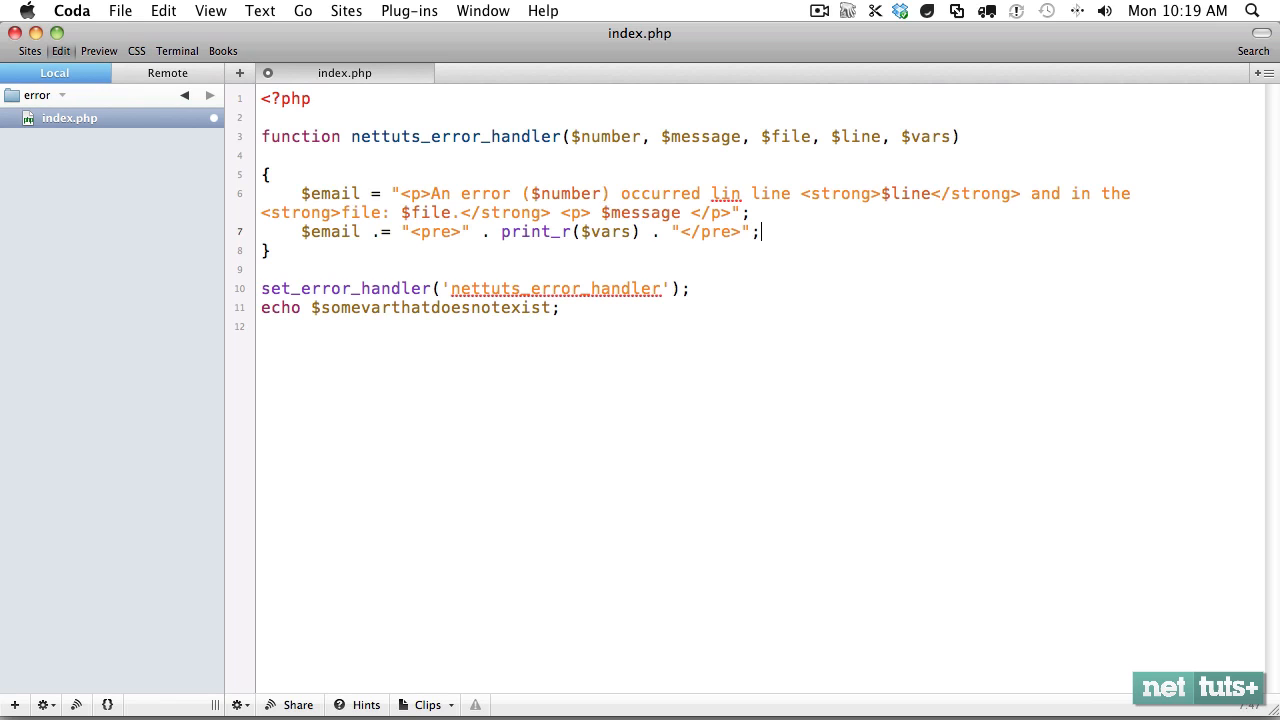
double_click(595, 231)
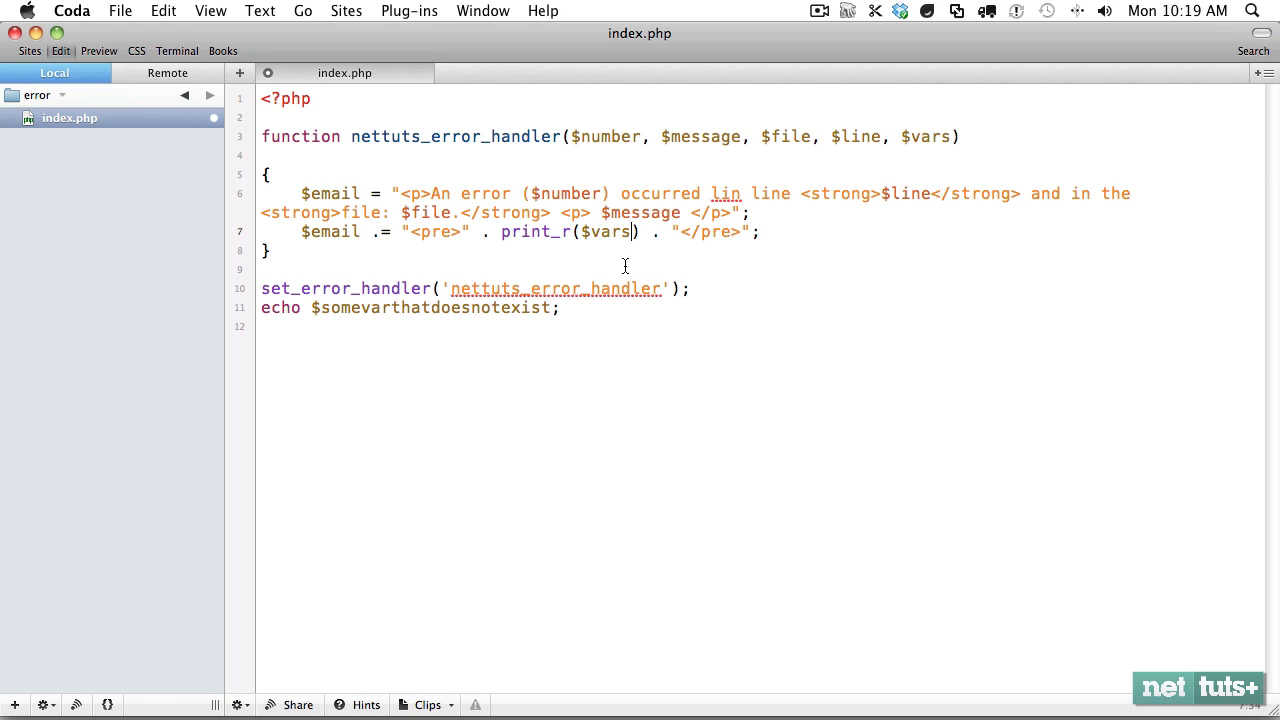
type(", 1")
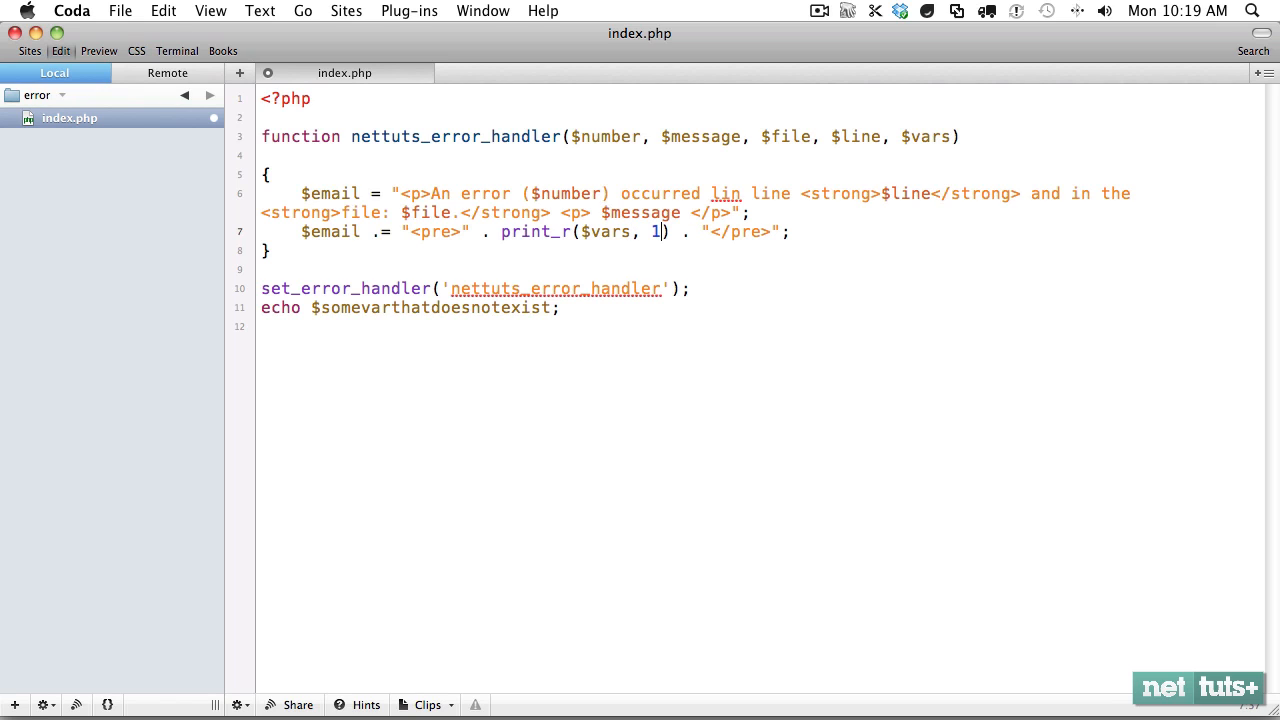
mouse_move(548, 205)
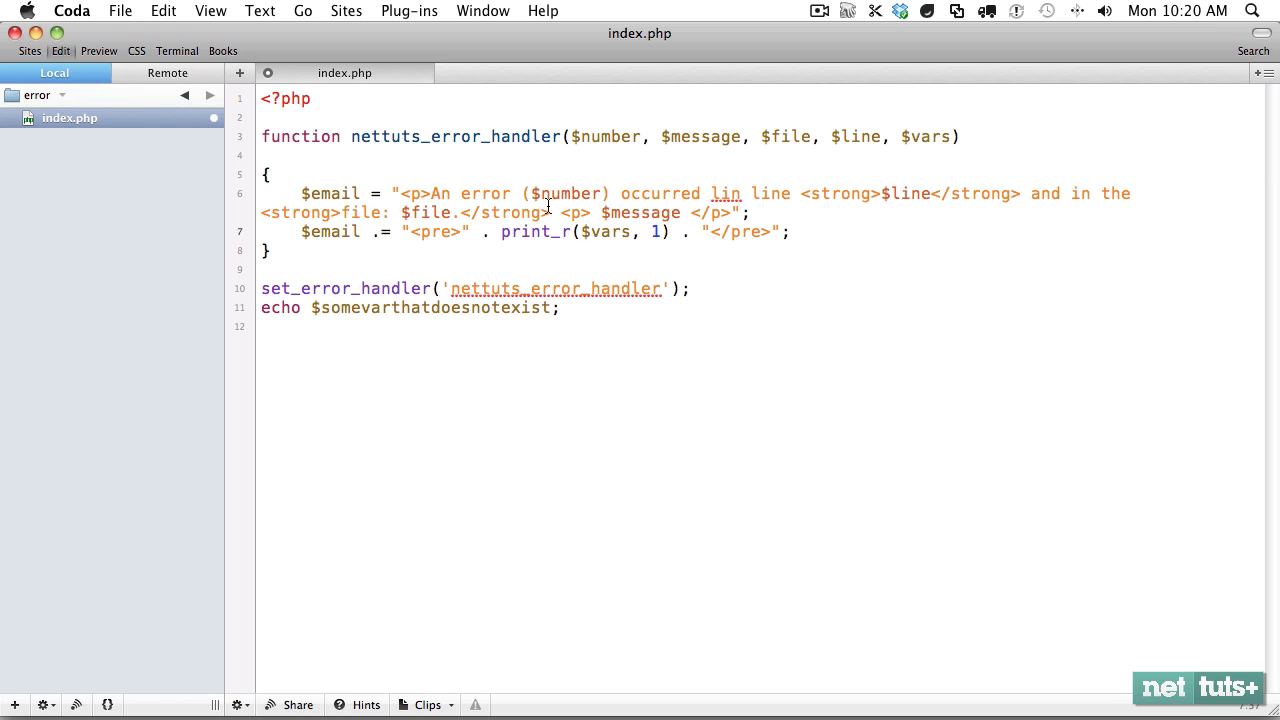
double_click(330, 231)
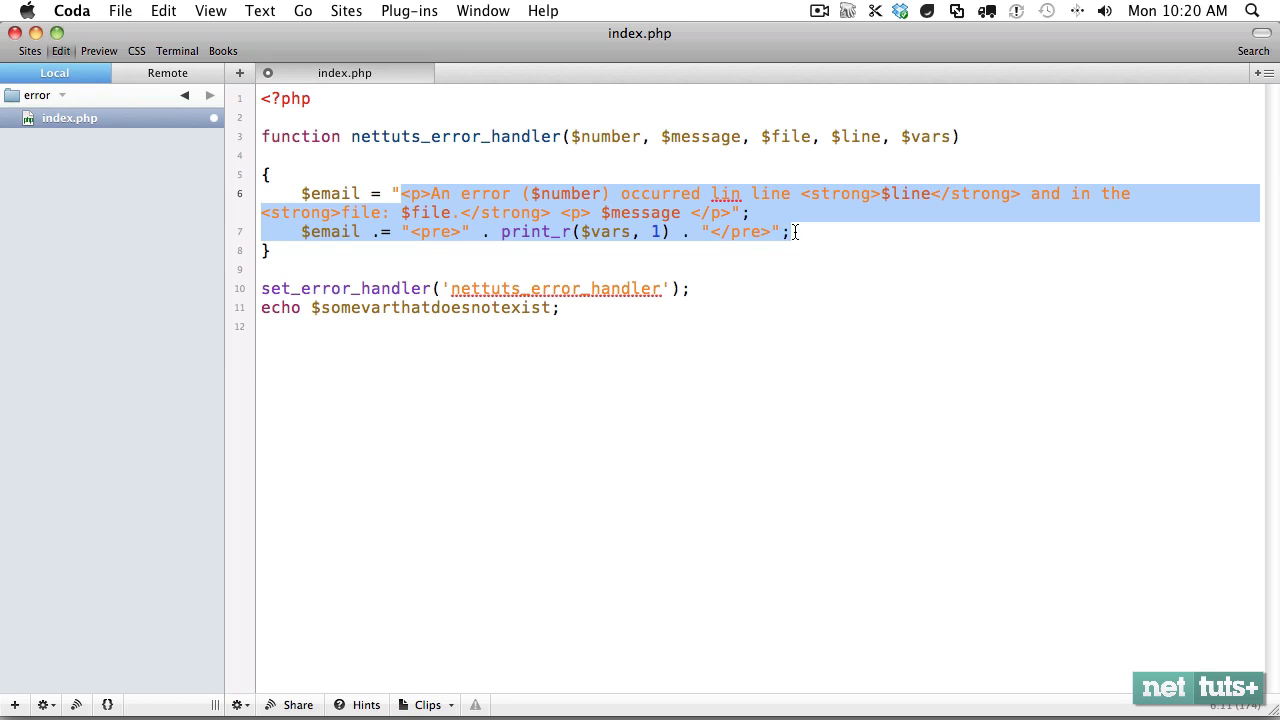
Start an error_log($email, 1) call at the end of the handler
type("e")
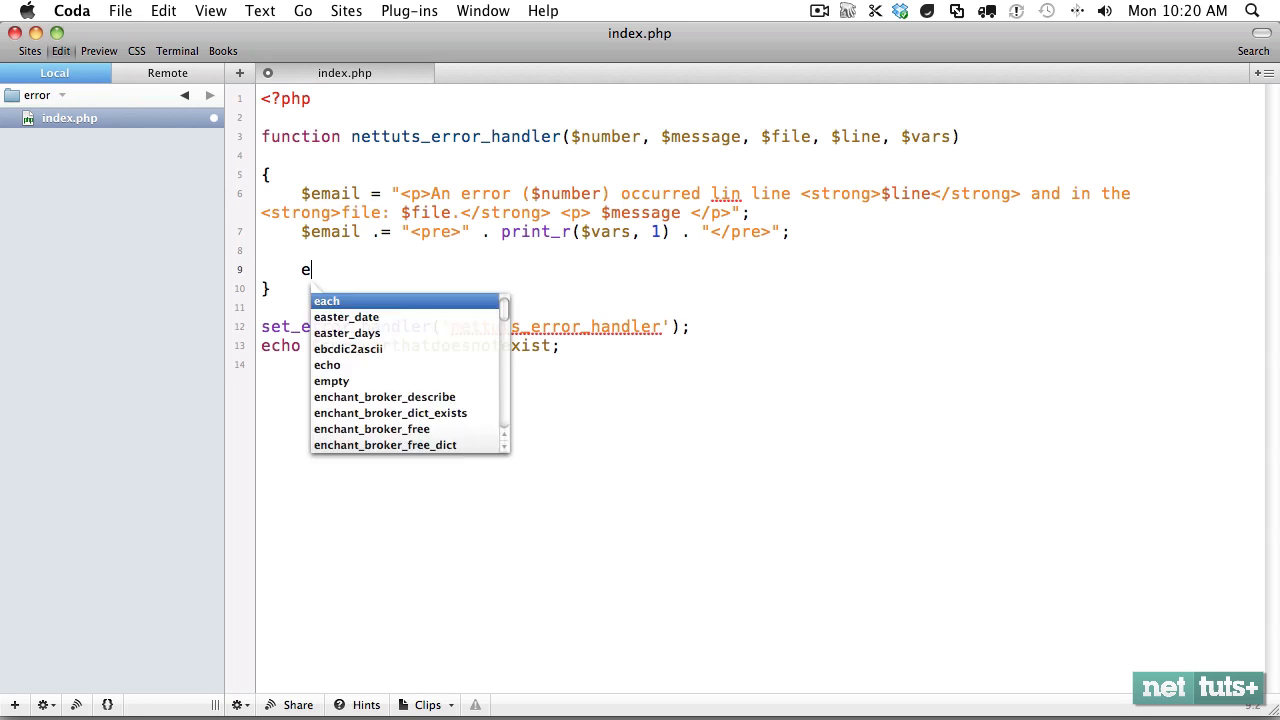
type("rror_log")
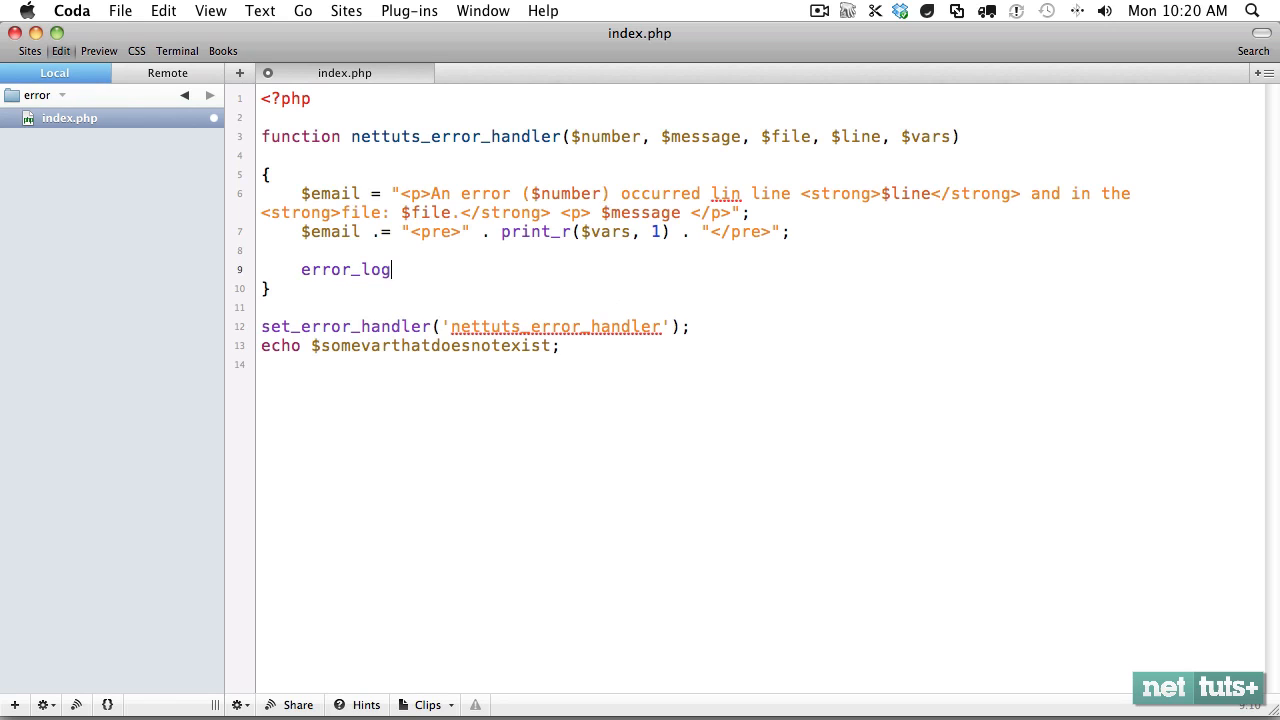
type("($em")
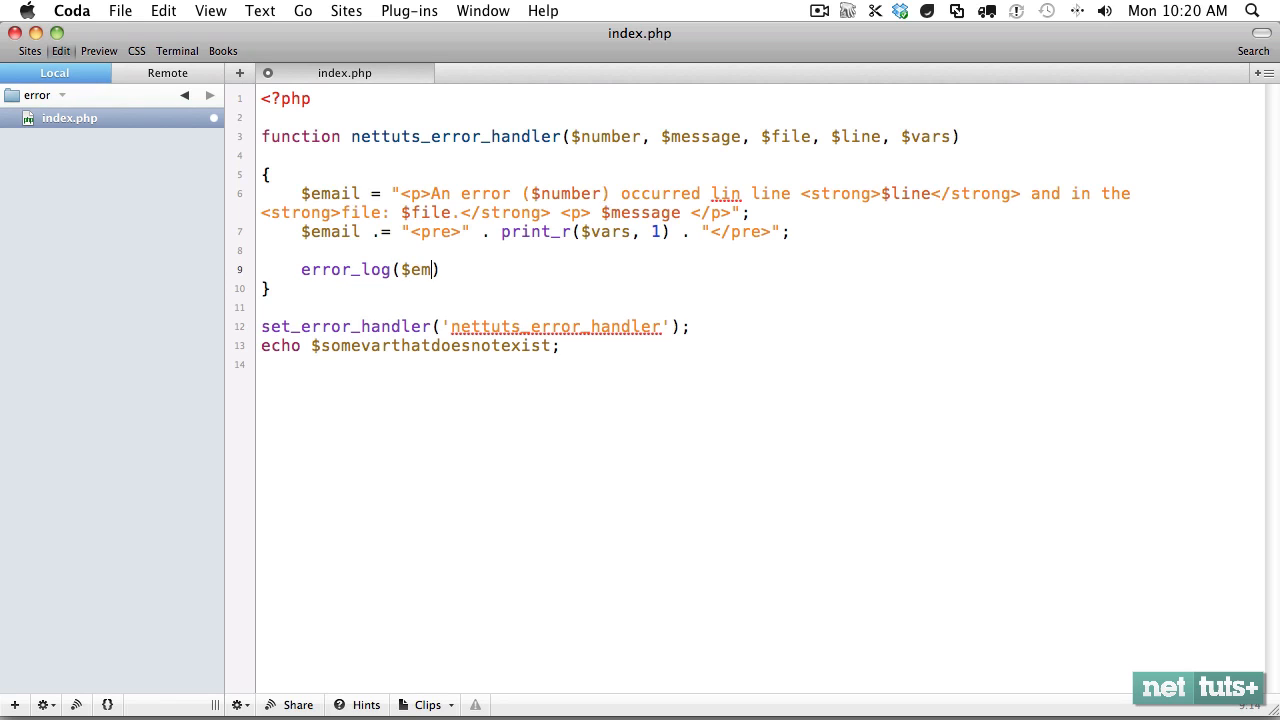
type("ail")
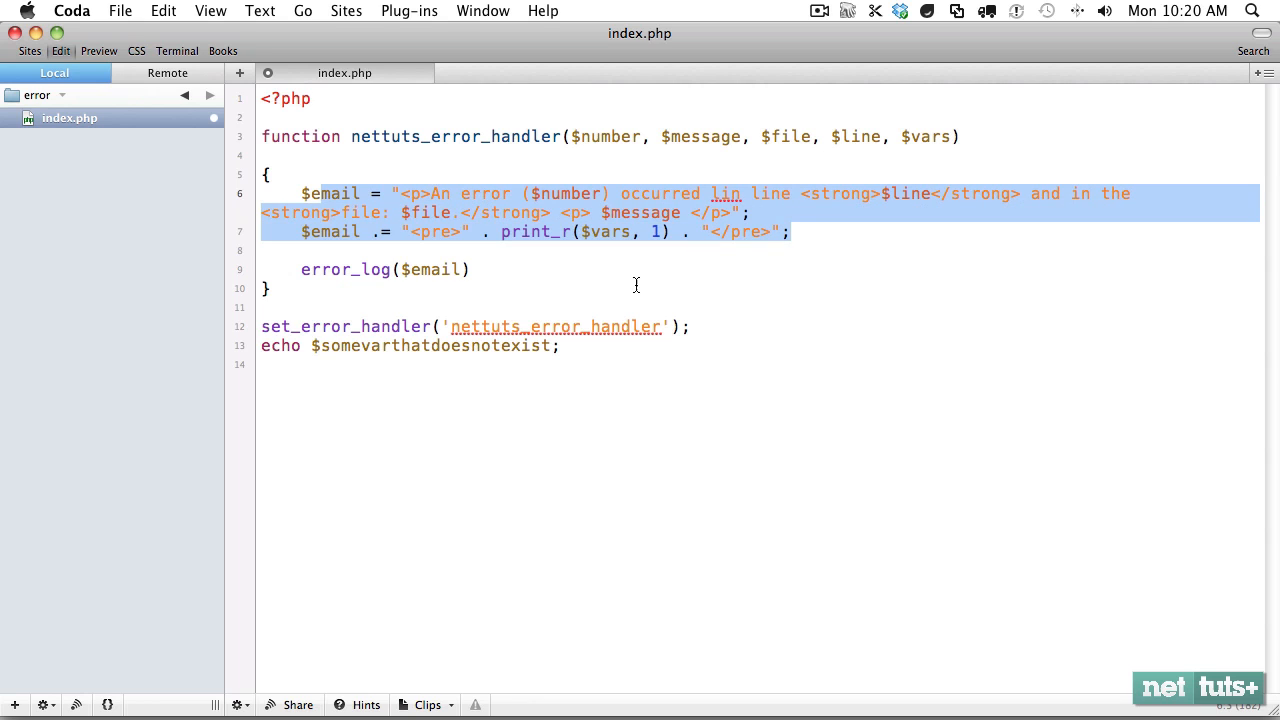
left_click(463, 269)
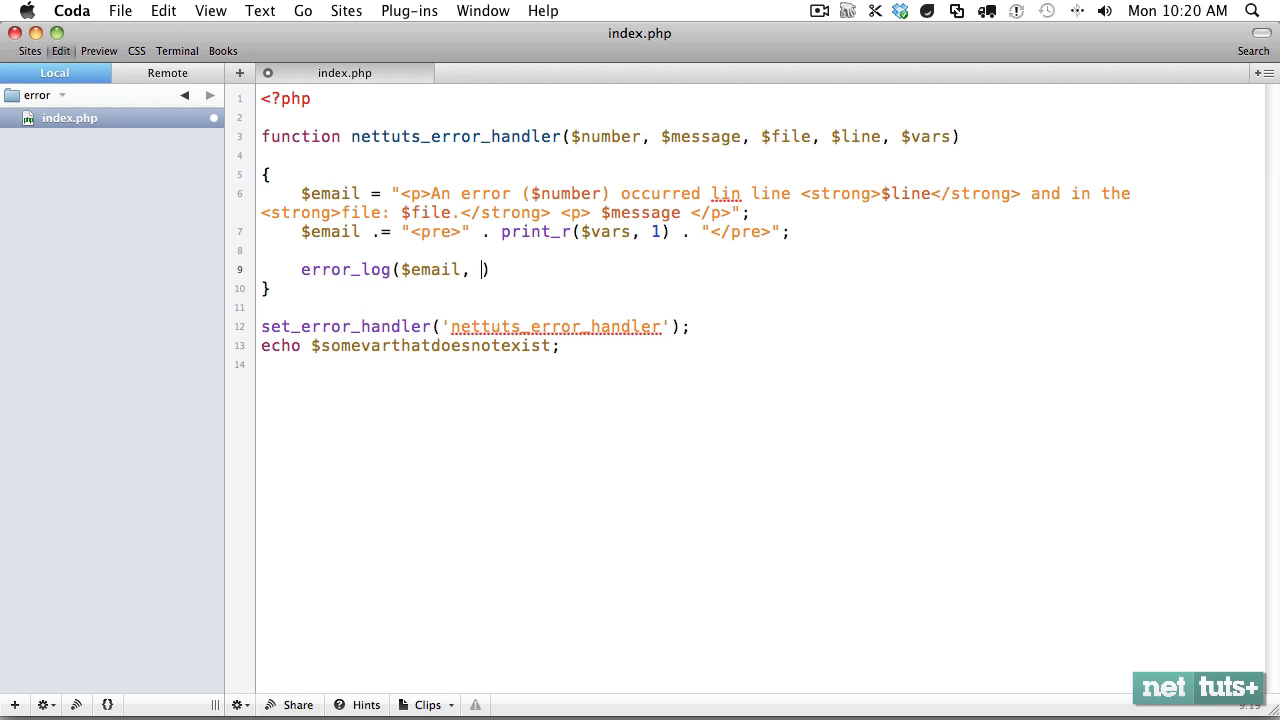
type("1)")
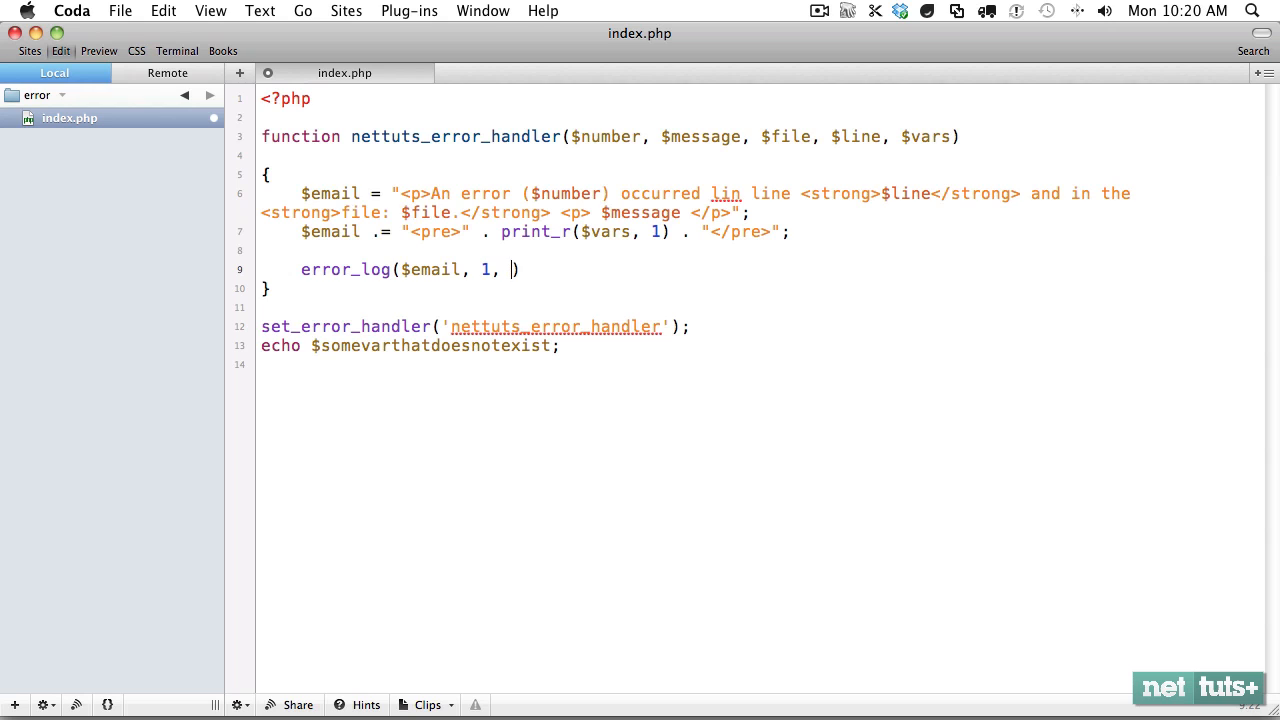
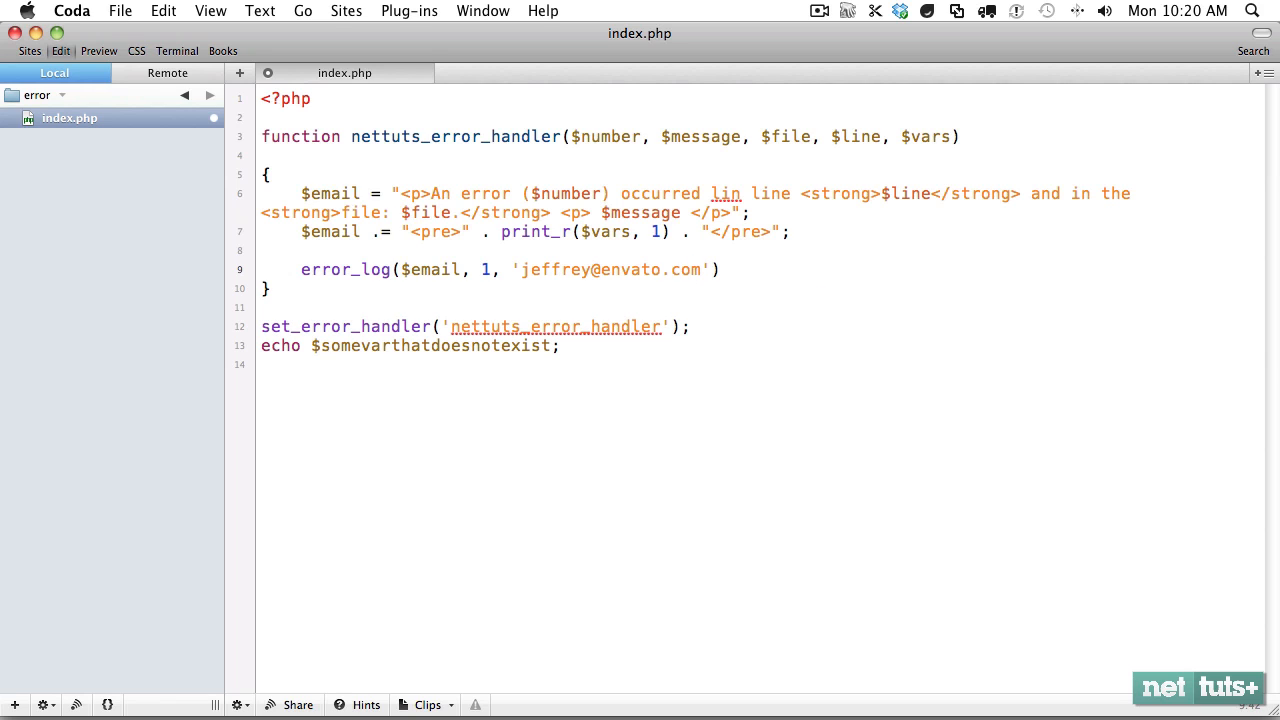
Add the recipient email address as error_log's third argument and highlight mail type 1
left_click(711, 269)
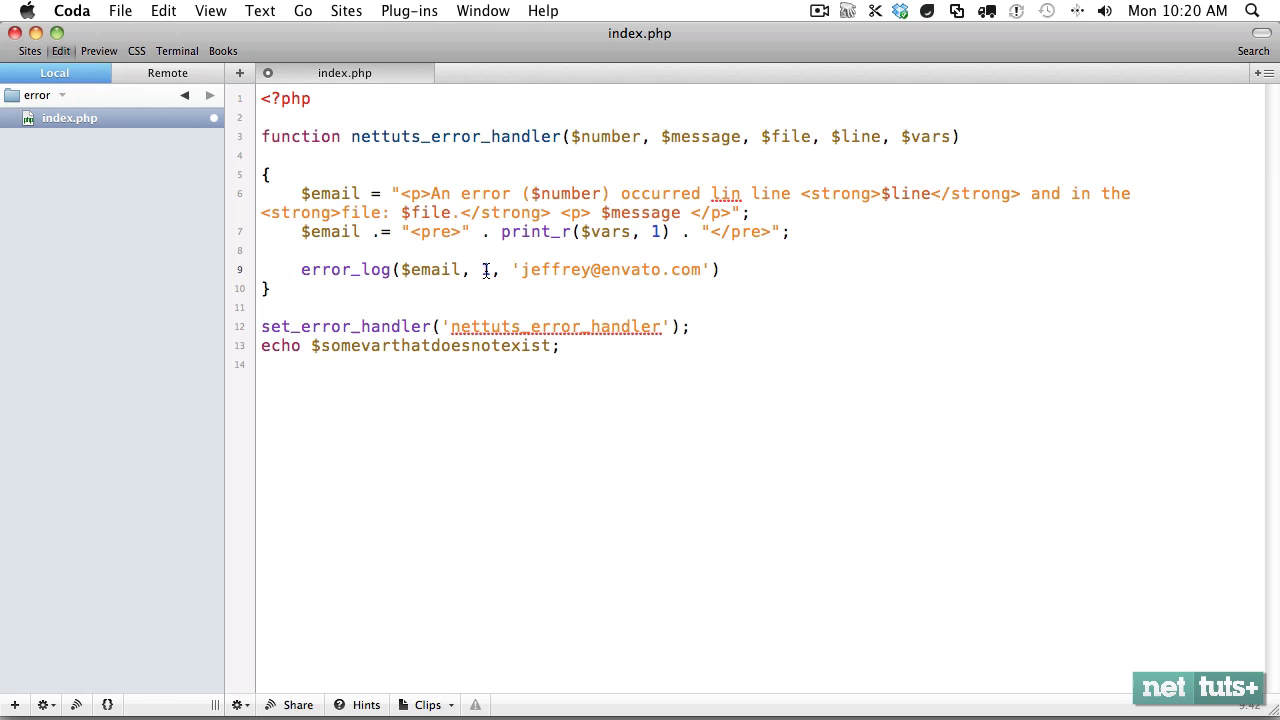
double_click(486, 269)
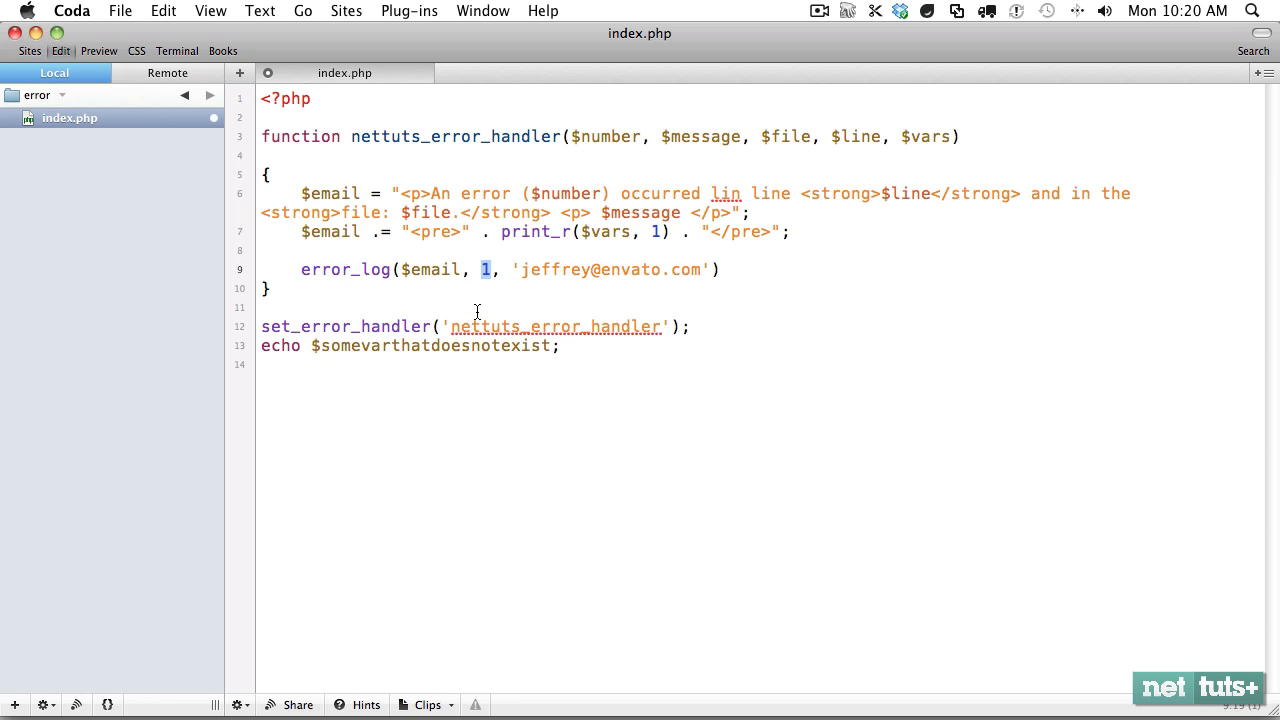
mouse_move(525, 281)
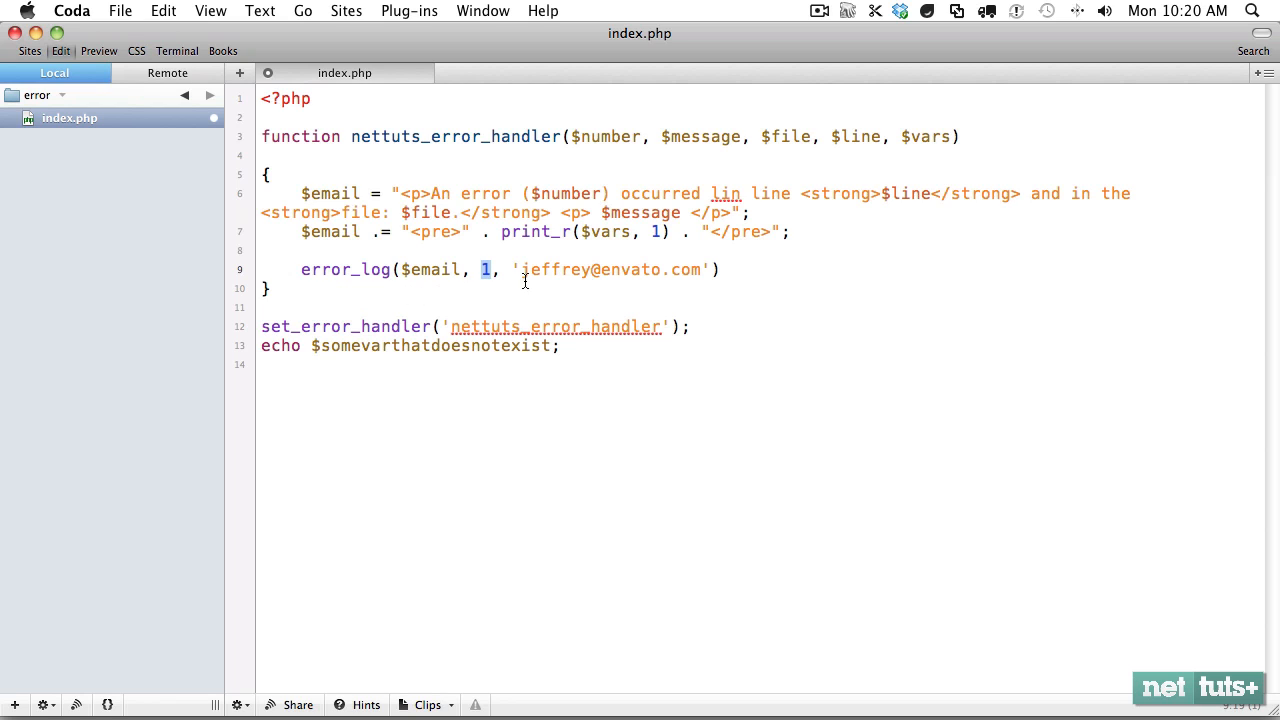
left_click(790, 231)
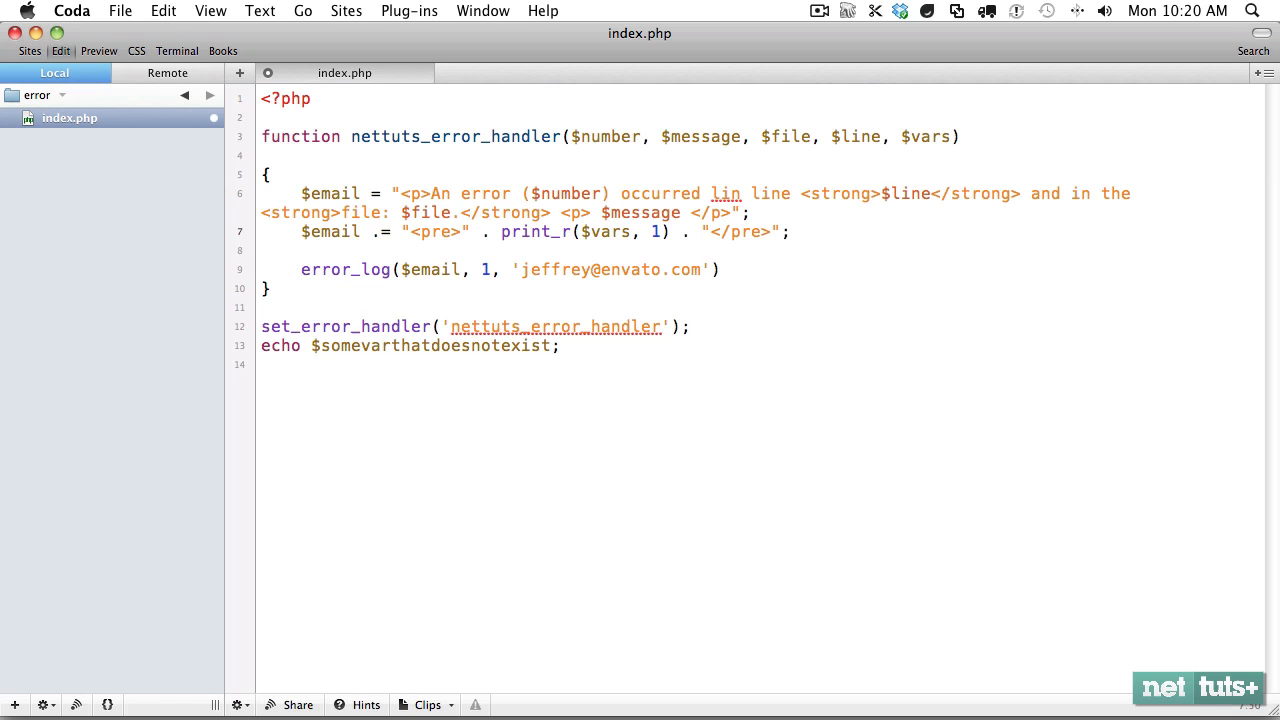
Set $headers = 'Content-type: text/html; charset=iso-8859-1' . "\r\n"; above error_log
type("$headers =")
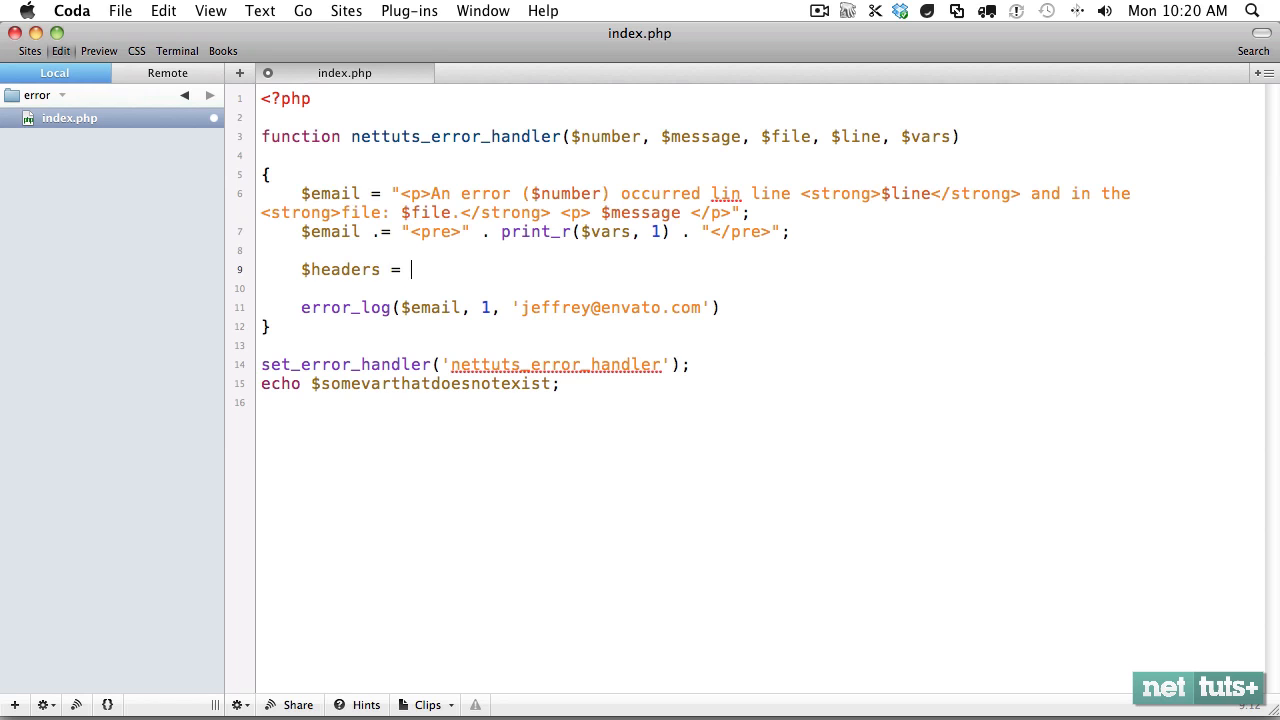
type("'Content-typ")
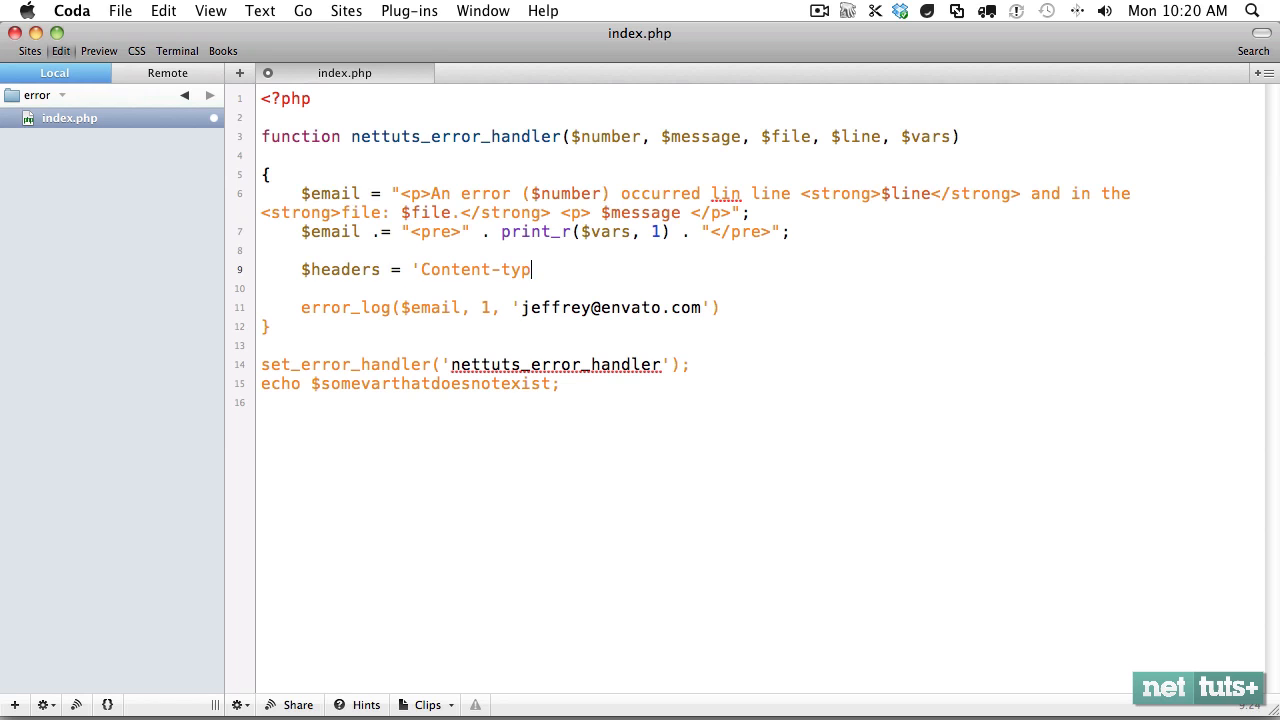
type("e: text/html;")
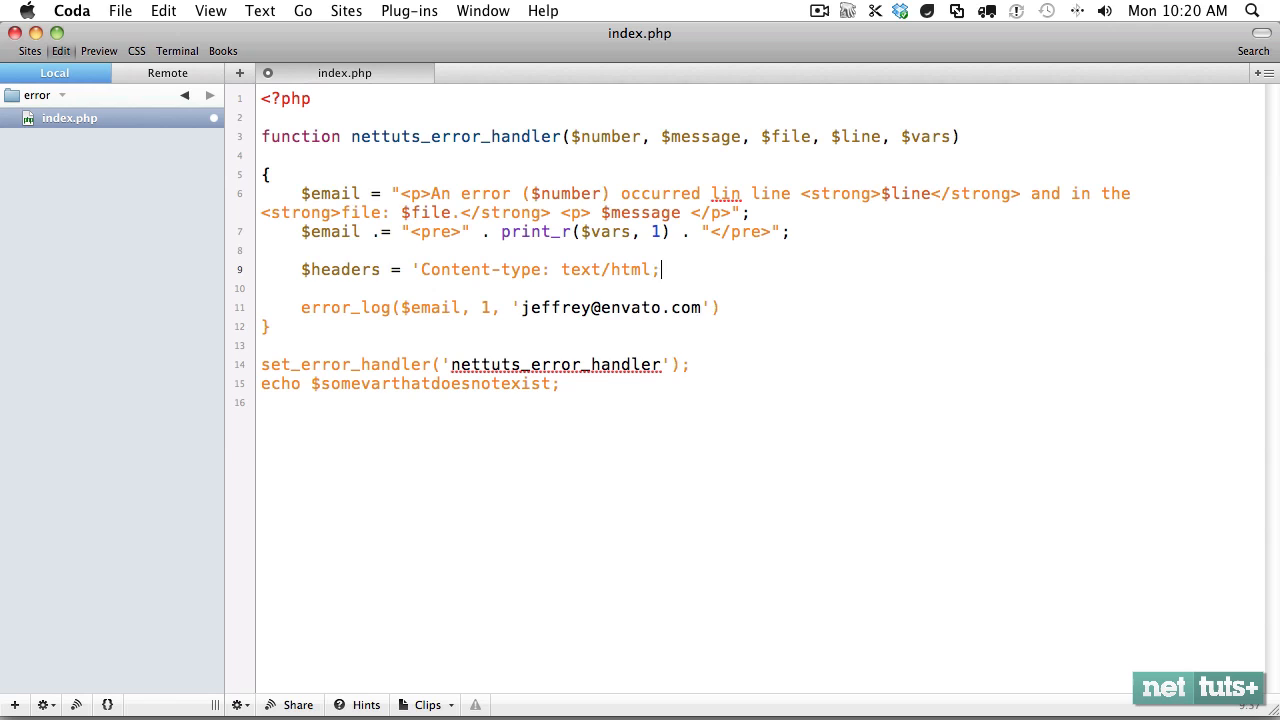
type("charset=")
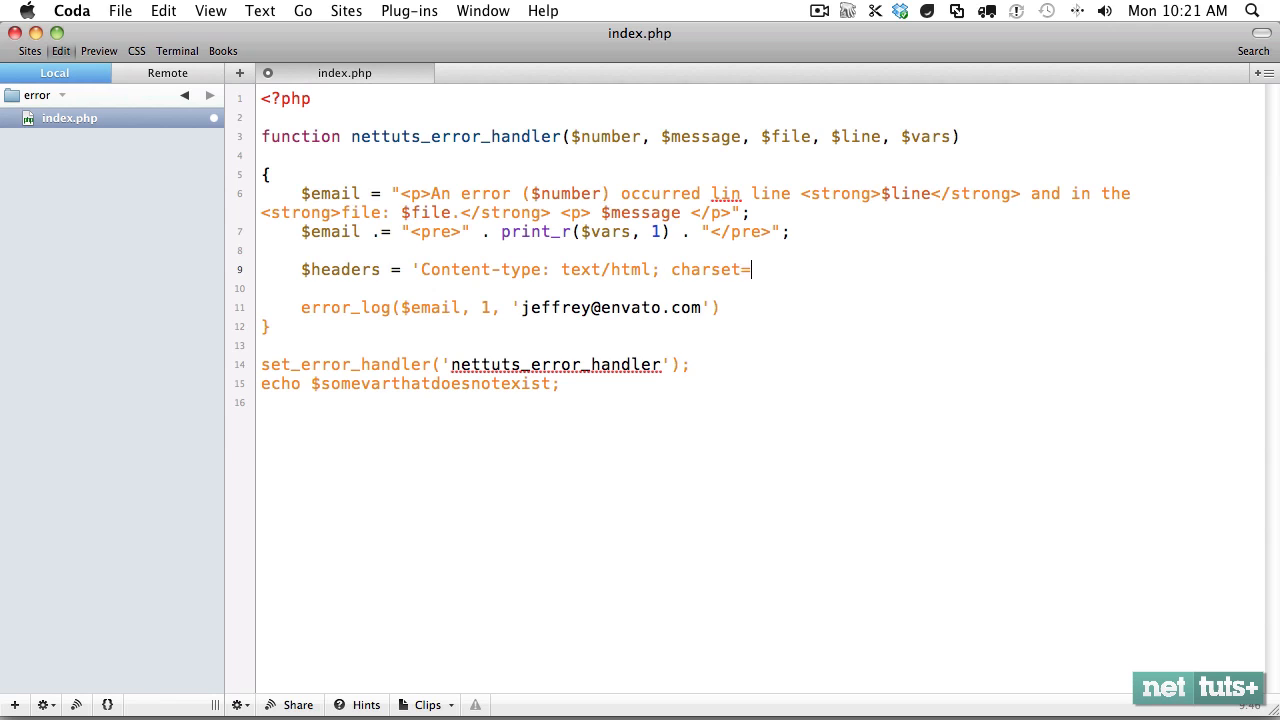
type("iso-")
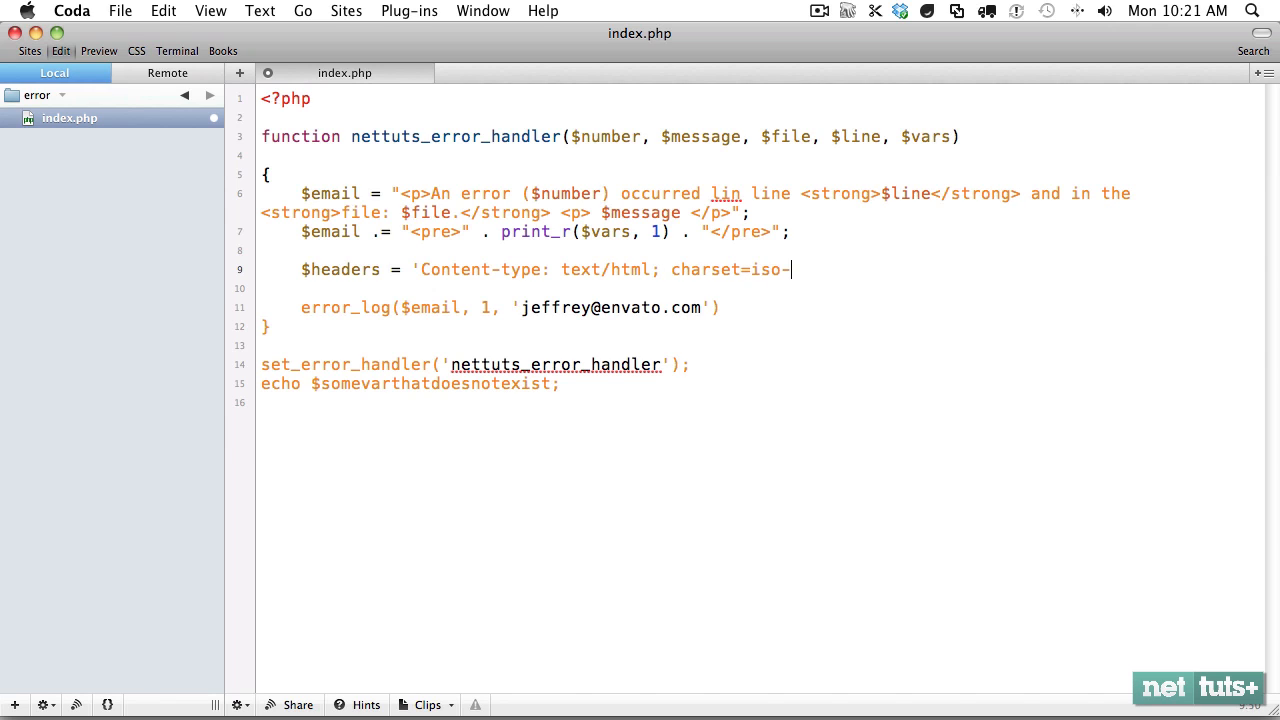
type("8859-1")
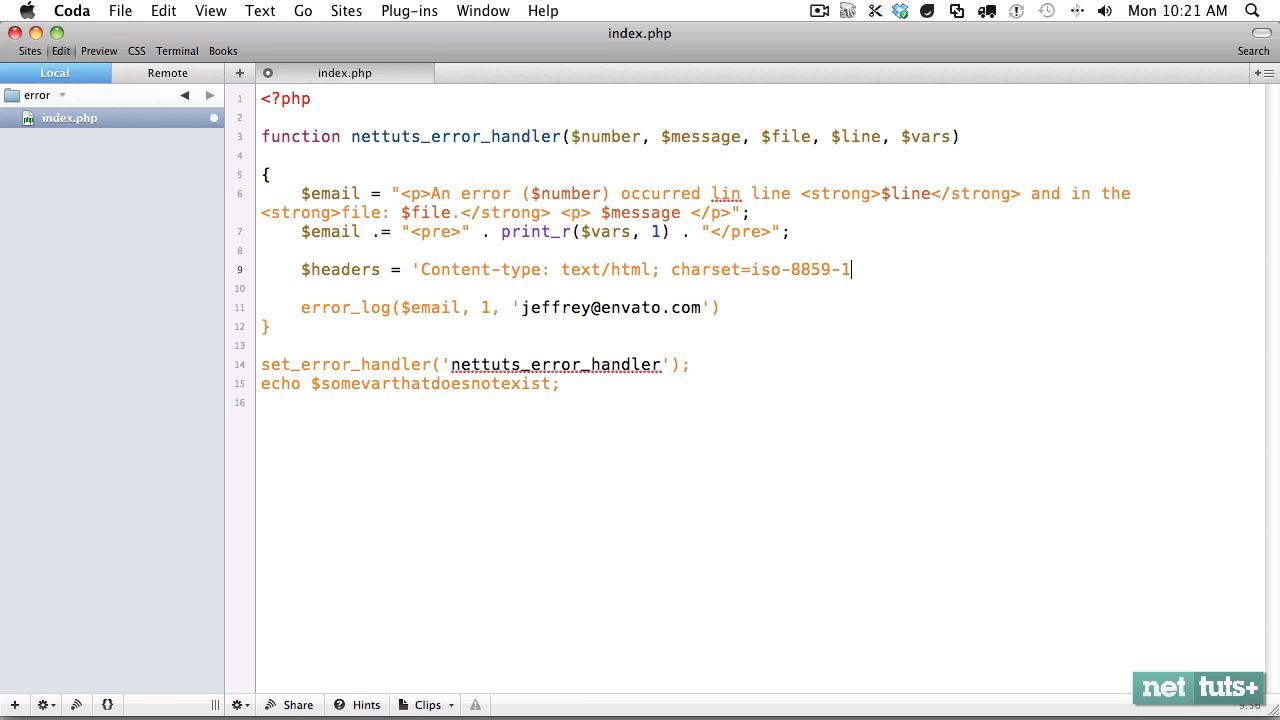
type(". \"\\\"")
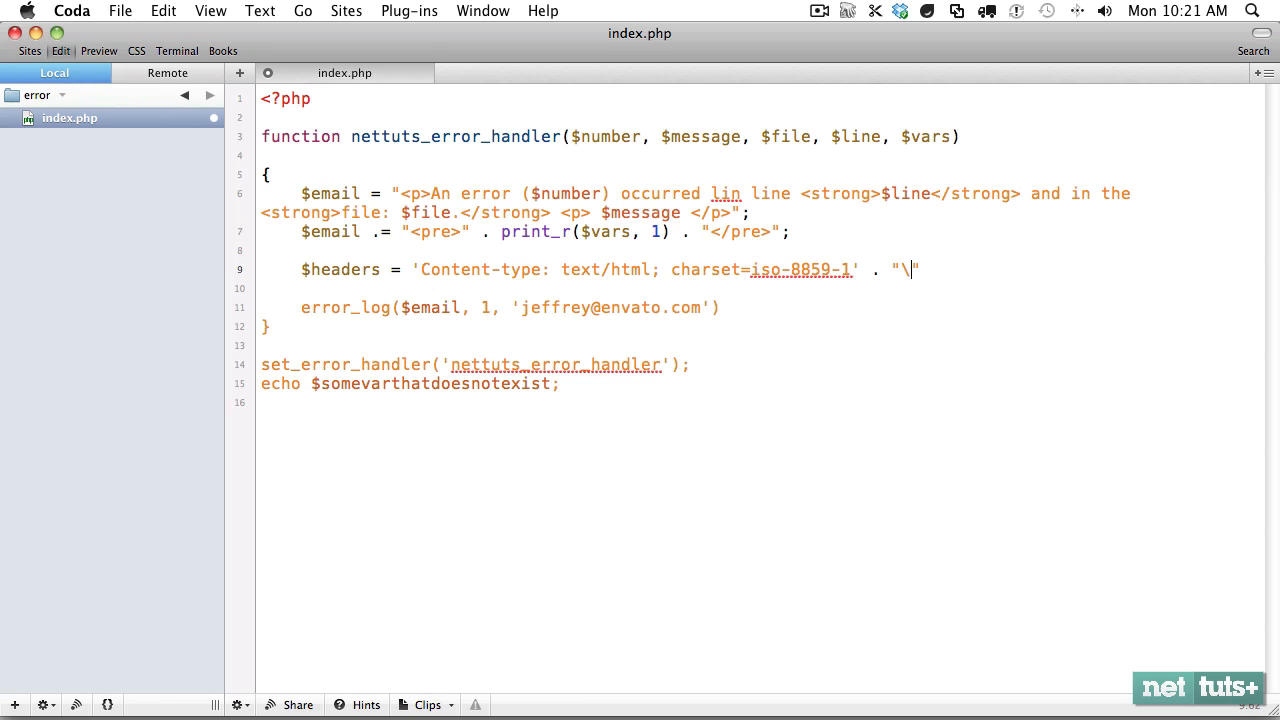
type("r\\n\";")
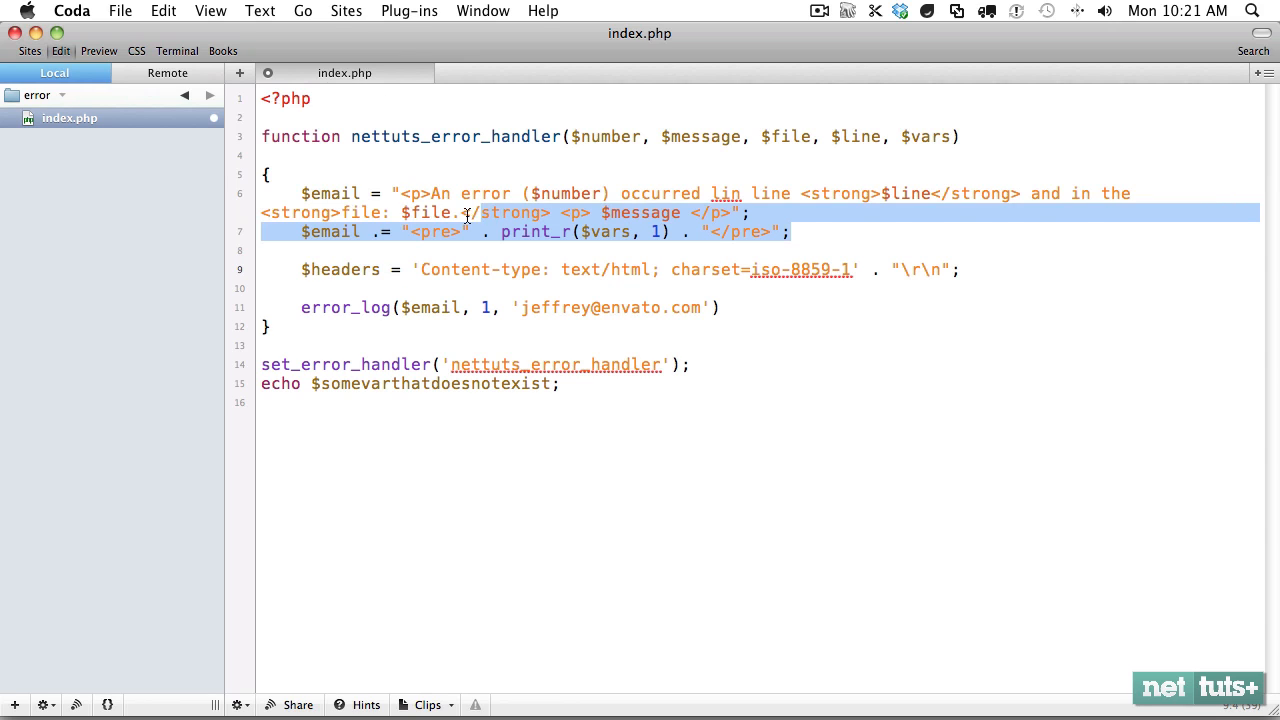
Pass $headers as error_log's fourth argument so the report mails as HTML
left_click(398, 193)
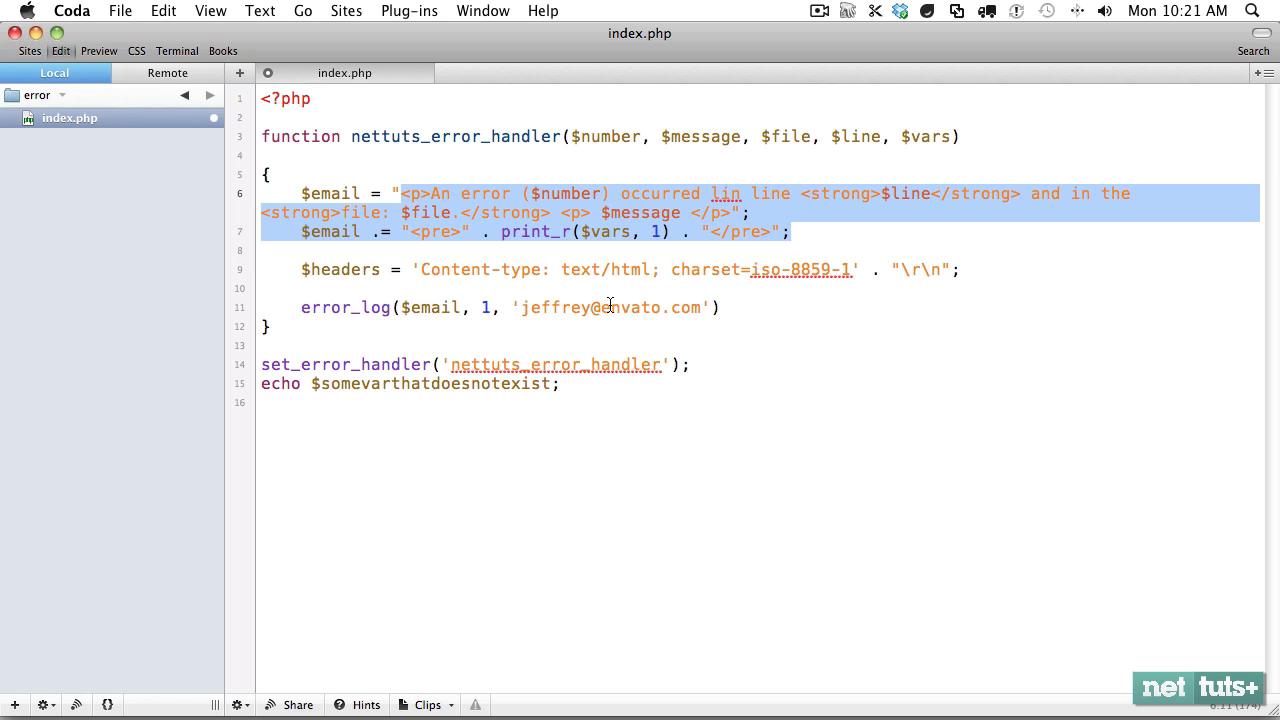
left_click(732, 307)
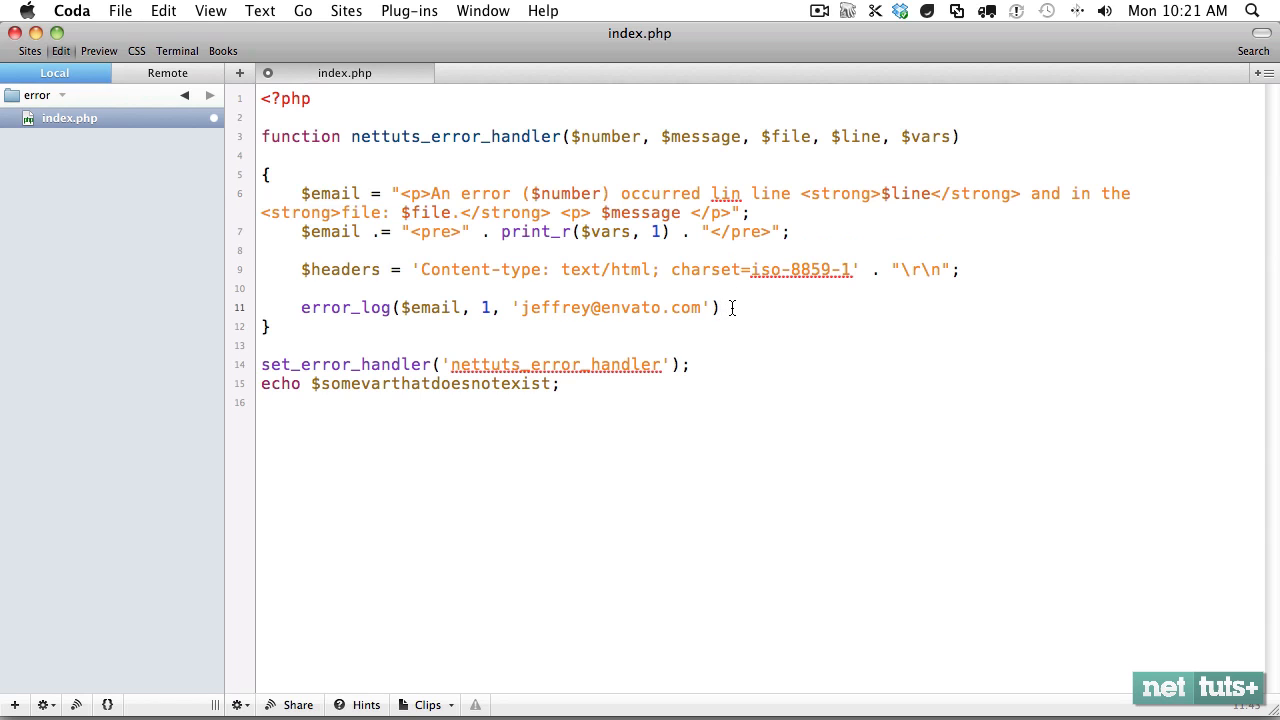
type(",")
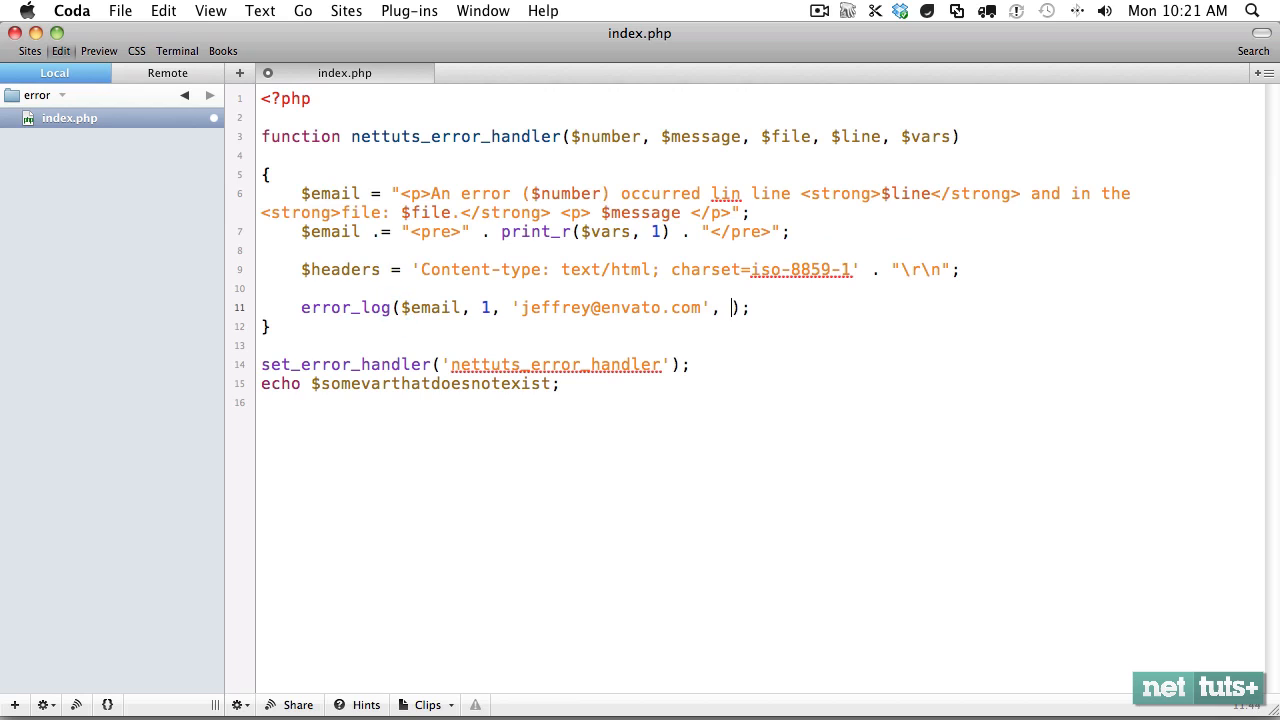
type("$headers")
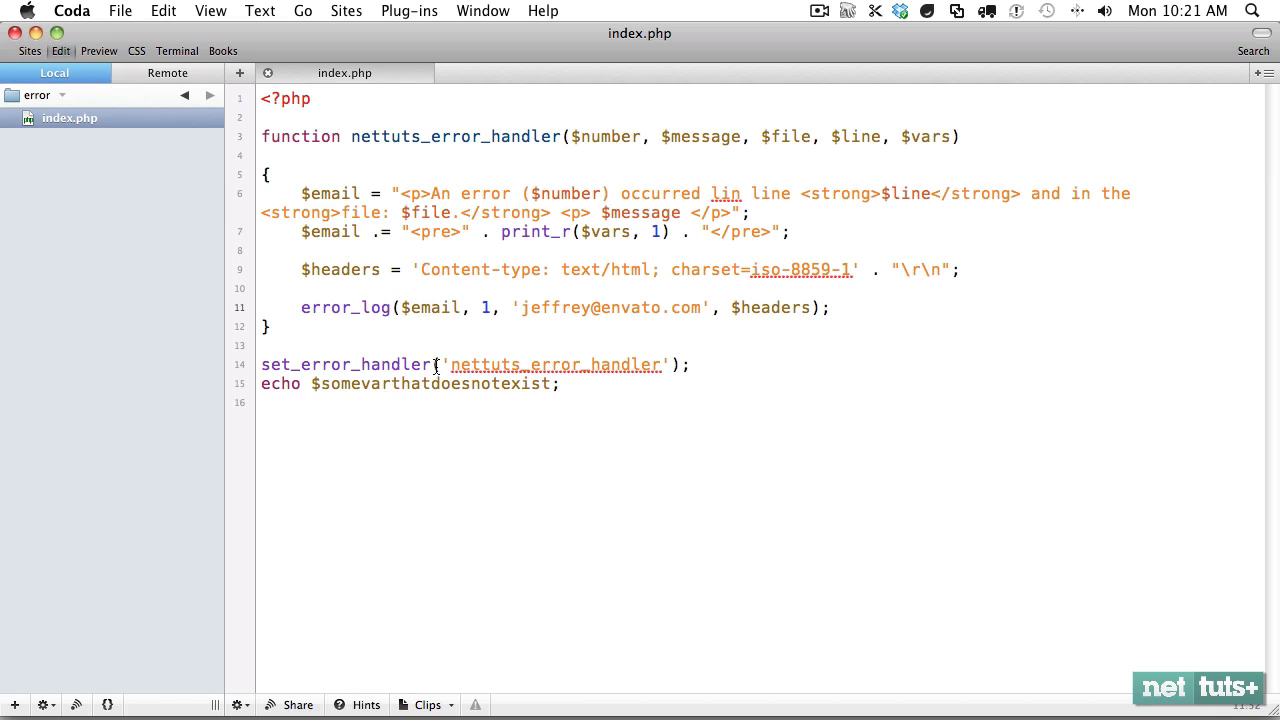
double_click(555, 364)
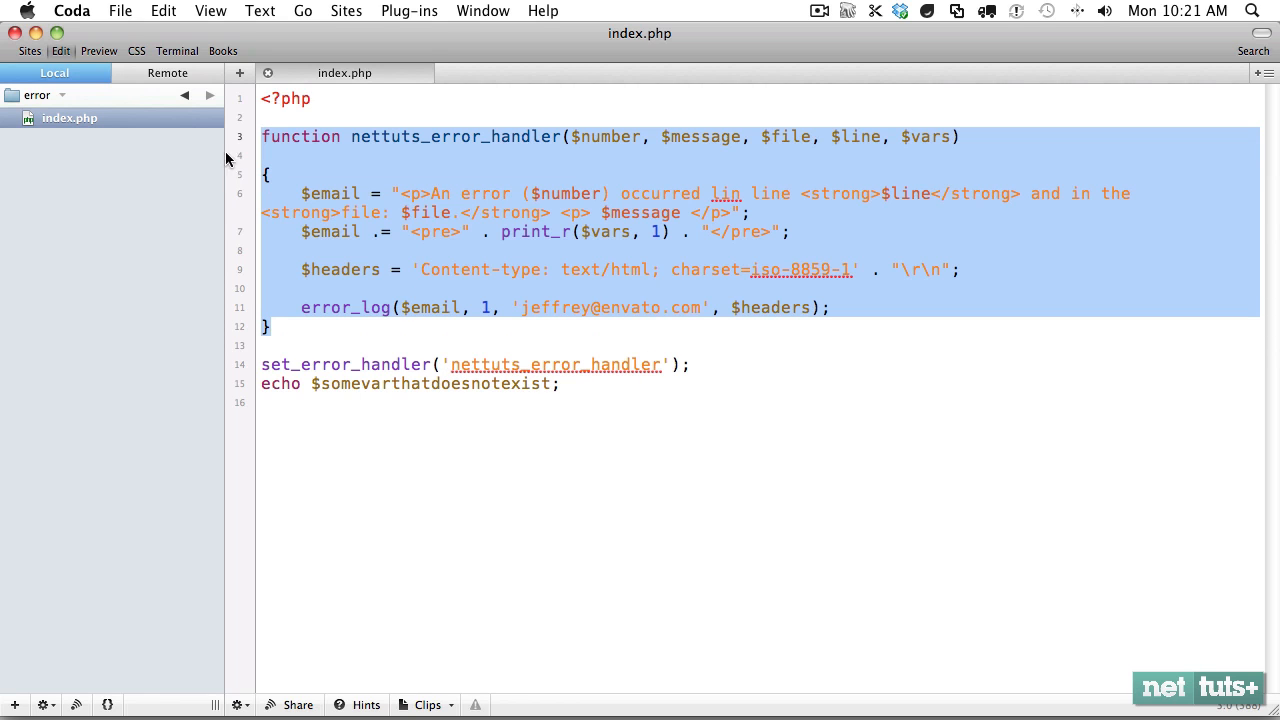
left_click(415, 193)
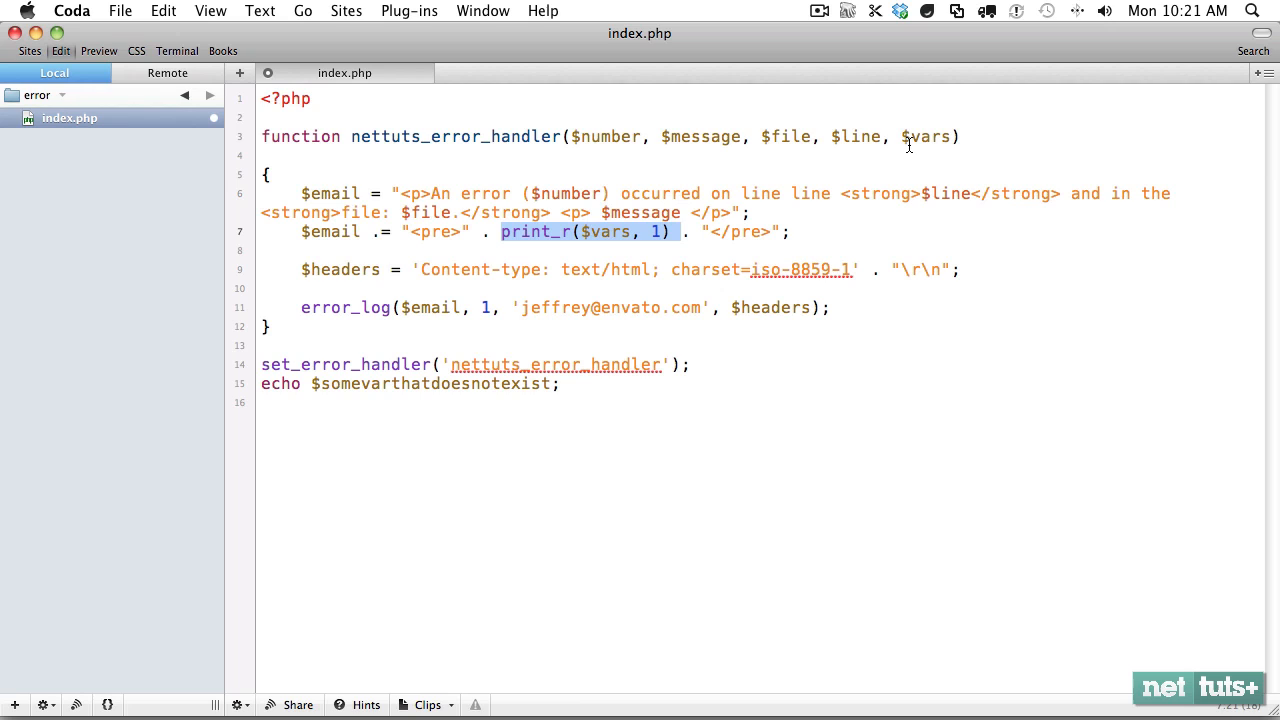
mouse_move(331, 307)
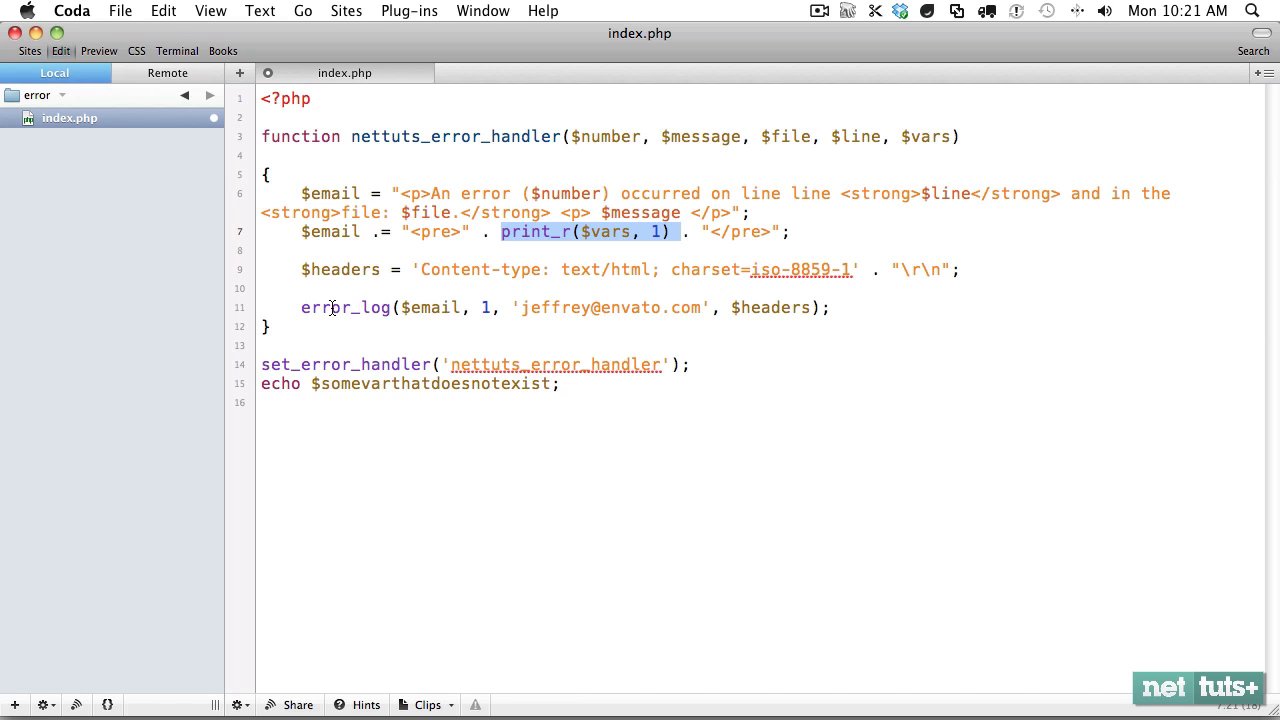
double_click(430, 307)
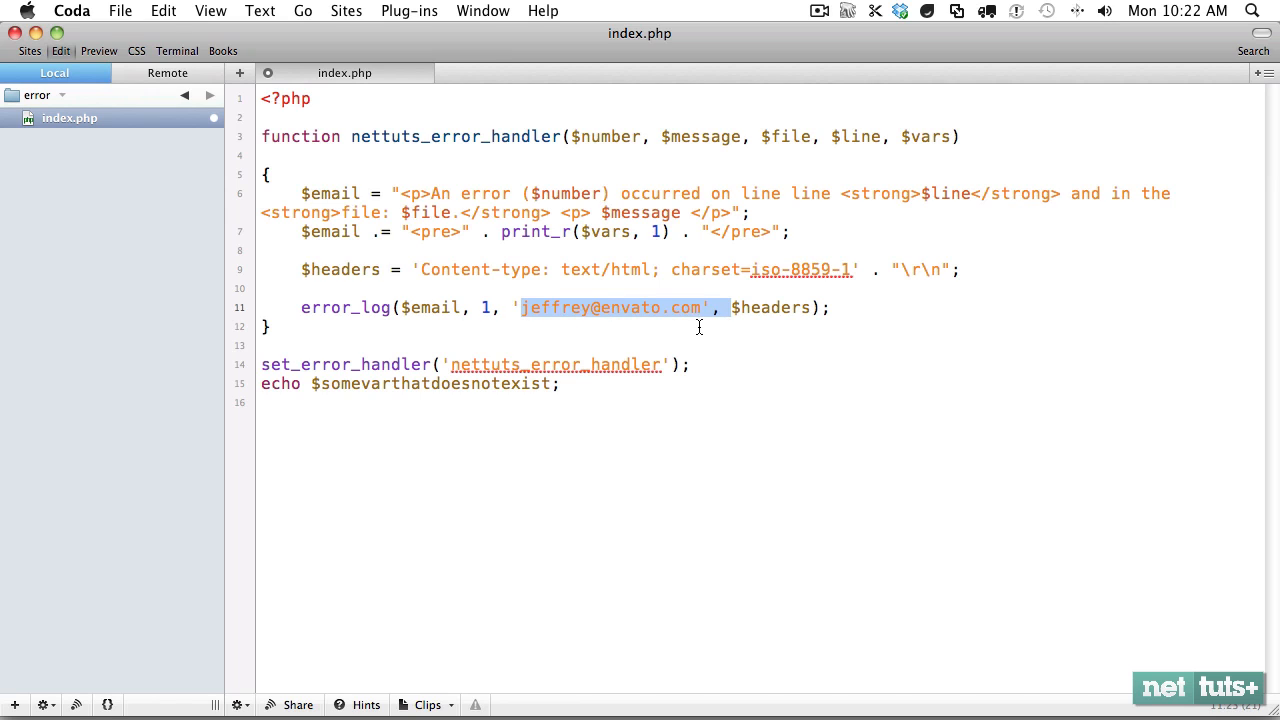
double_click(771, 307)
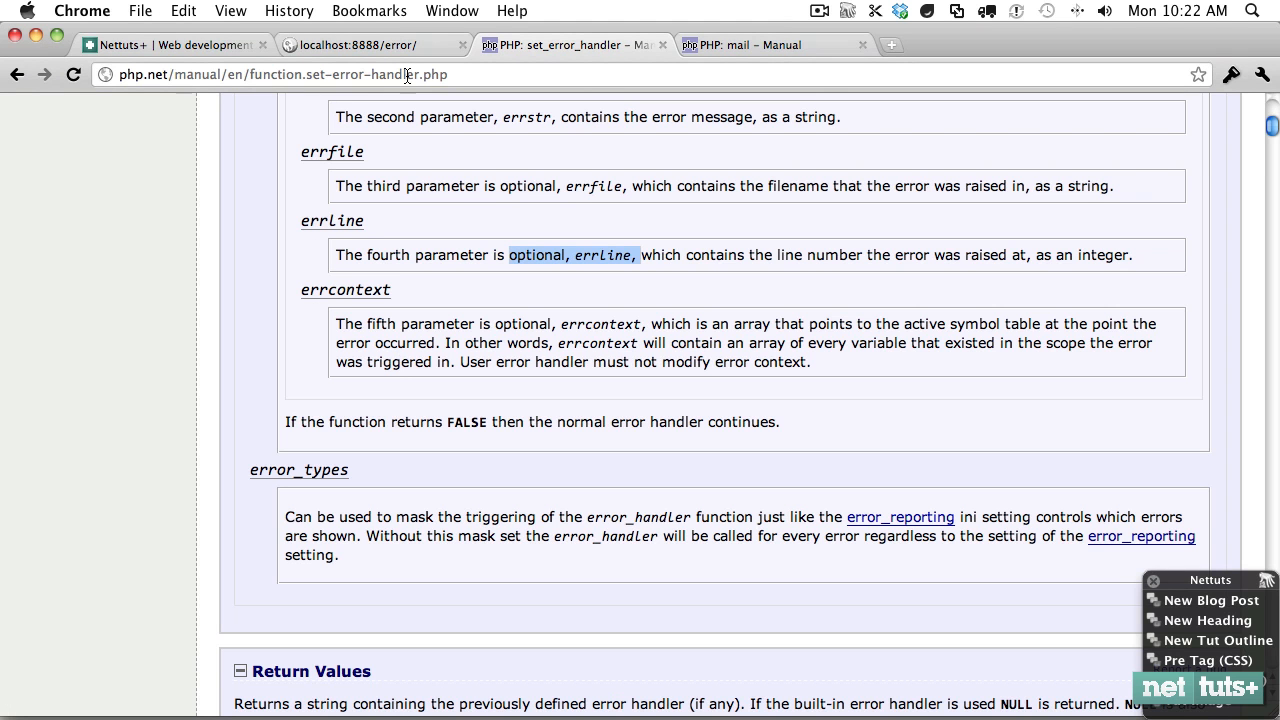
Go to the Gmail inbox to view the 'PHP error_log message' email
left_click(370, 44)
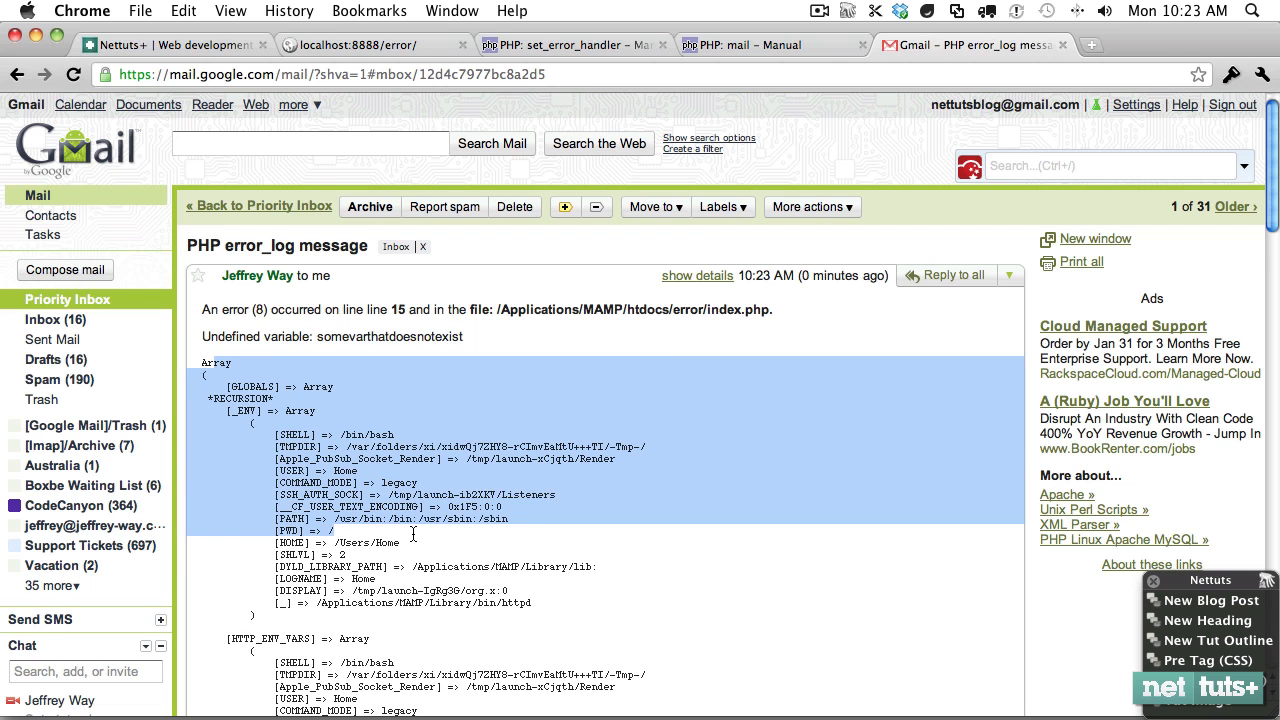
scroll("down", 3)
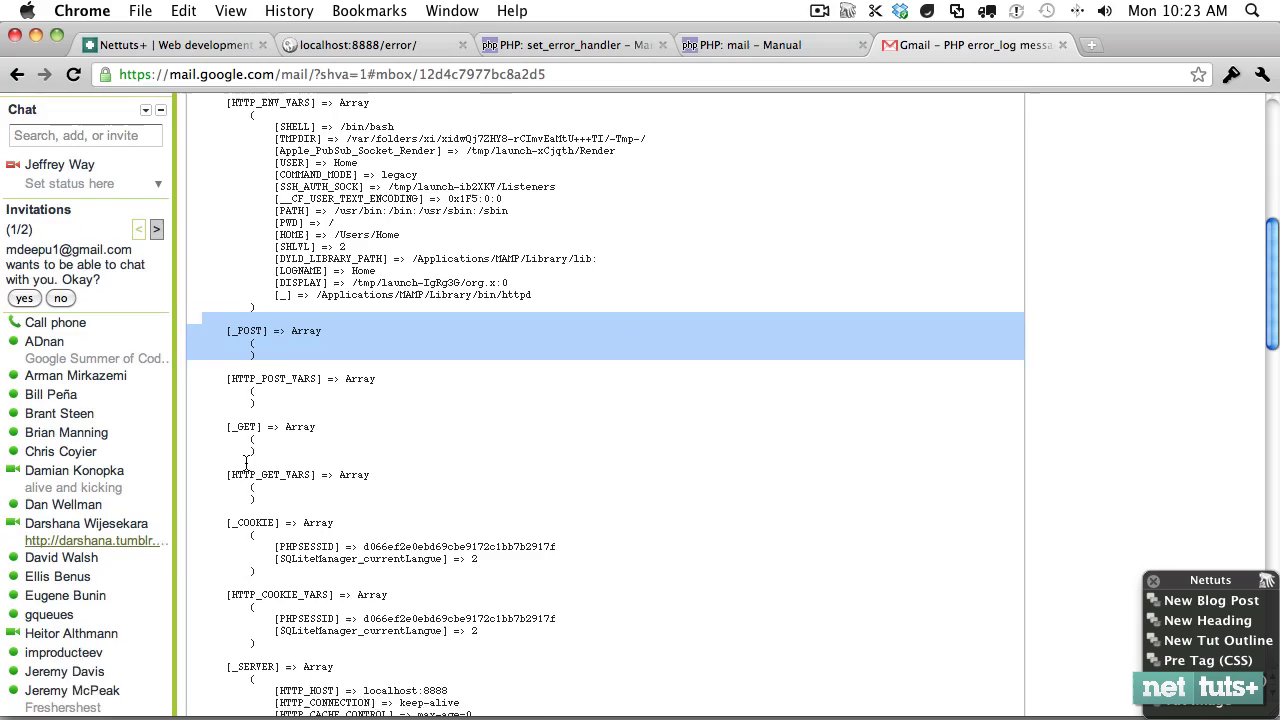
scroll("down", 3)
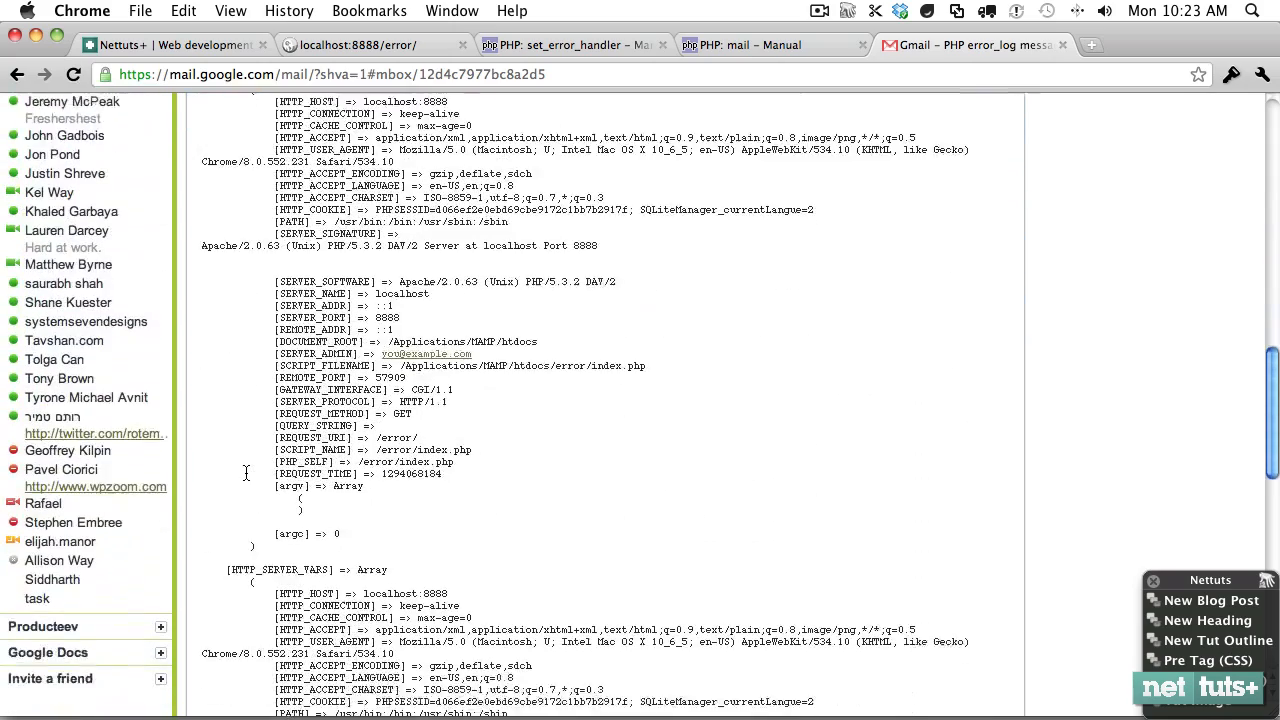
scroll("down", 3)
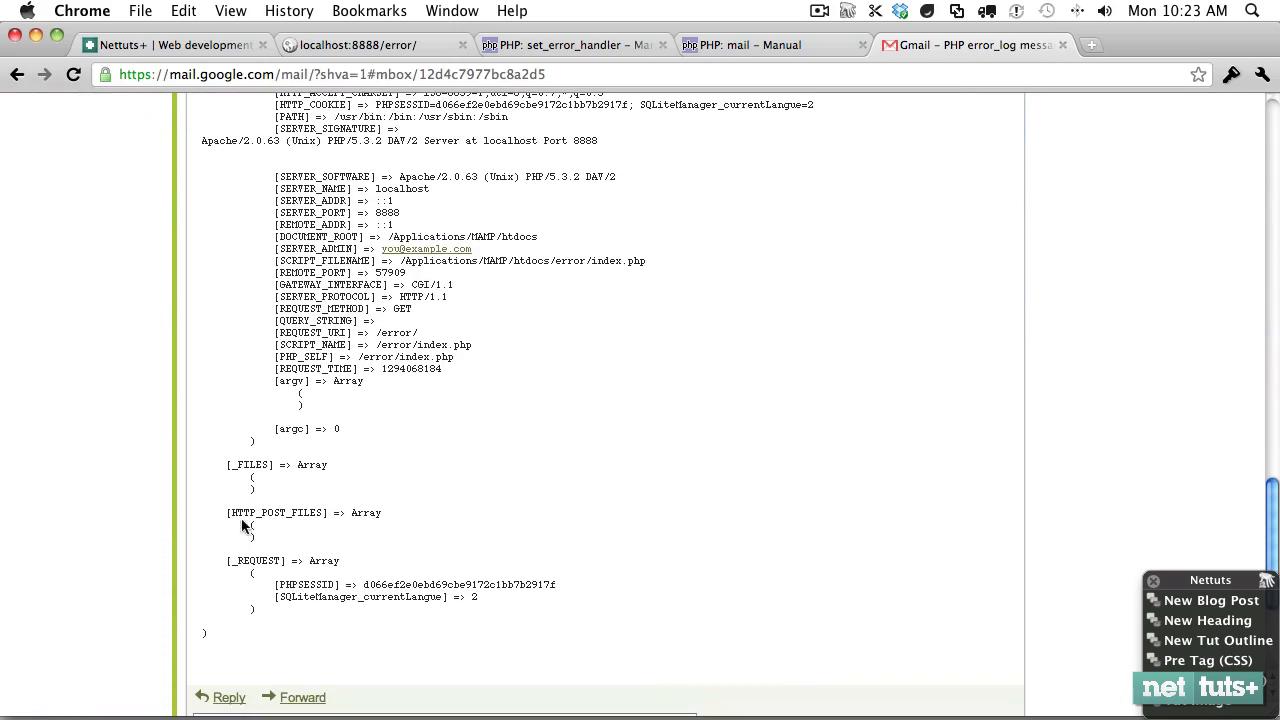
mouse_move(276, 562)
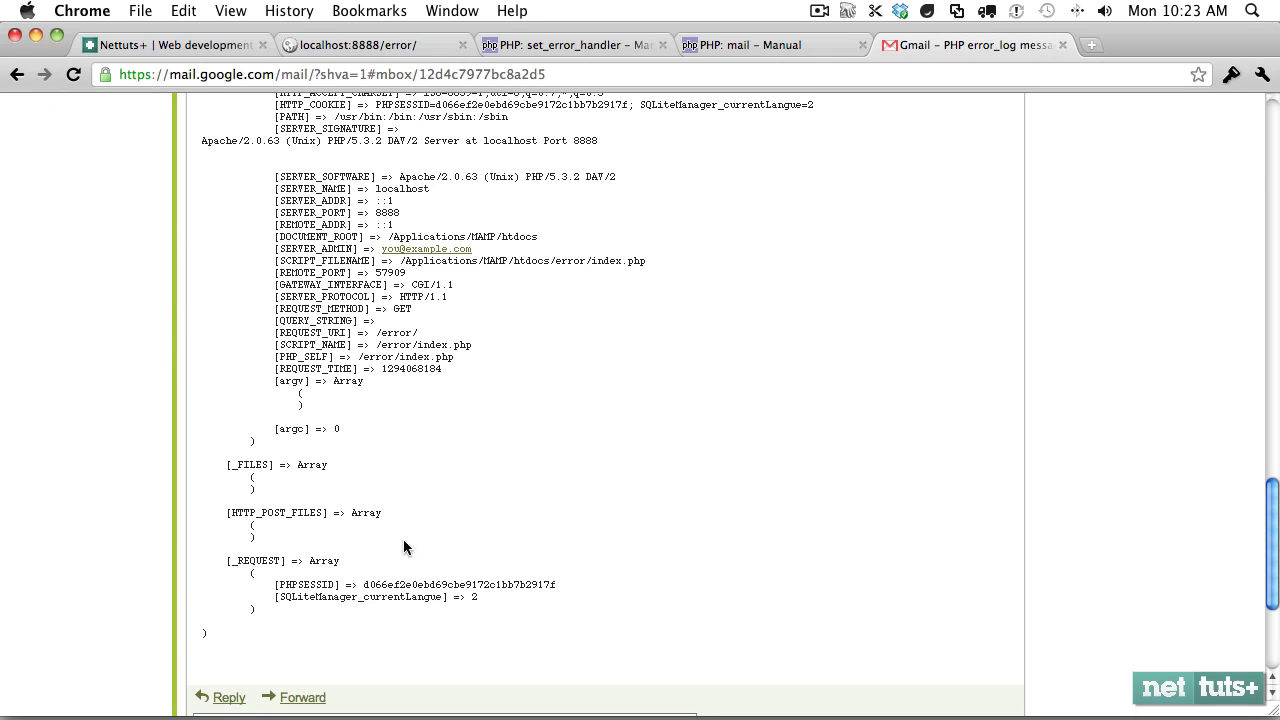
mouse_move(350, 629)
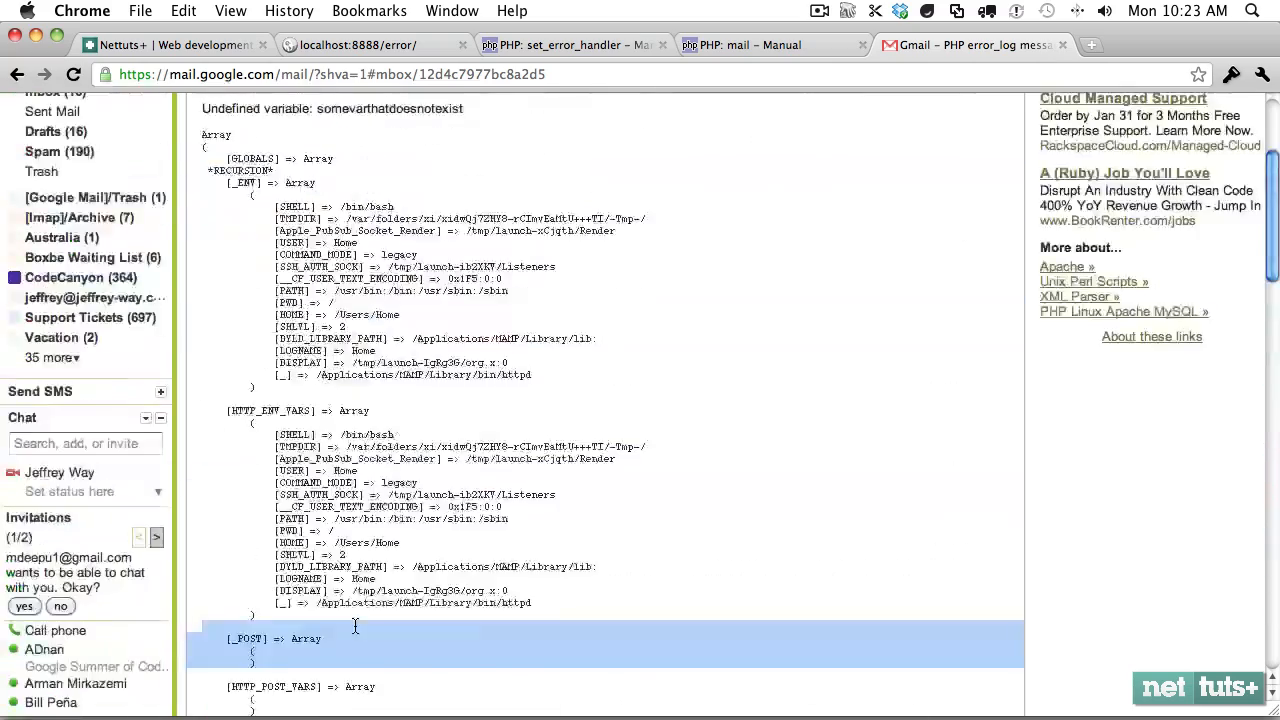
scroll("up", 3)
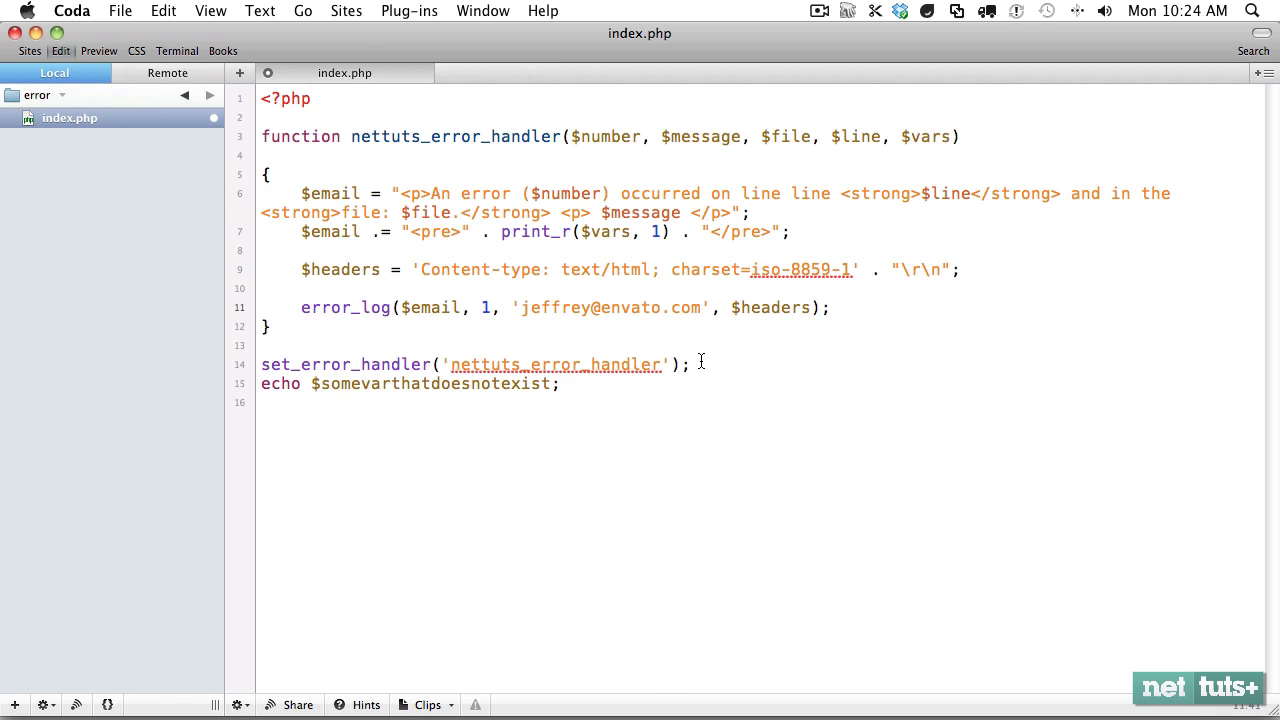
mouse_move(670, 391)
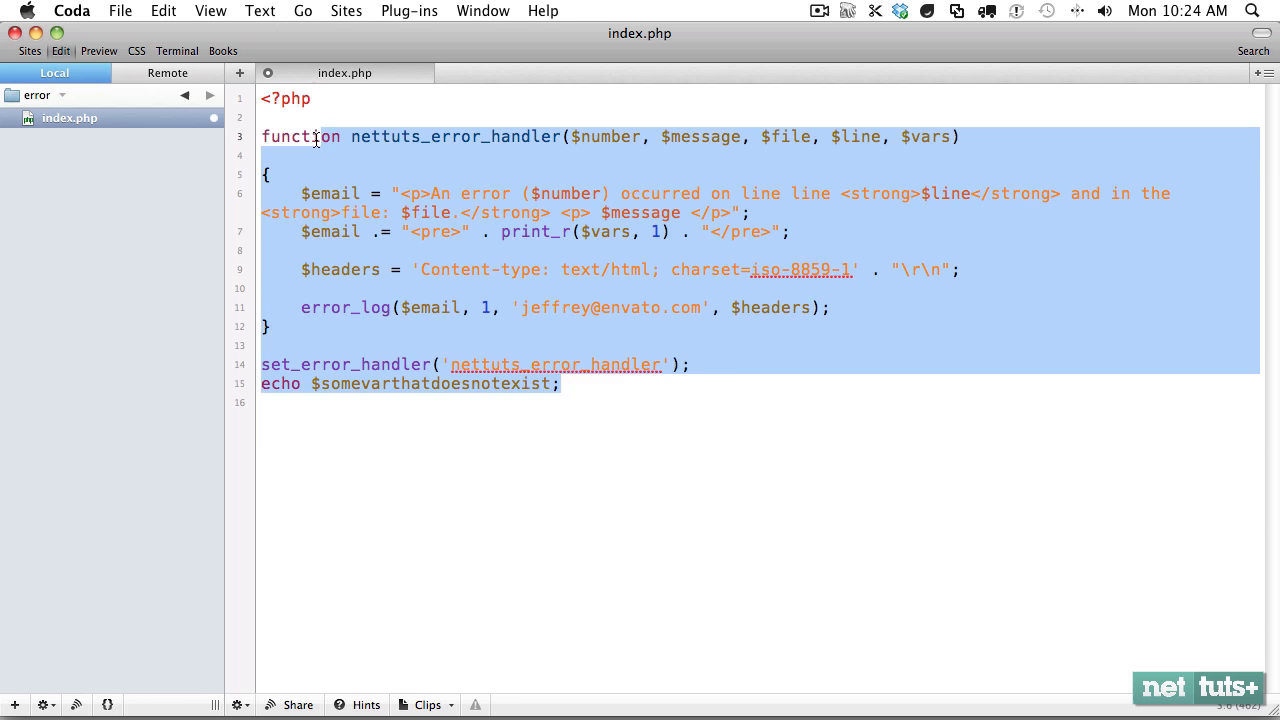
Add a $debug = true; line just below the opening php tag, then check the localhost page
left_click(312, 99)
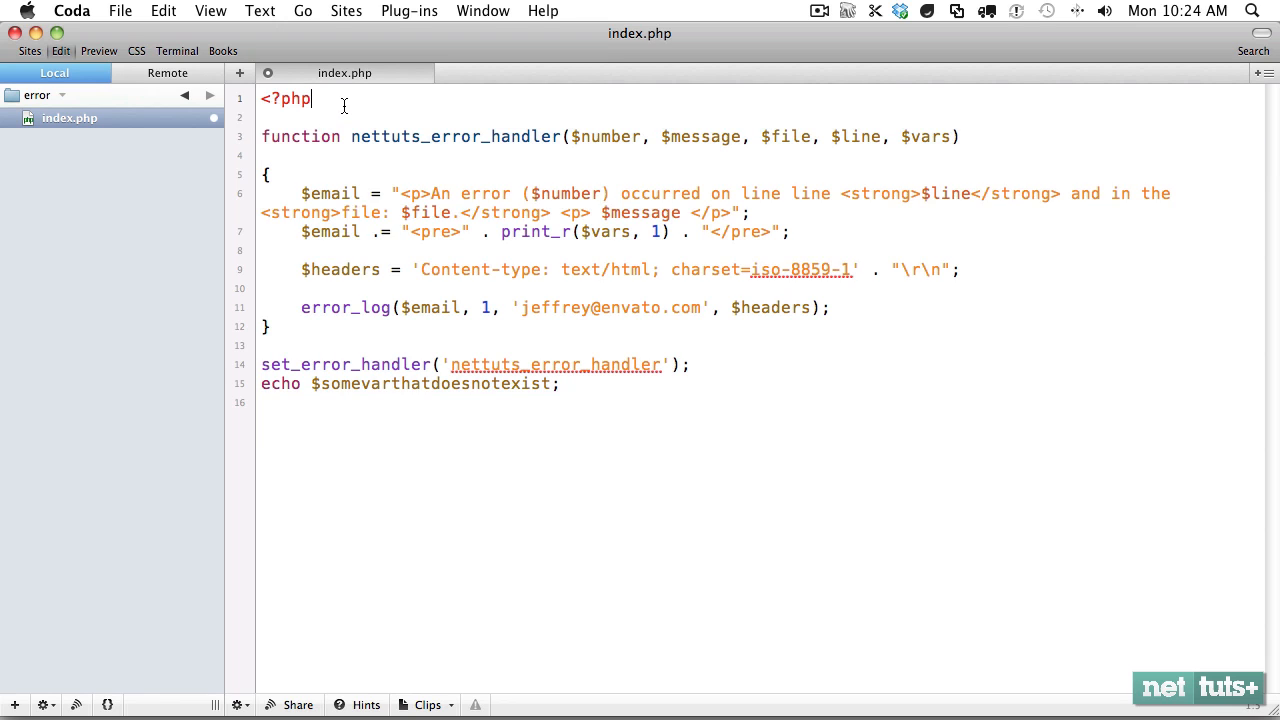
type("$")
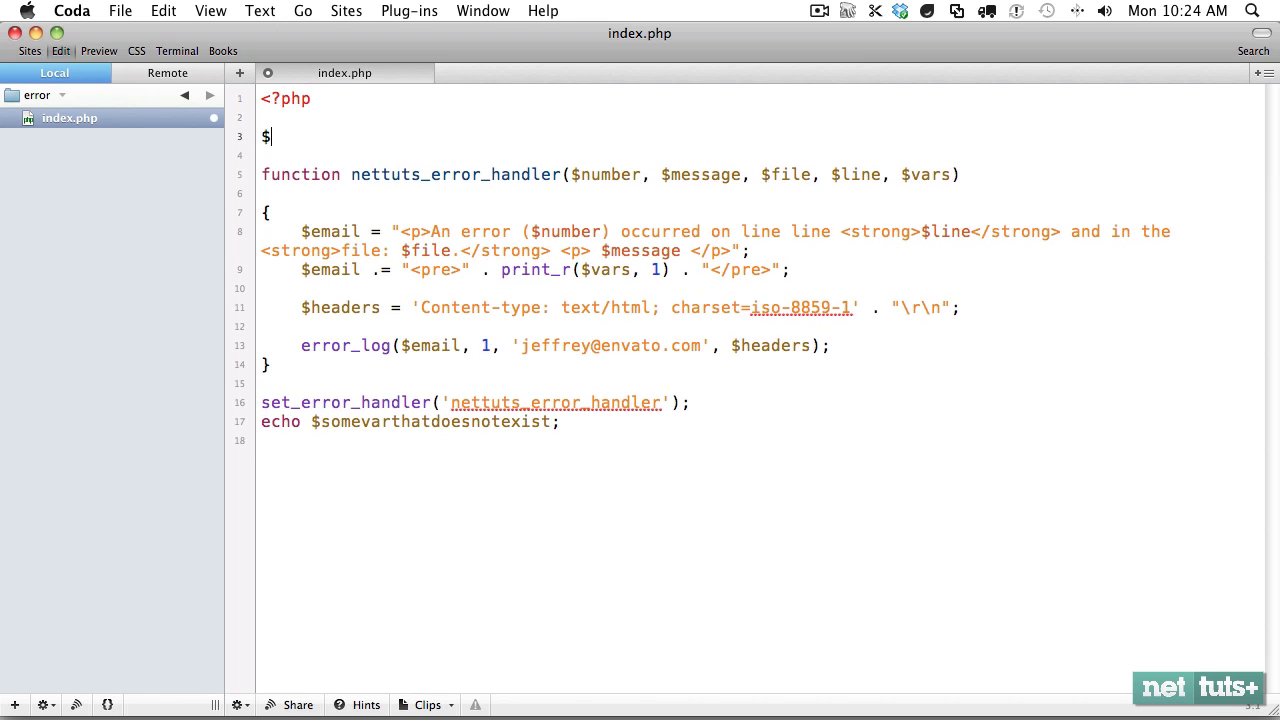
type("debug = tru")
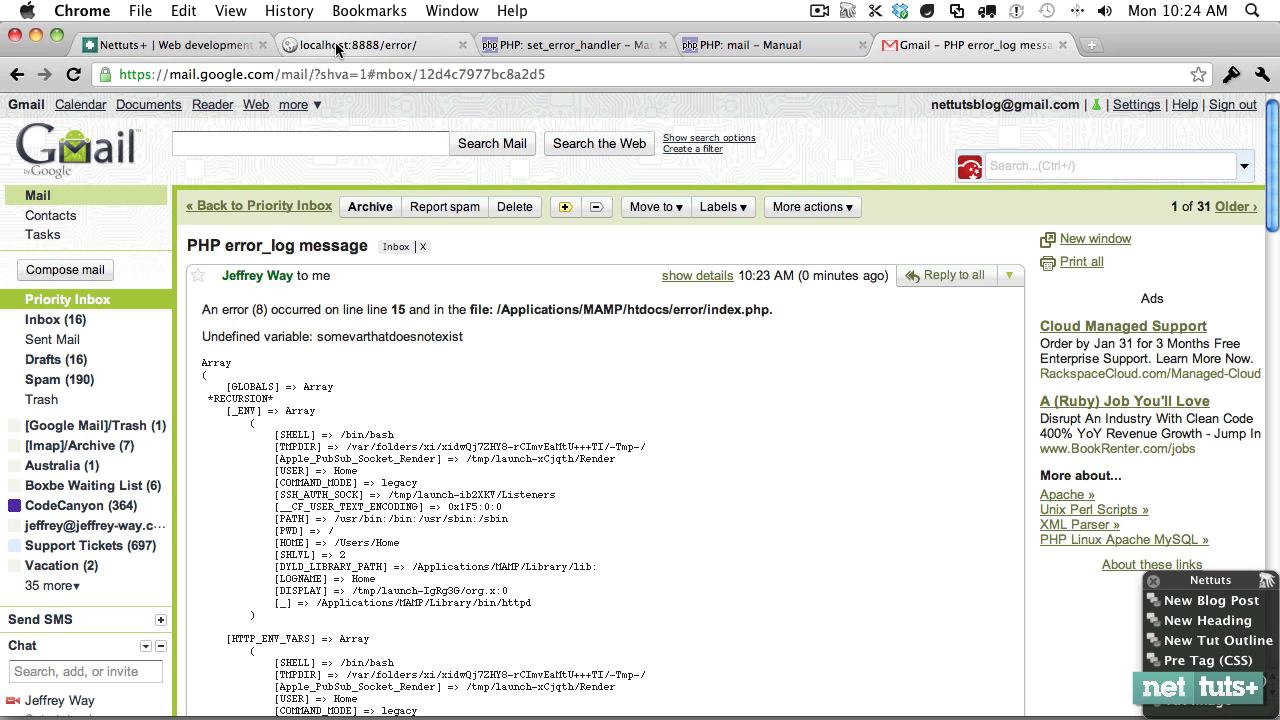
left_click(370, 44)
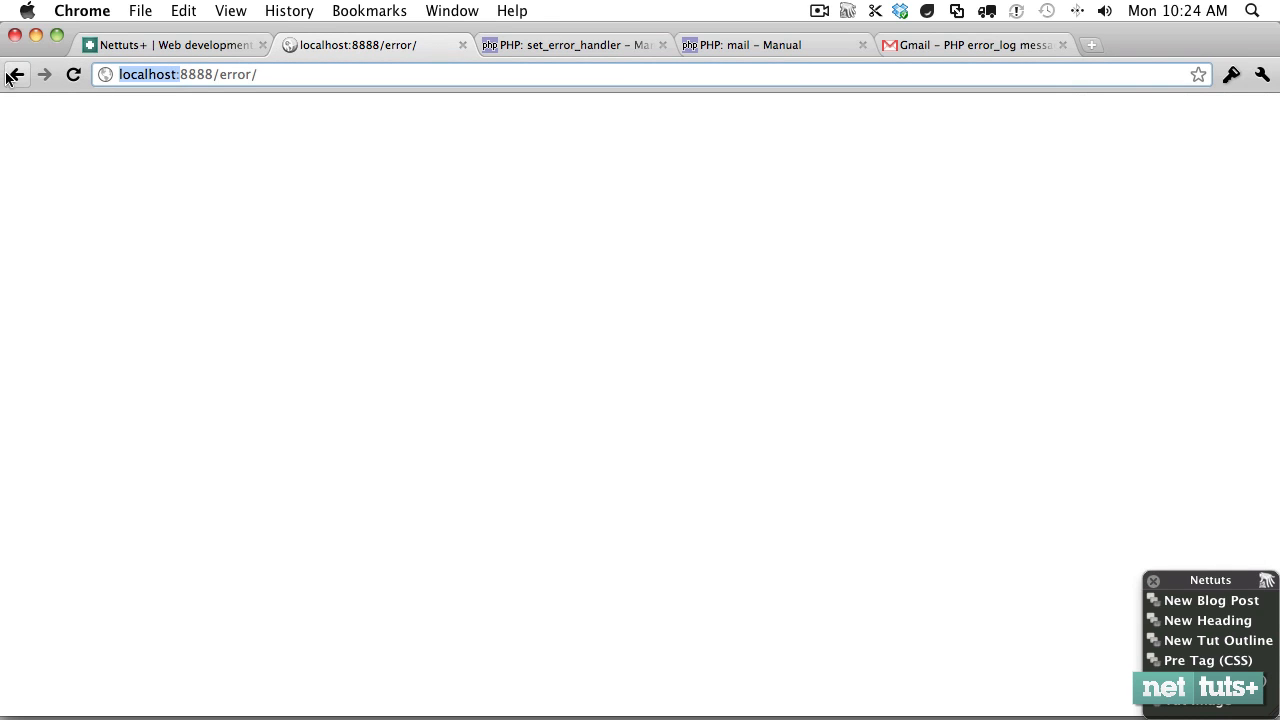
mouse_move(16, 74)
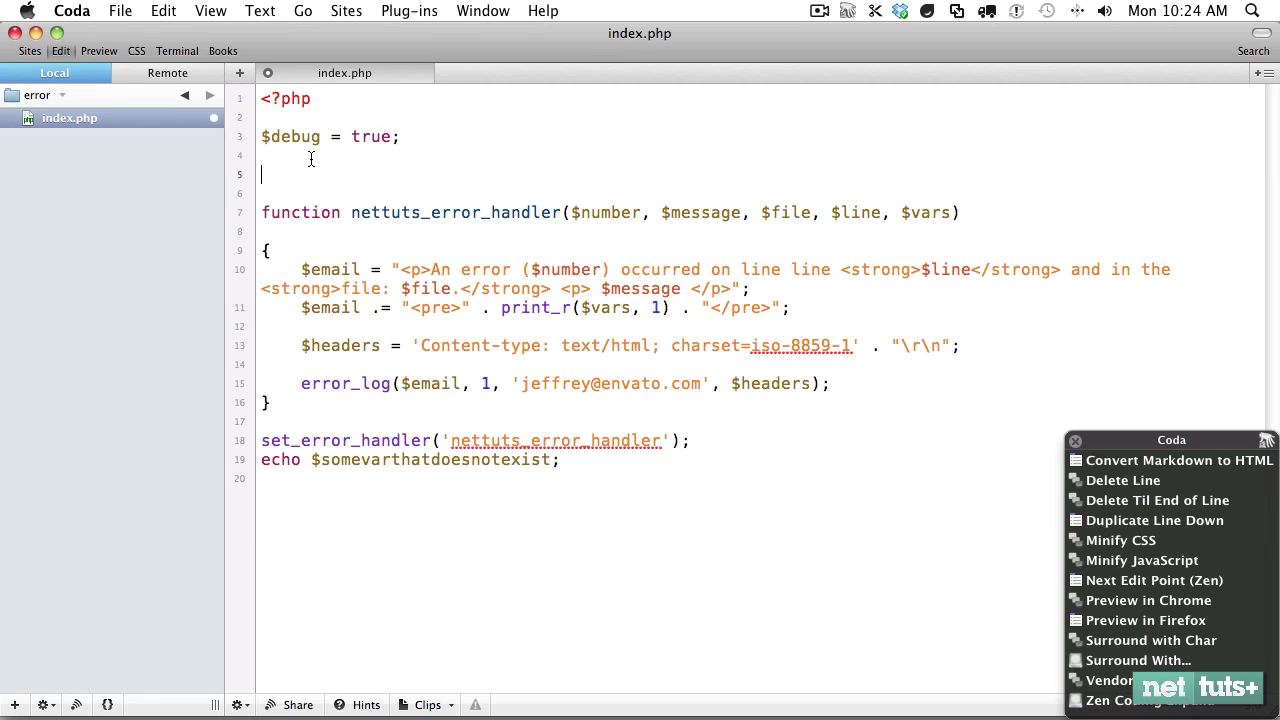
Start a preg_match() test against 'localhost' using $_ on line 5
type("p")
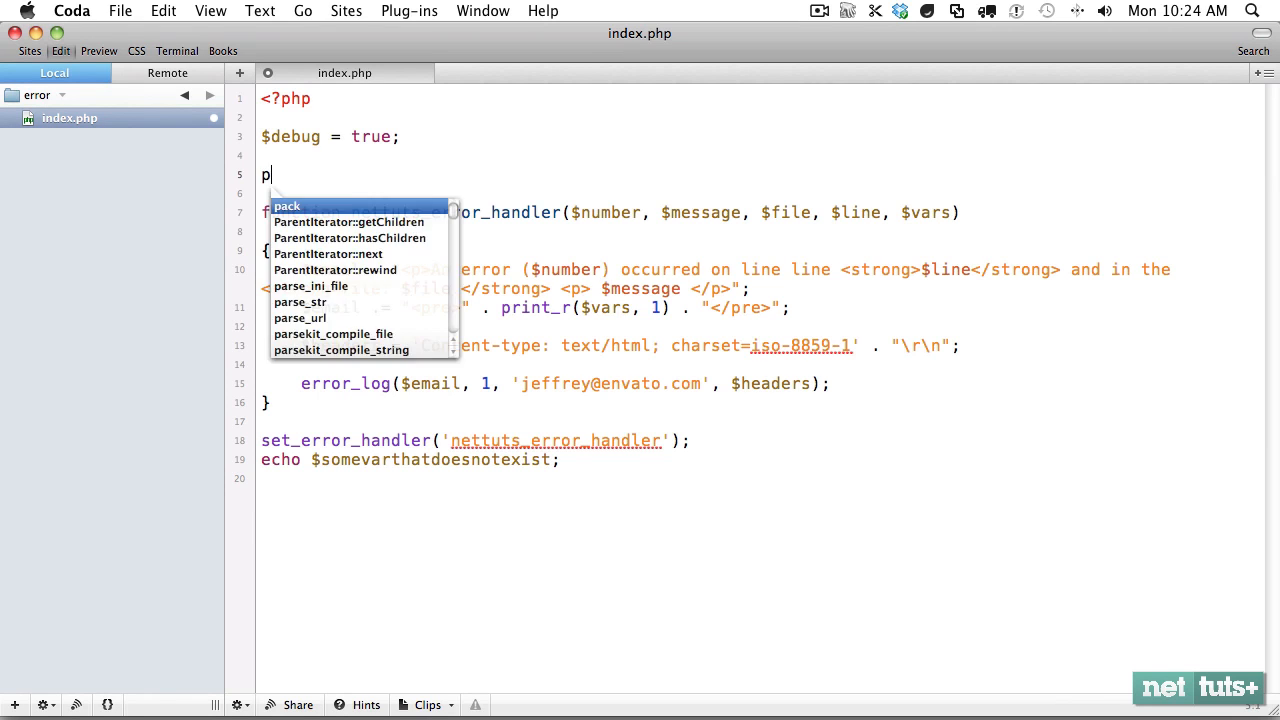
type("reg_match()")
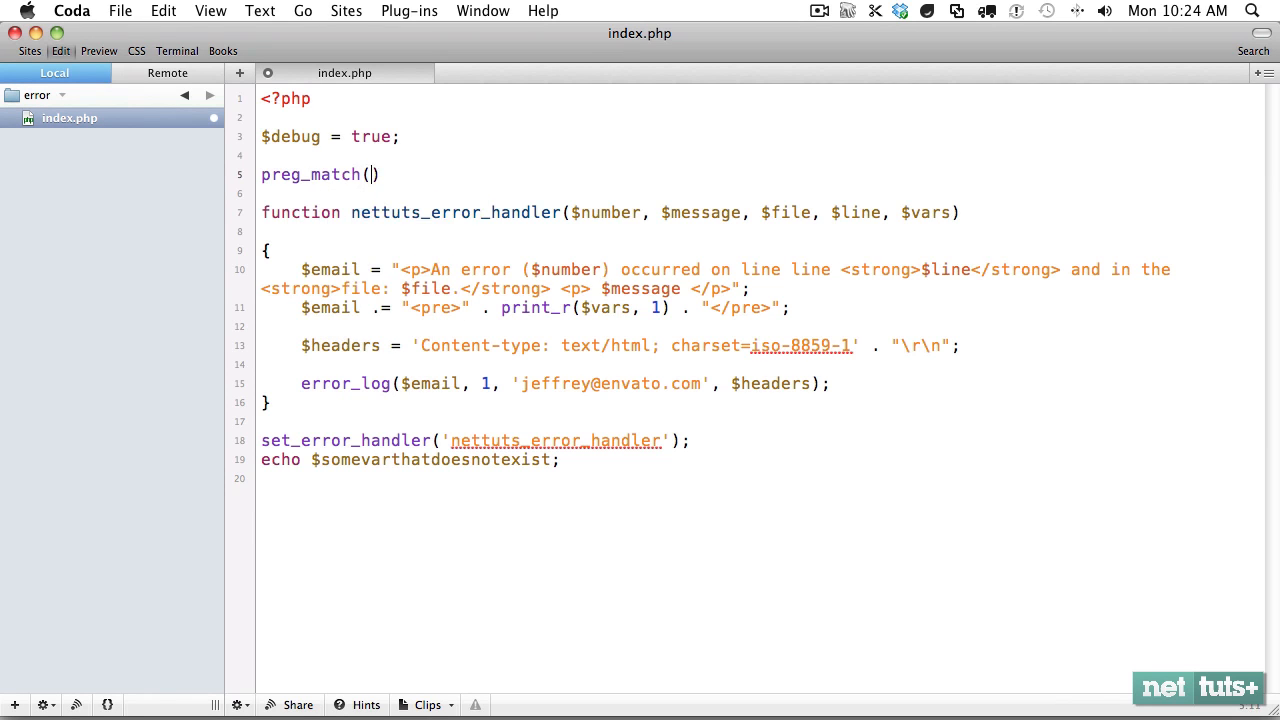
type("'localhost'")
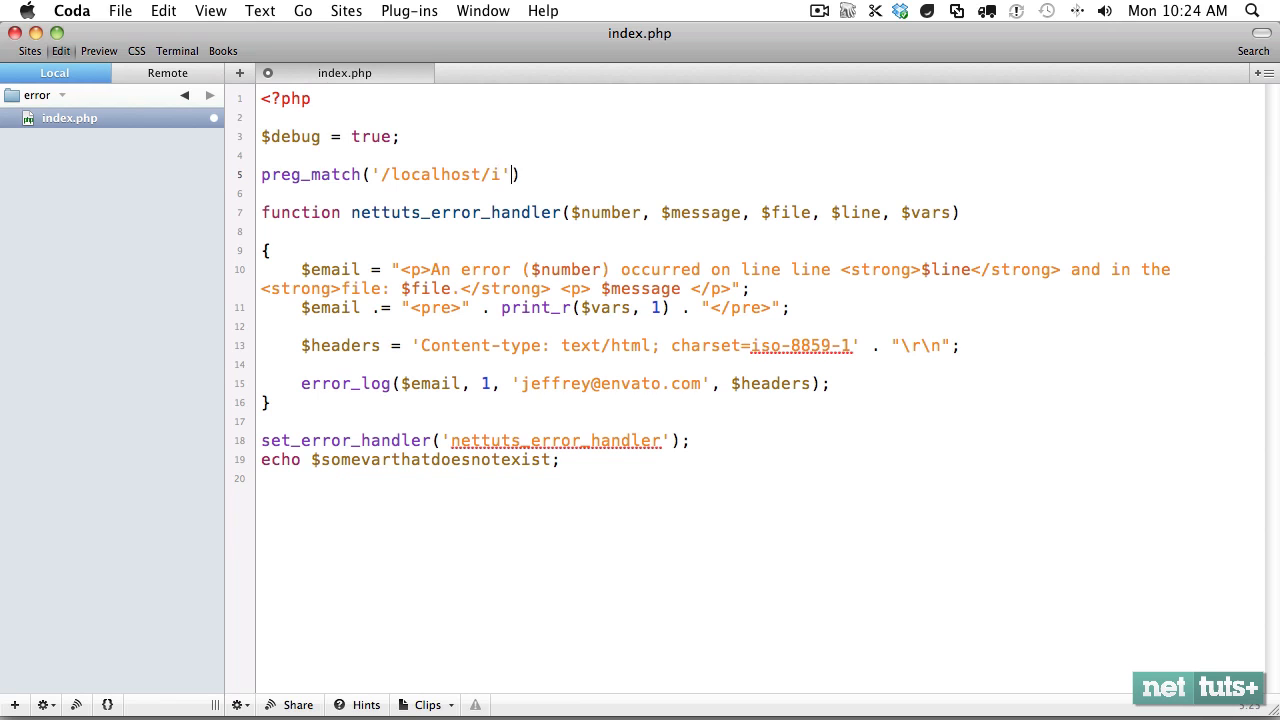
type(", $_")
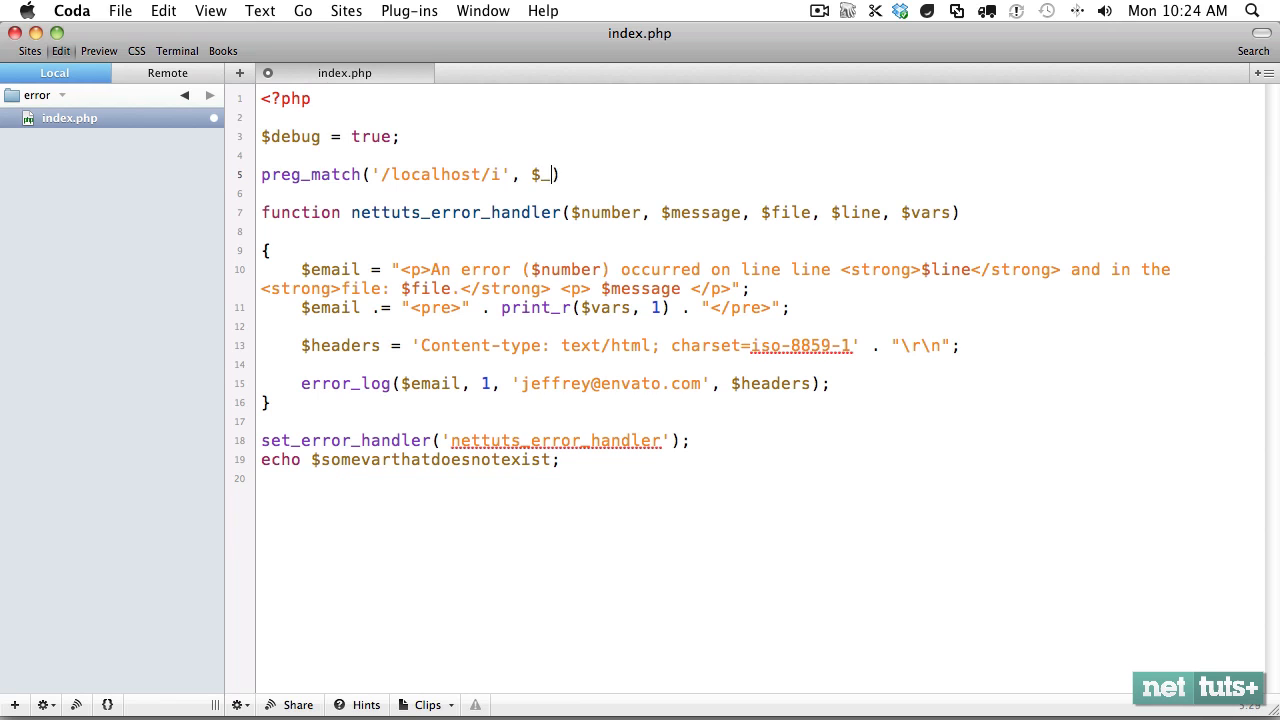
Replace it with stristr('error', 'error handler'); and select that whole line
type("stristr();")
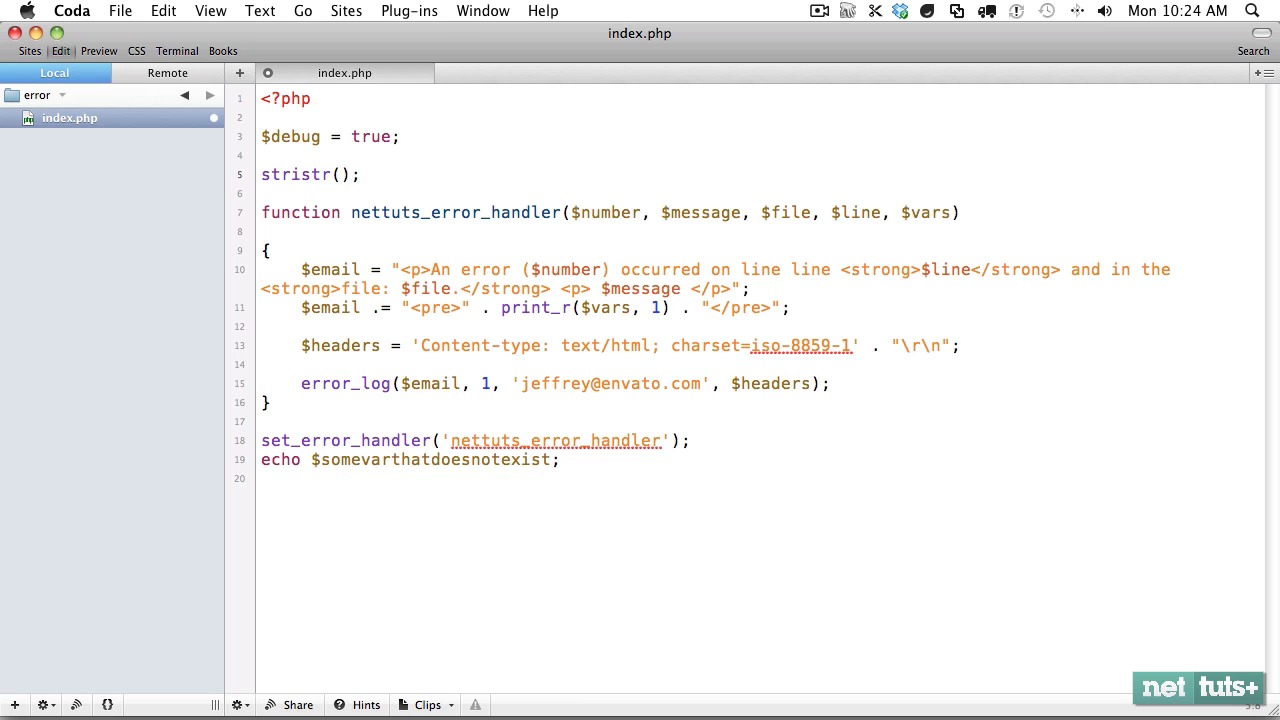
type("'error',")
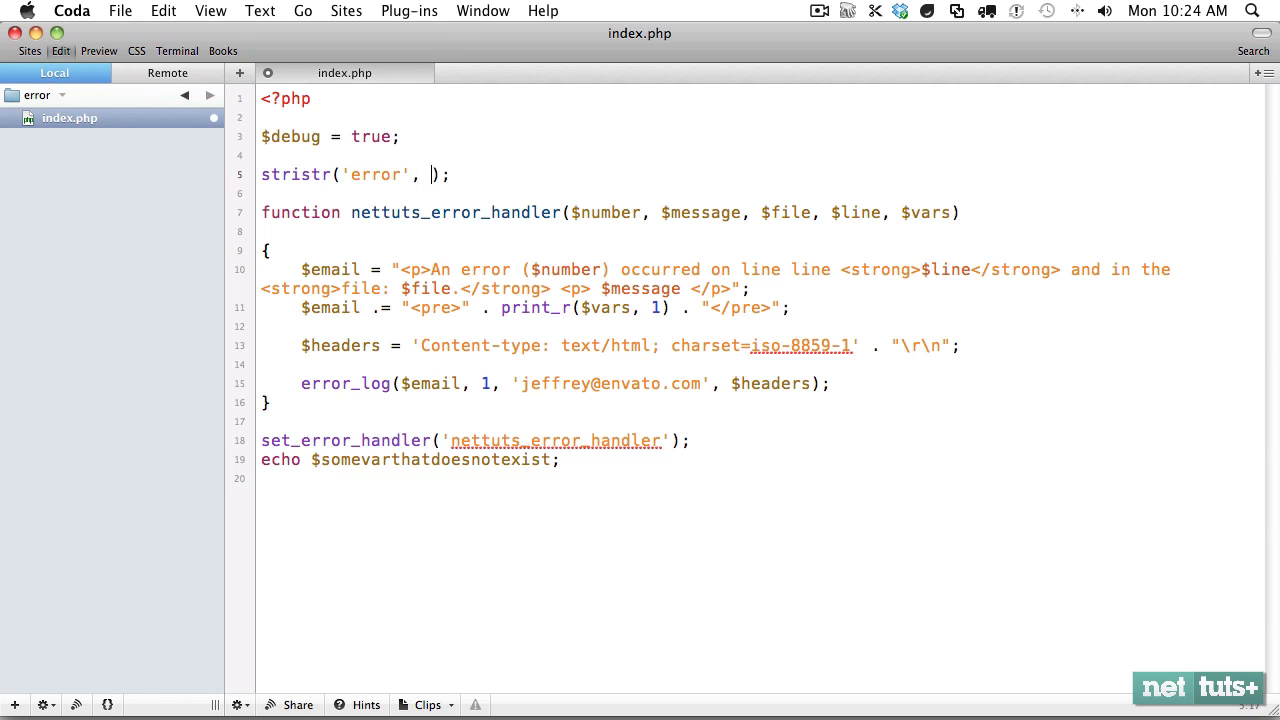
type("'error handl")
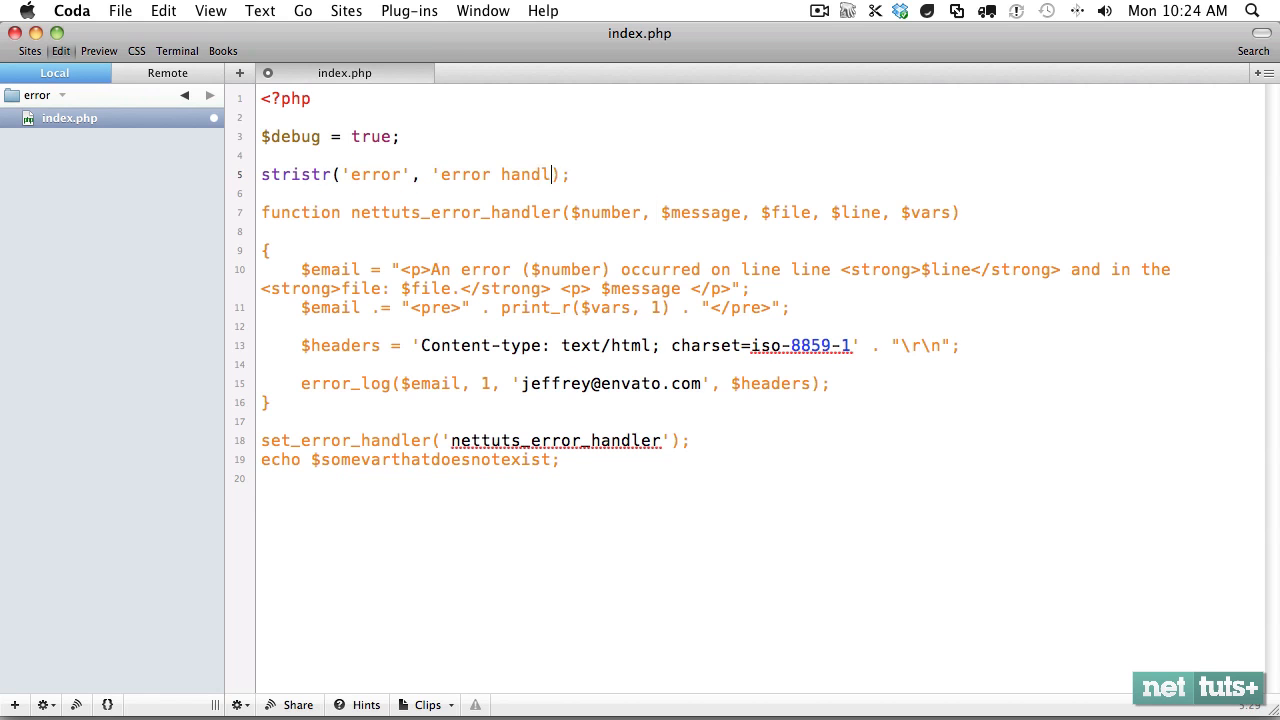
type("er")
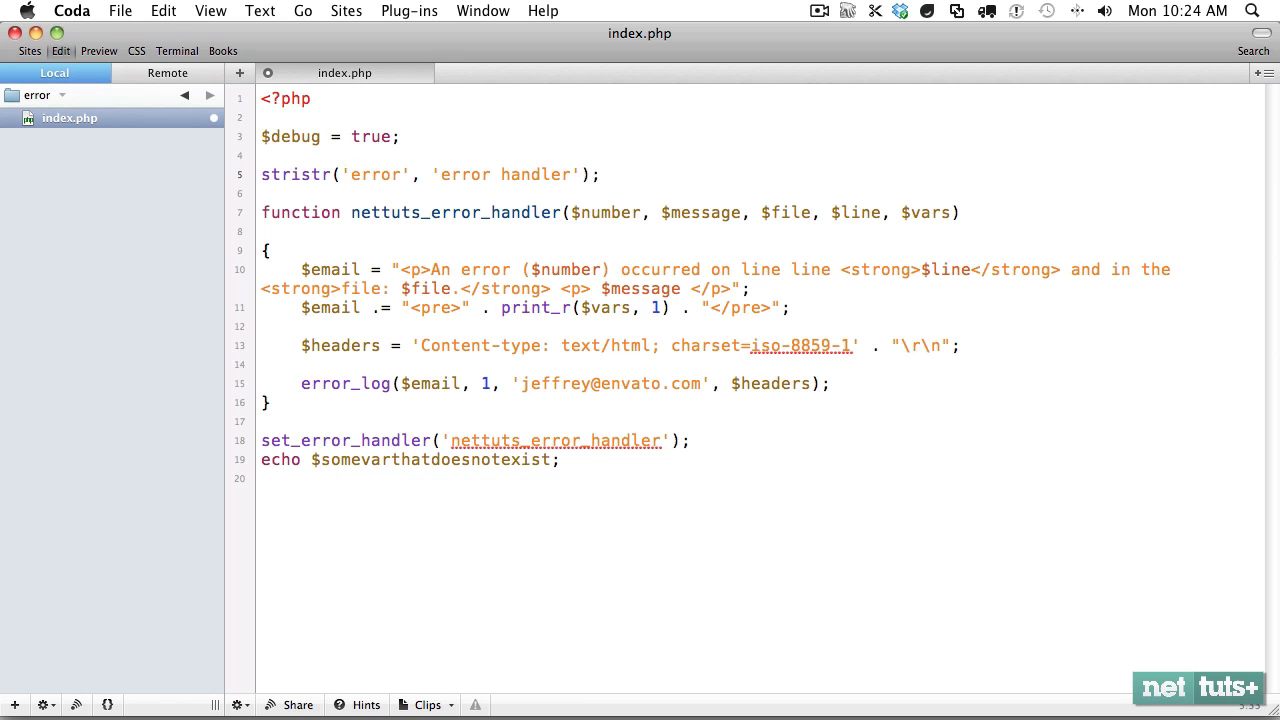
triple_click(430, 174)
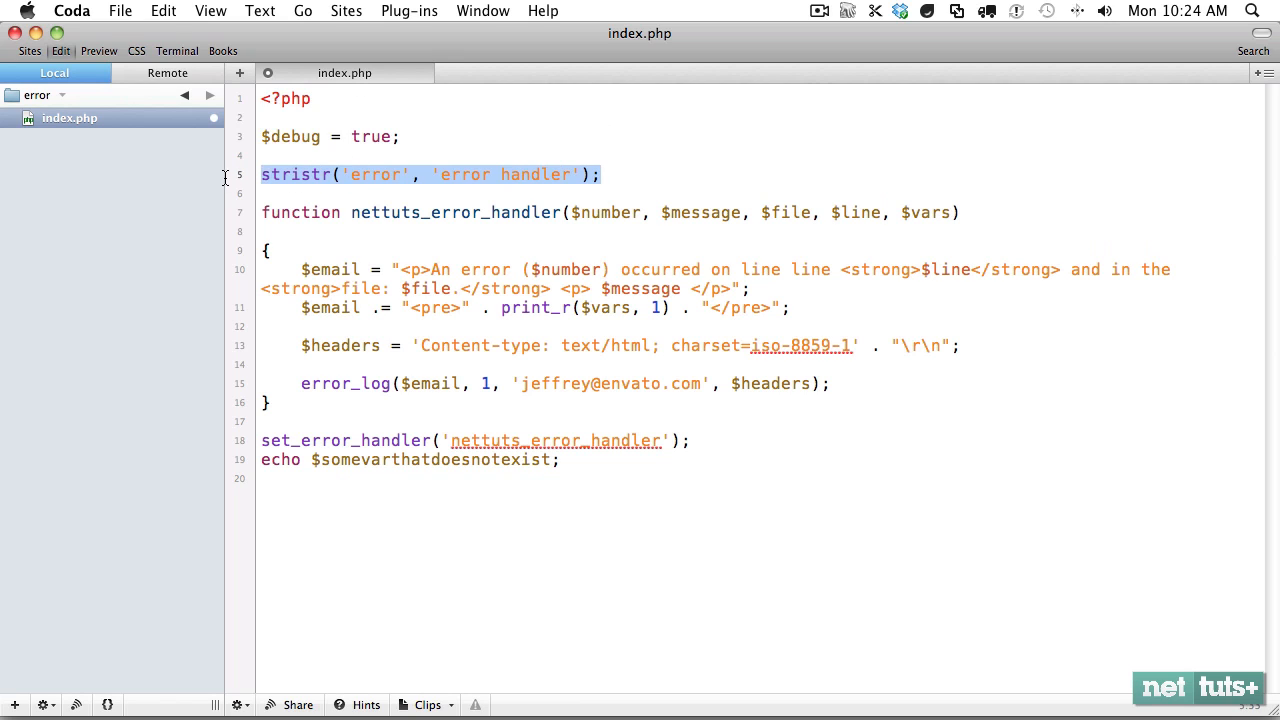
mouse_move(348, 163)
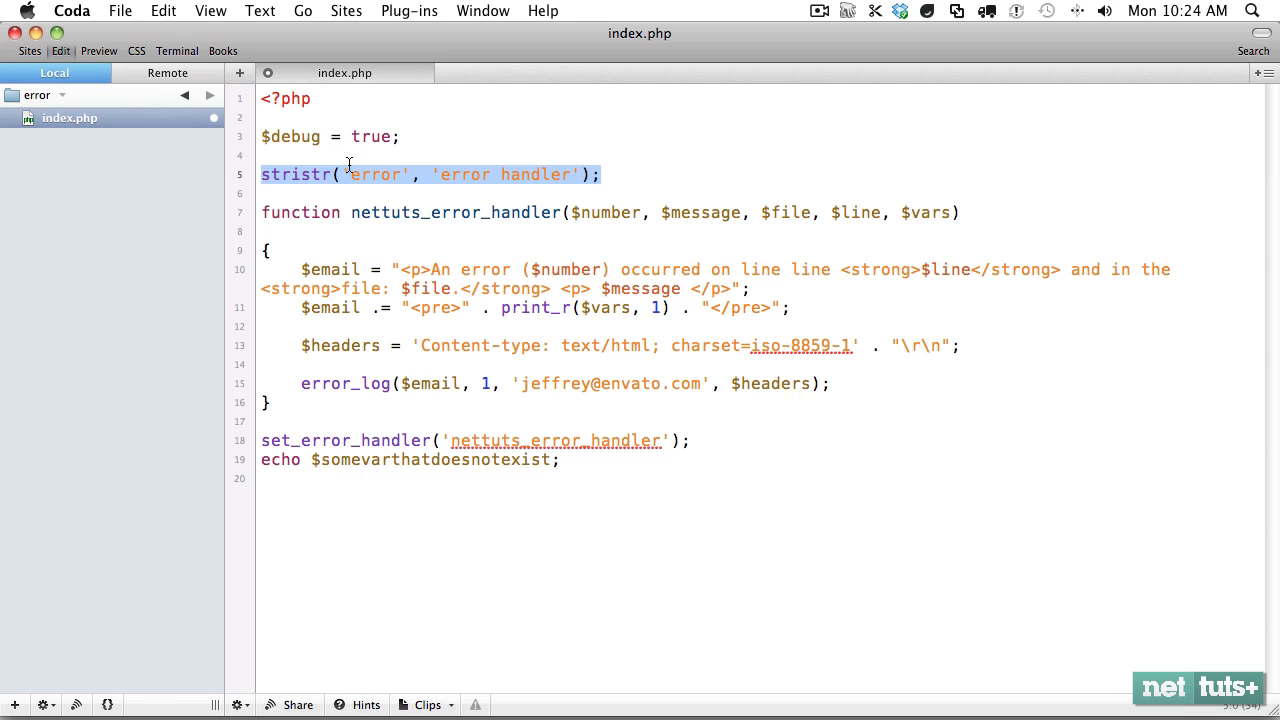